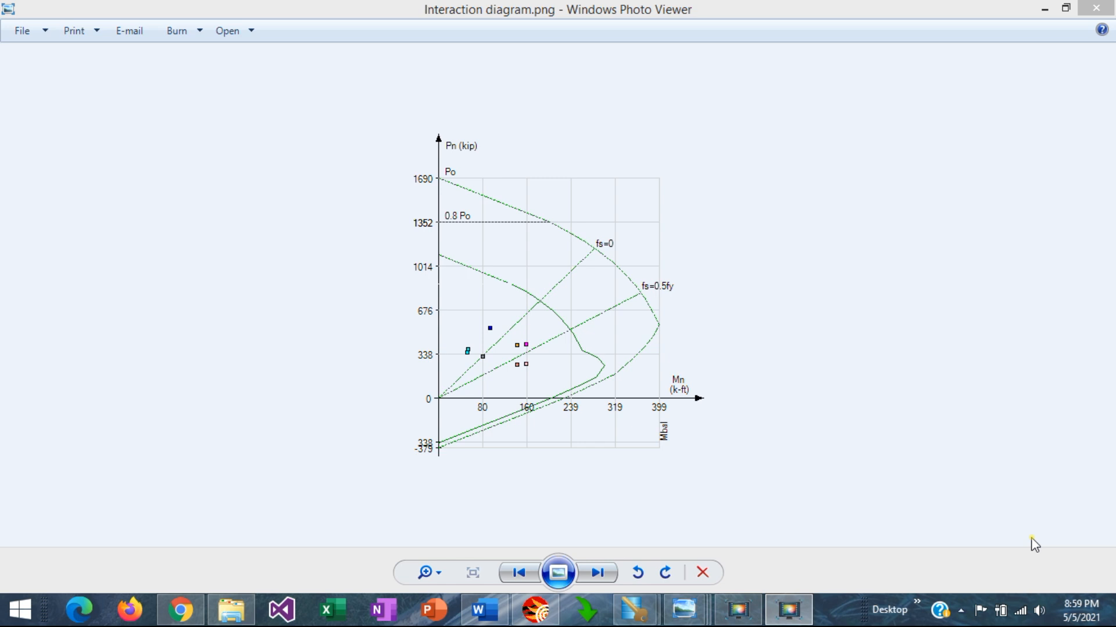
mouse_move(723, 327)
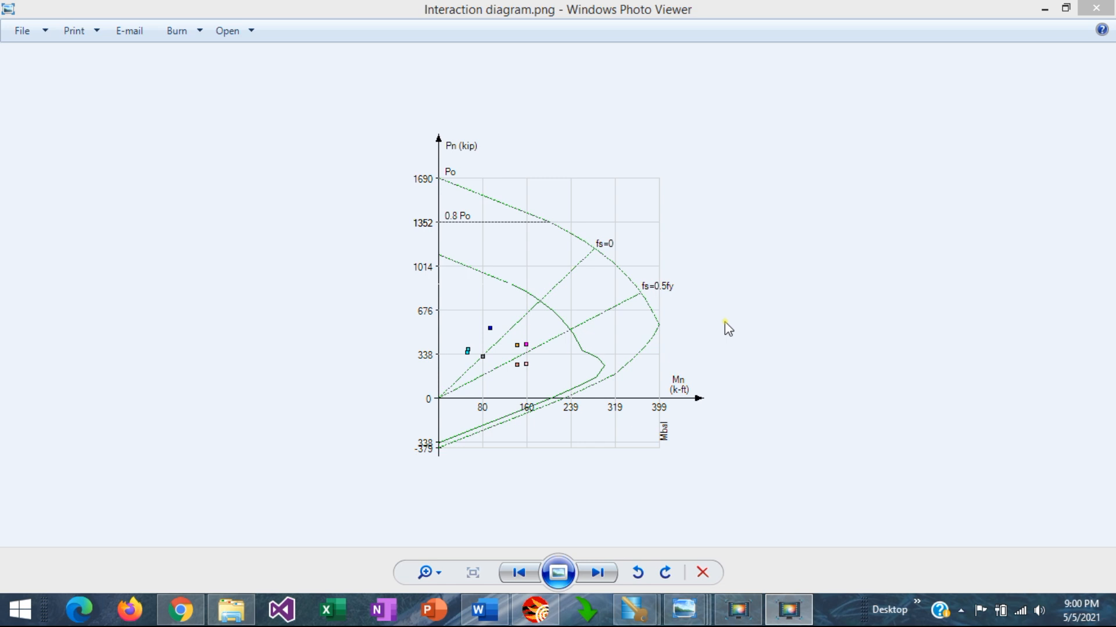
mouse_move(500, 259)
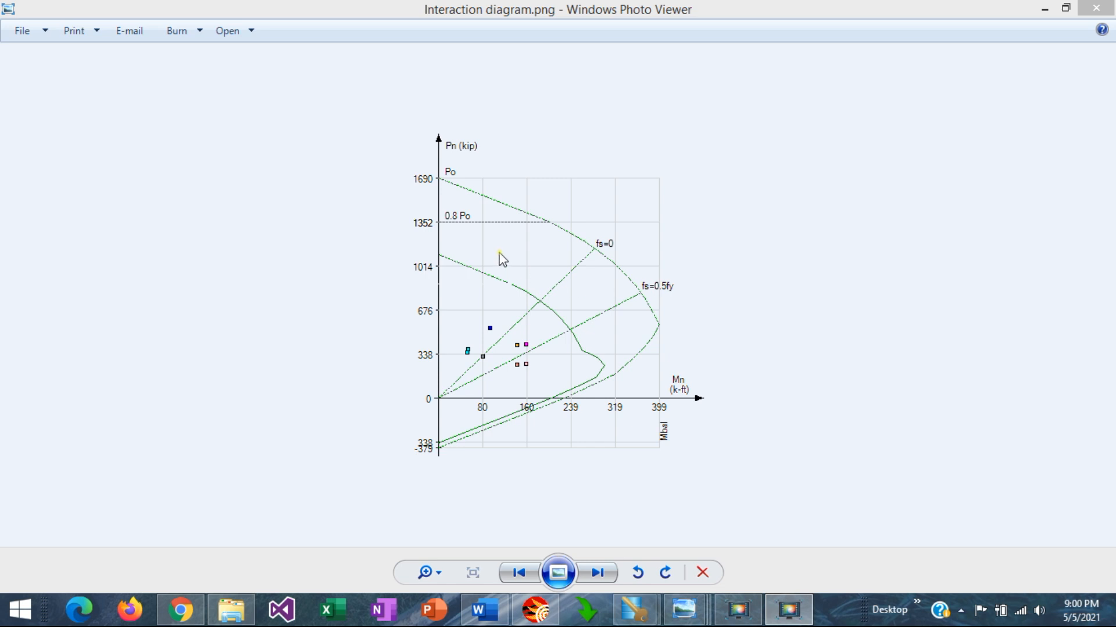
mouse_move(621, 380)
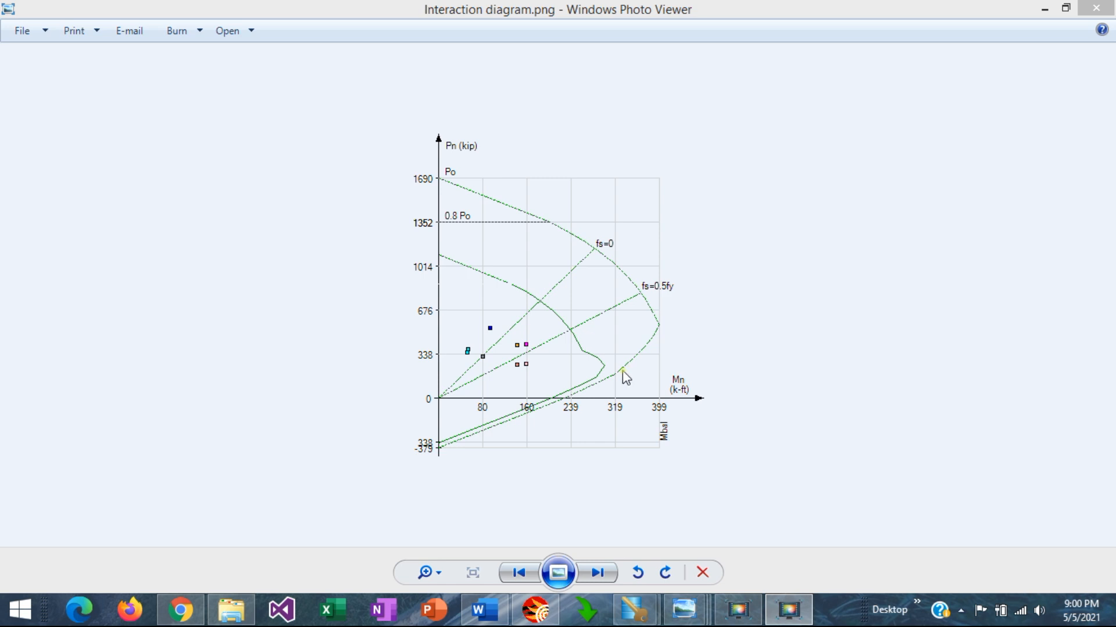
mouse_move(645, 341)
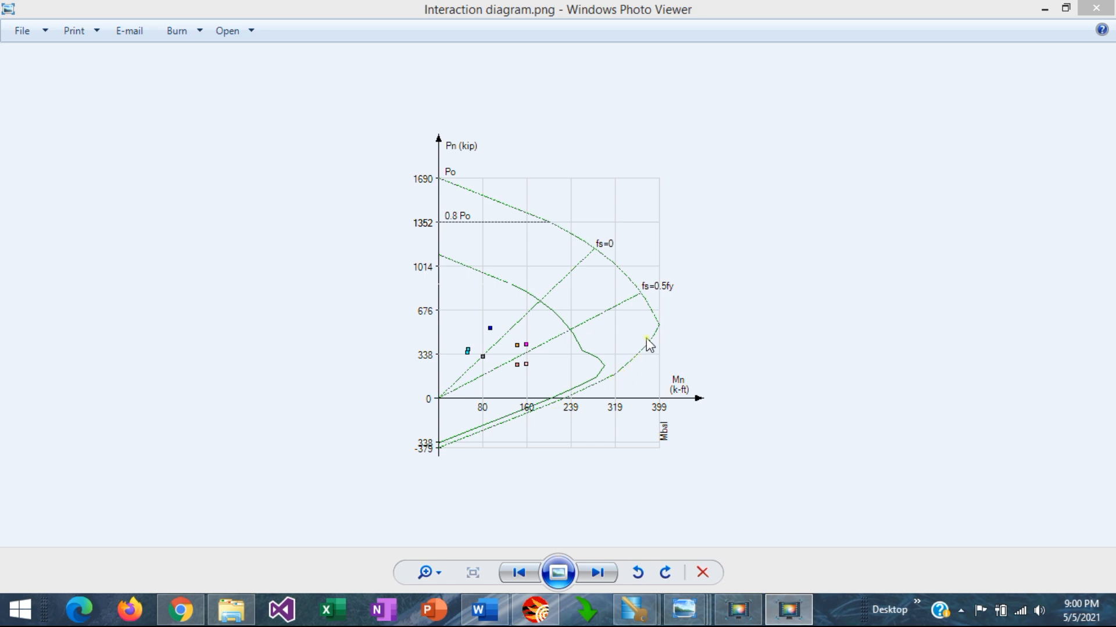
mouse_move(697, 400)
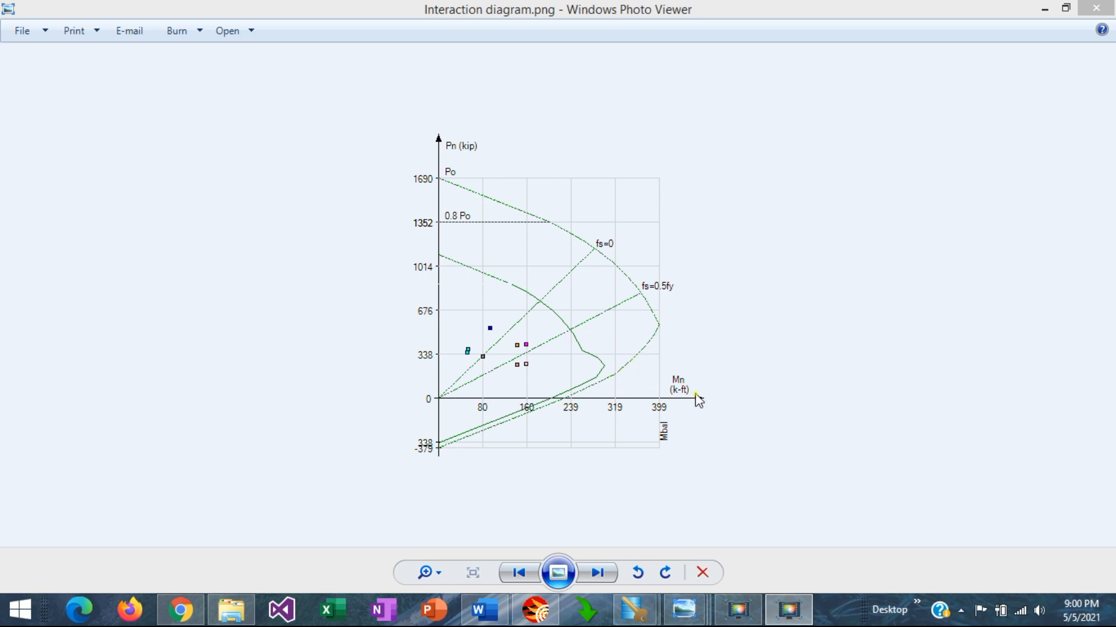
mouse_move(429, 182)
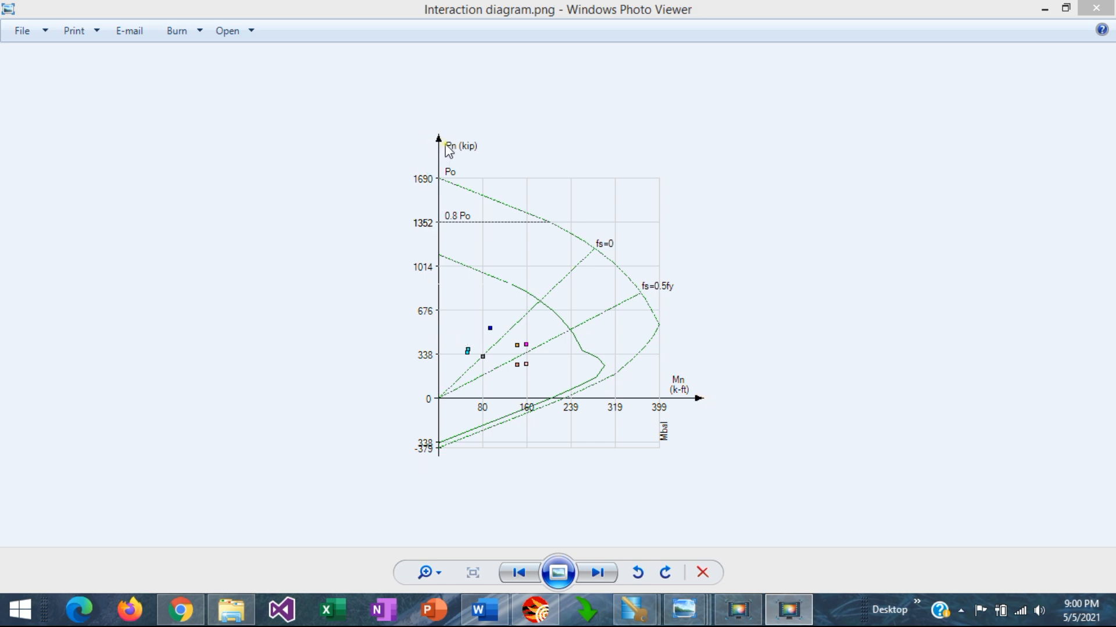
mouse_move(533, 209)
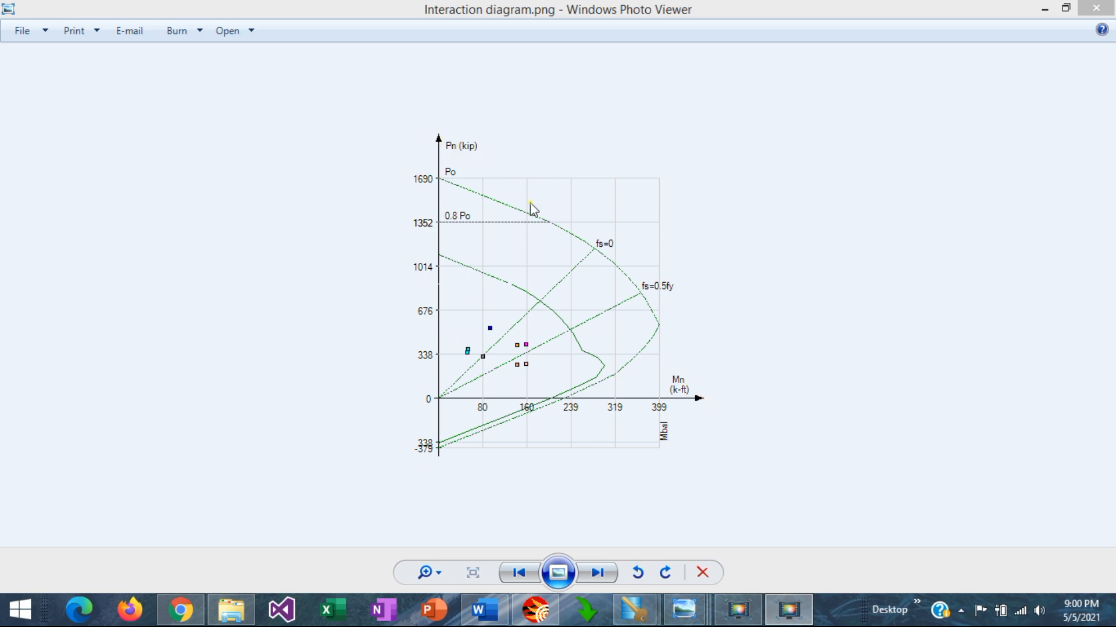
mouse_move(440, 183)
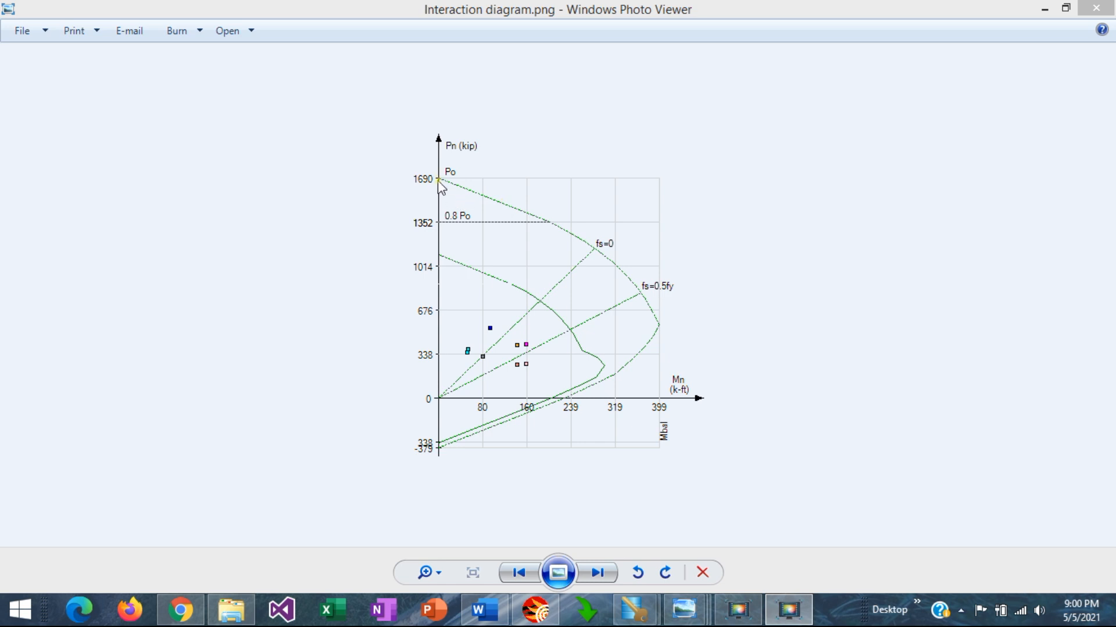
mouse_move(437, 448)
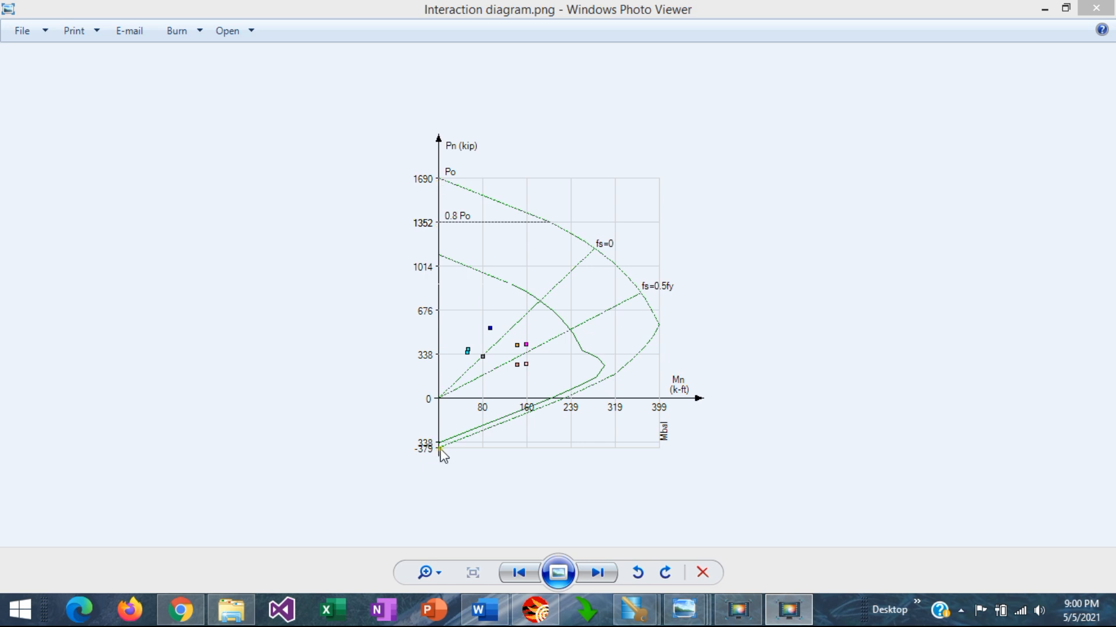
mouse_move(659, 328)
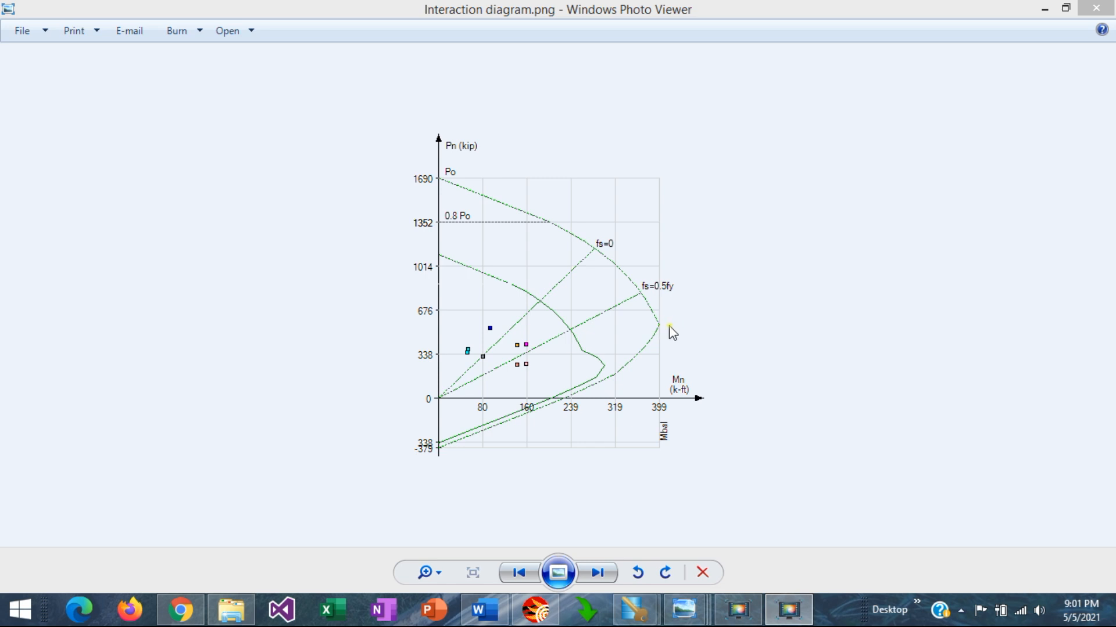
mouse_move(658, 326)
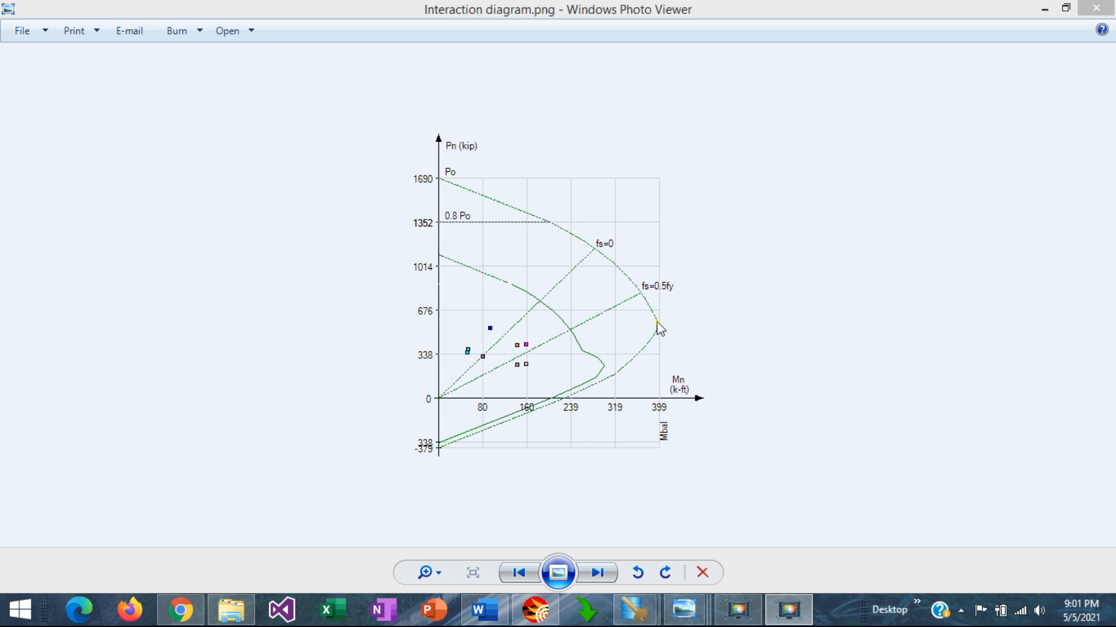
mouse_move(647, 361)
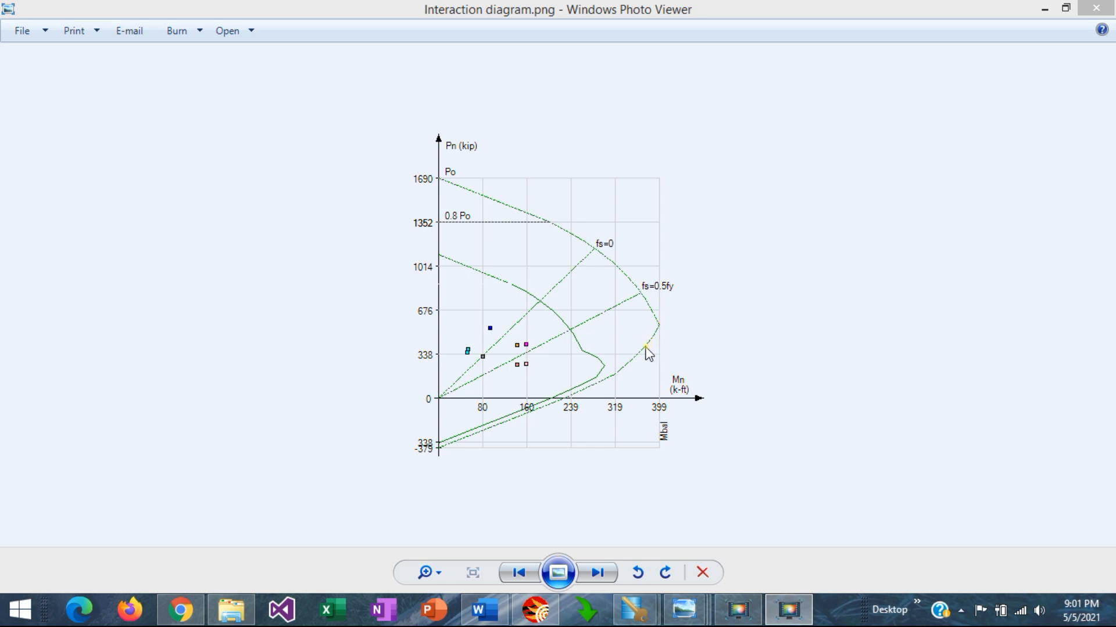
mouse_move(660, 345)
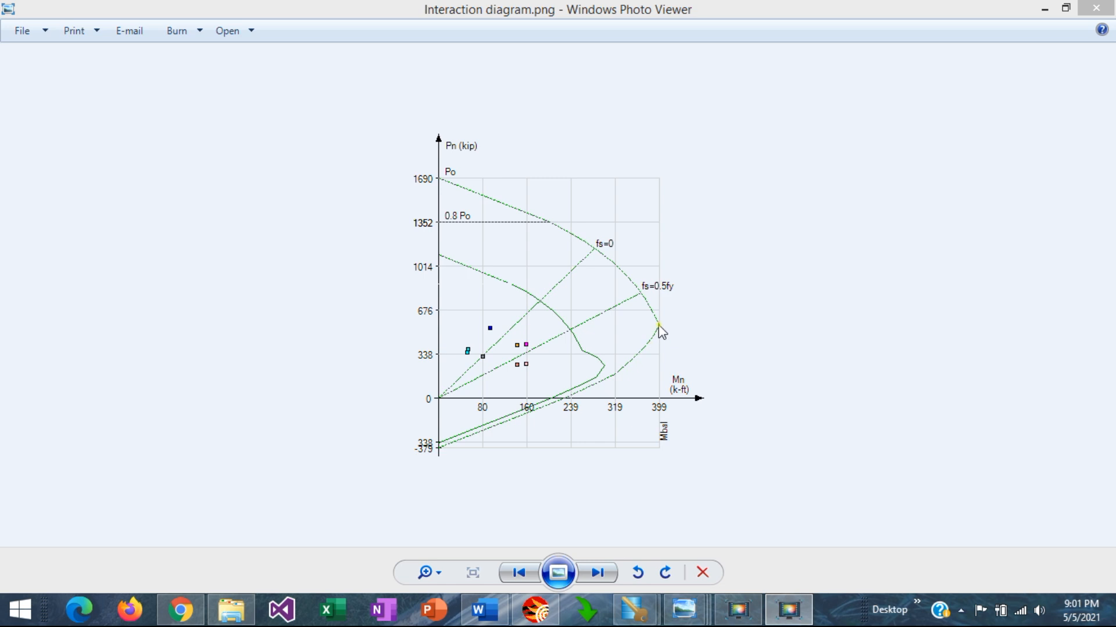
mouse_move(635, 330)
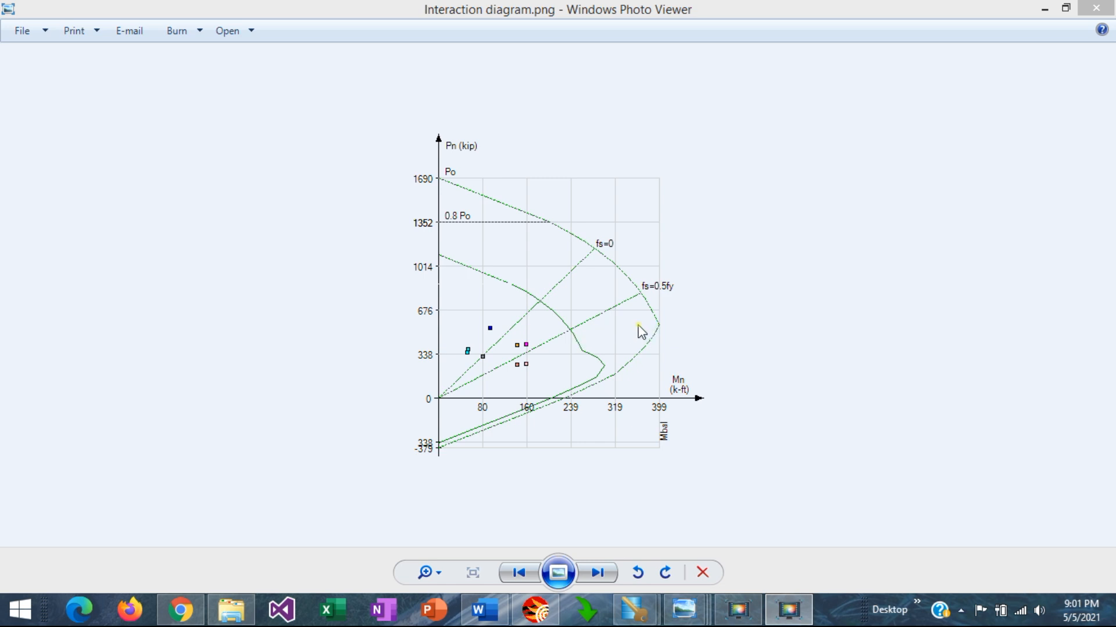
mouse_move(655, 332)
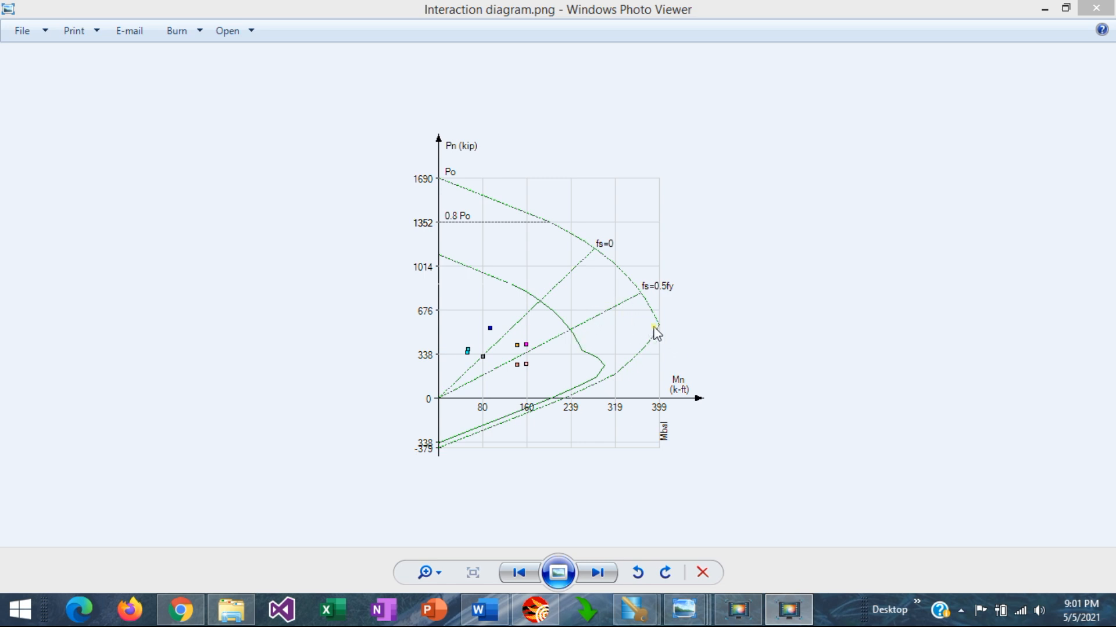
mouse_move(604, 273)
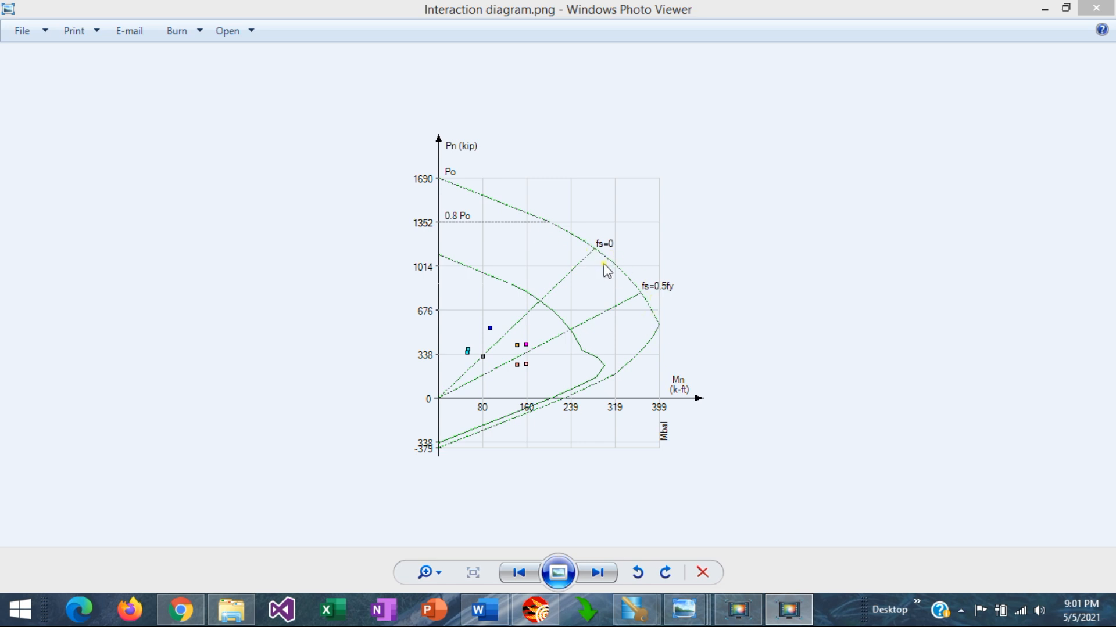
mouse_move(611, 297)
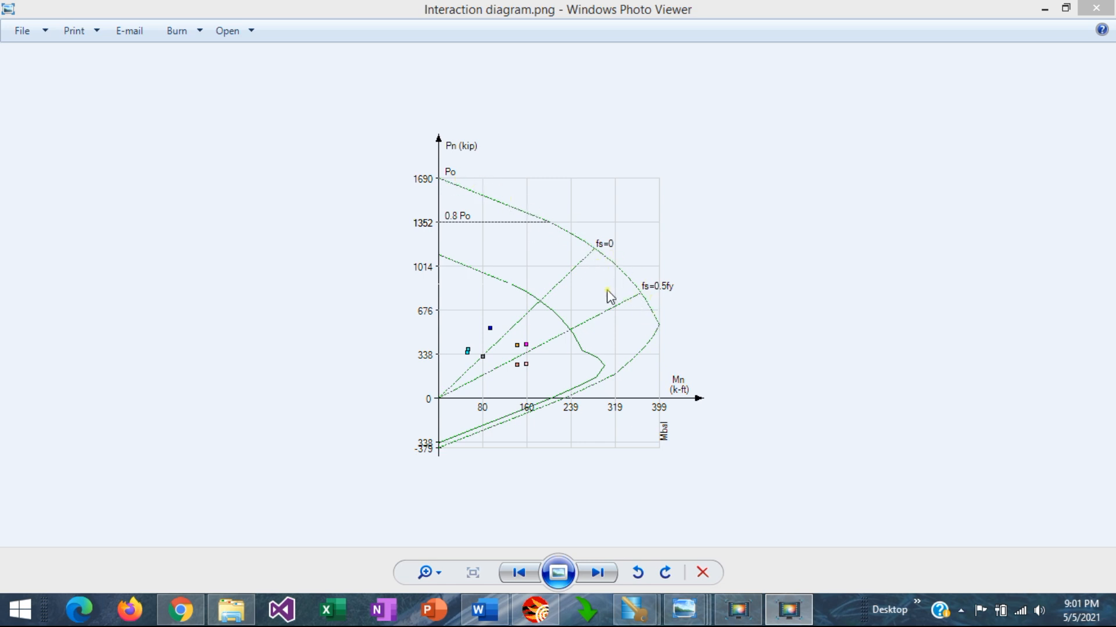
mouse_move(674, 346)
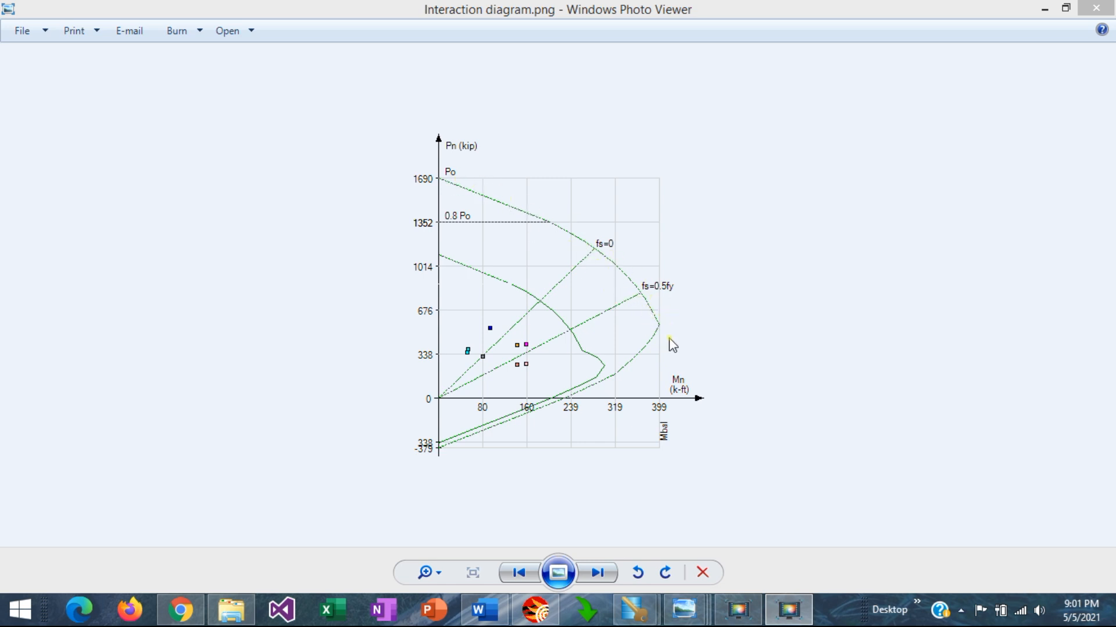
mouse_move(661, 330)
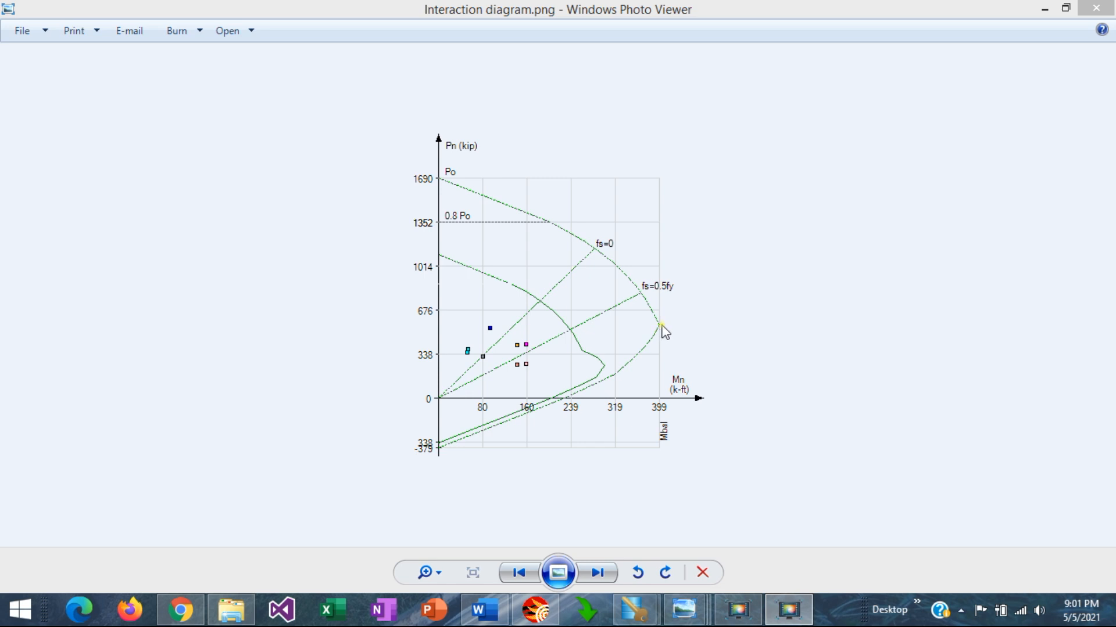
mouse_move(543, 422)
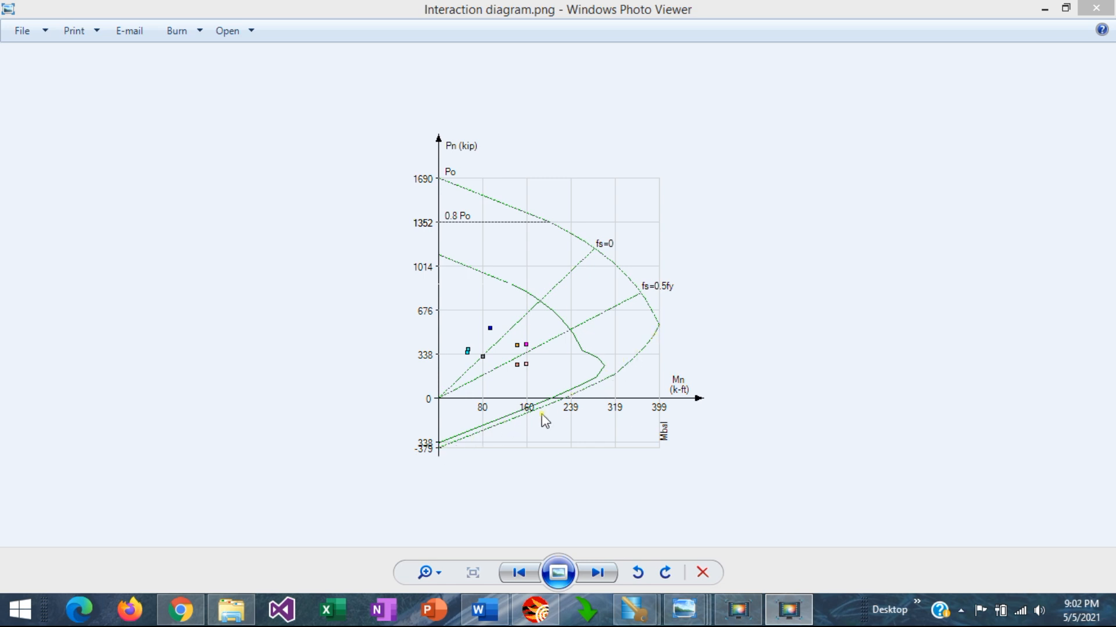
mouse_move(610, 387)
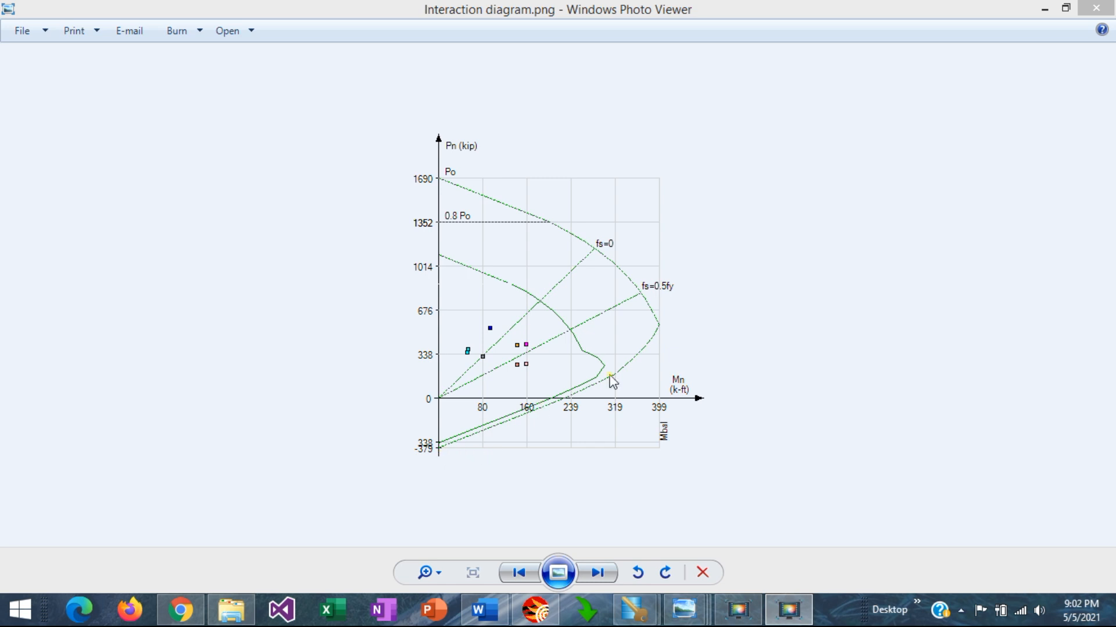
mouse_move(654, 328)
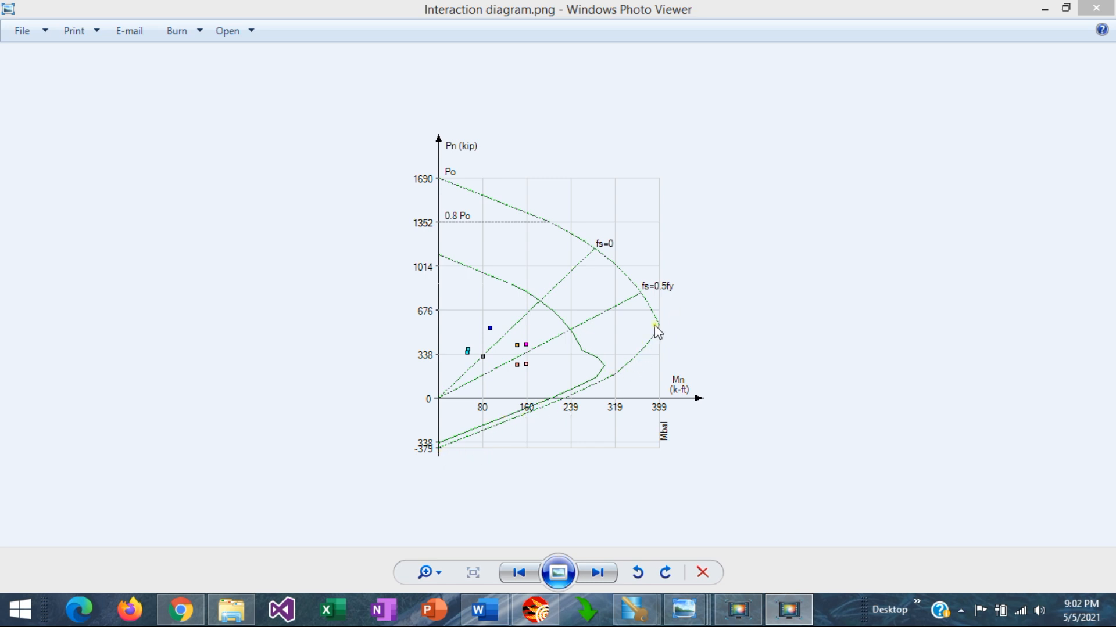
mouse_move(632, 384)
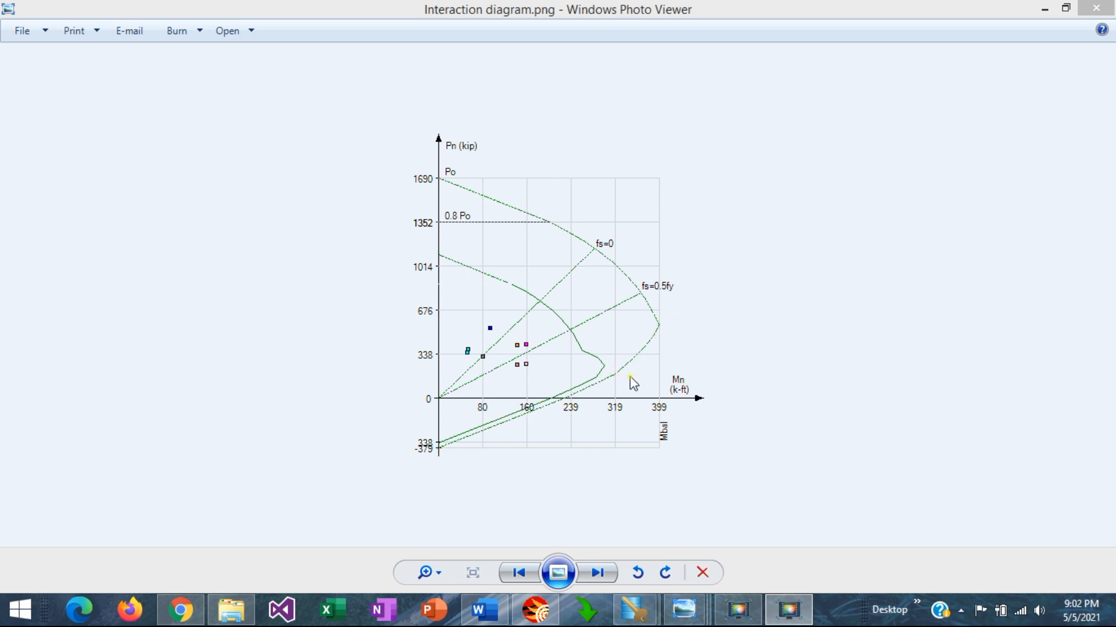
mouse_move(649, 367)
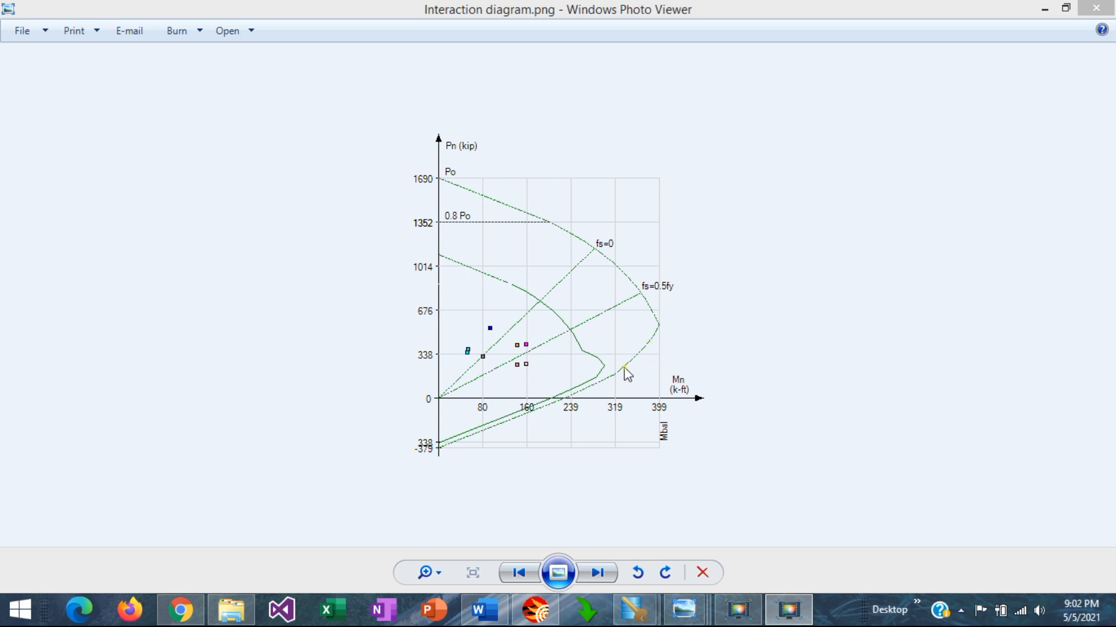
mouse_move(636, 374)
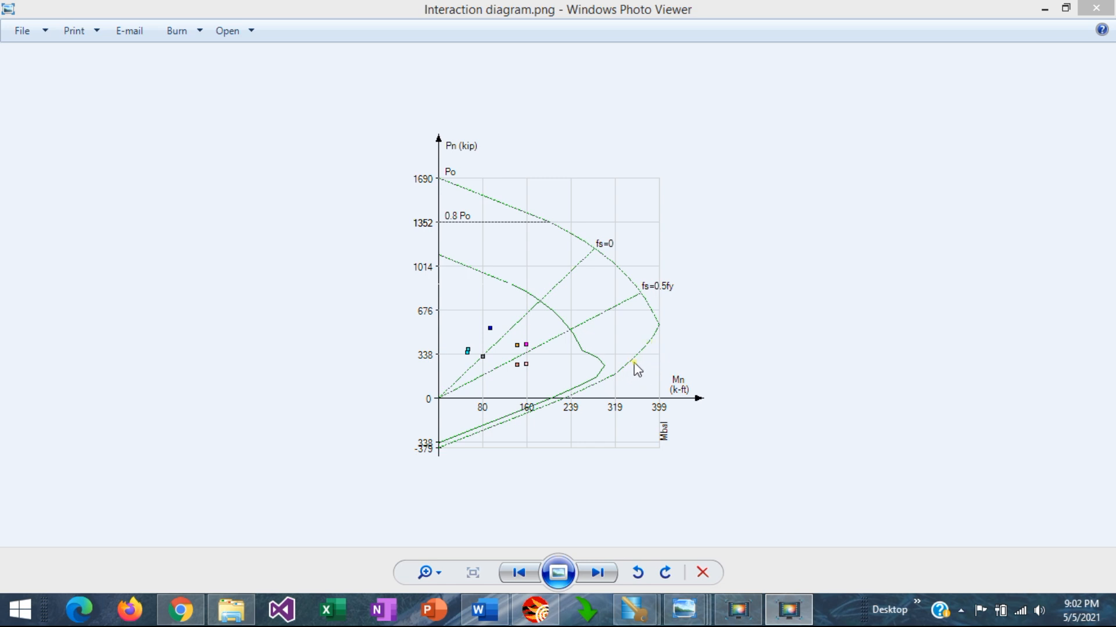
mouse_move(633, 365)
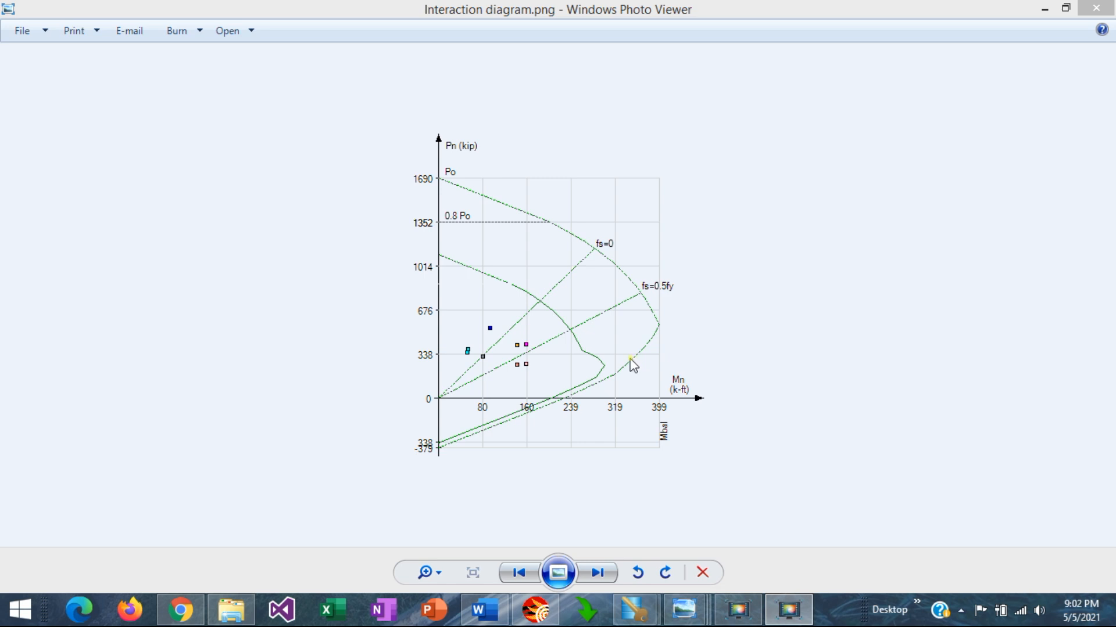
mouse_move(635, 381)
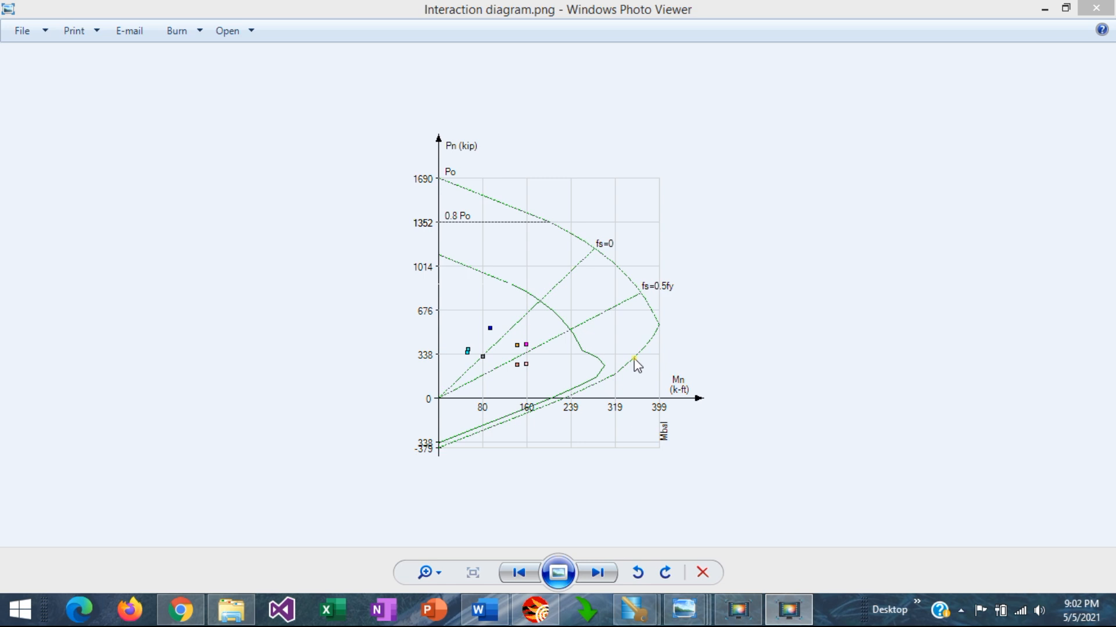
- Confirm ACI 318-19 and show materials: 4.0 ksi concrete, 60 ksi rebar fy
click(597, 572)
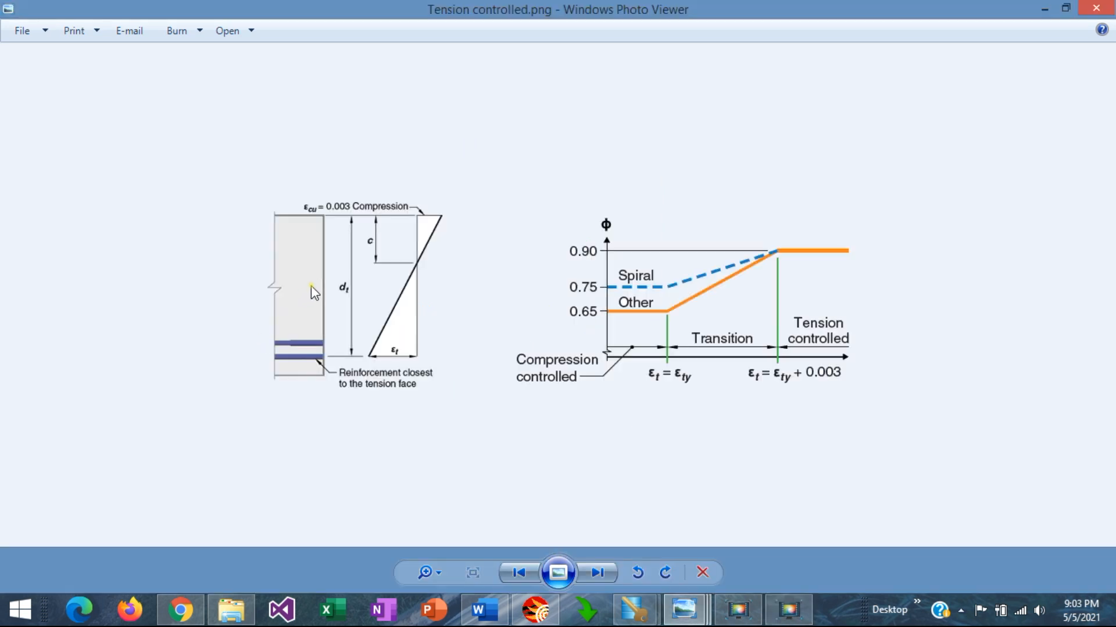
mouse_move(263, 375)
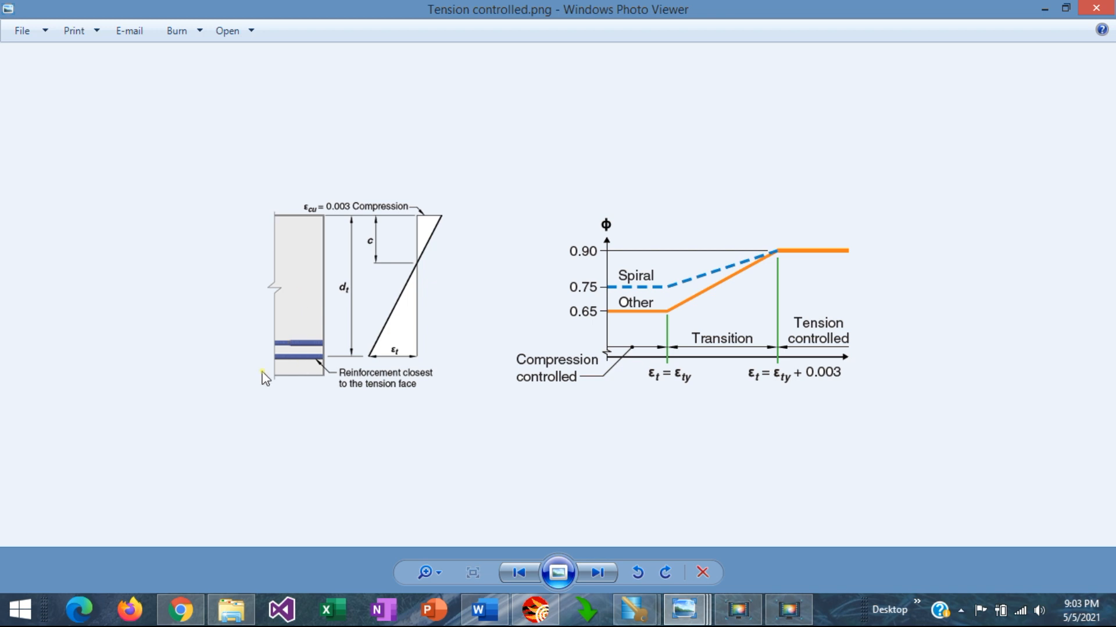
mouse_move(439, 232)
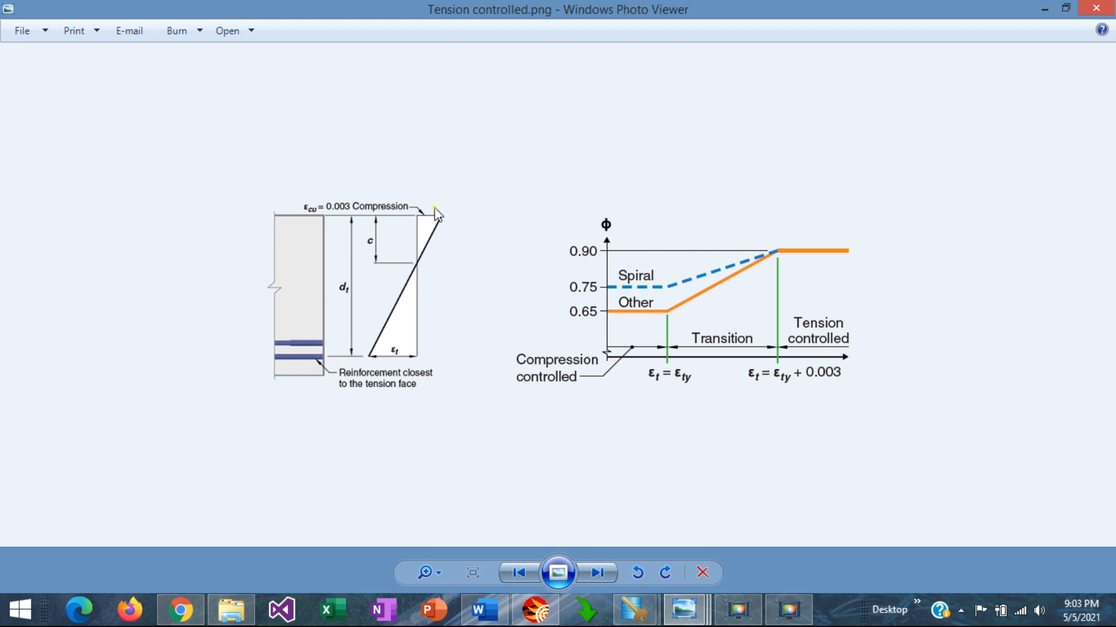
mouse_move(423, 372)
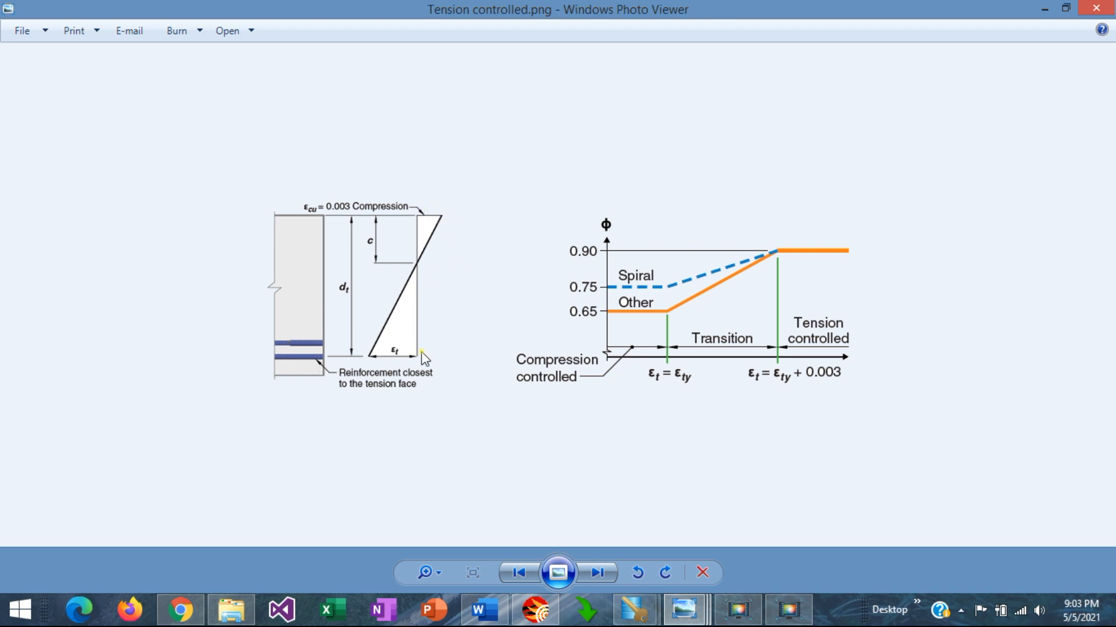
mouse_move(409, 288)
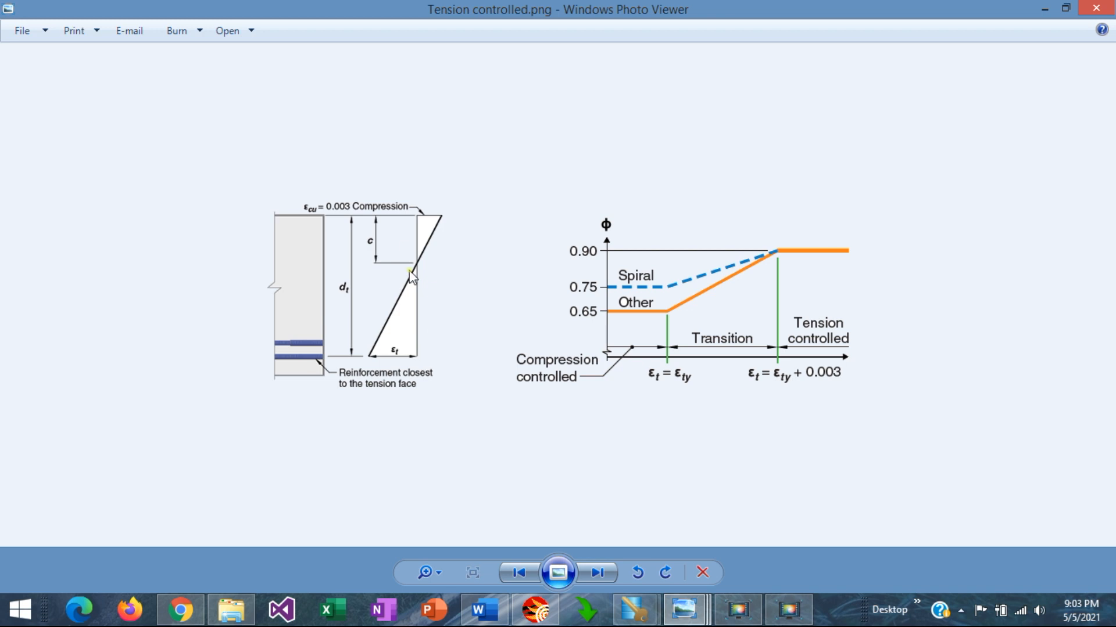
mouse_move(417, 220)
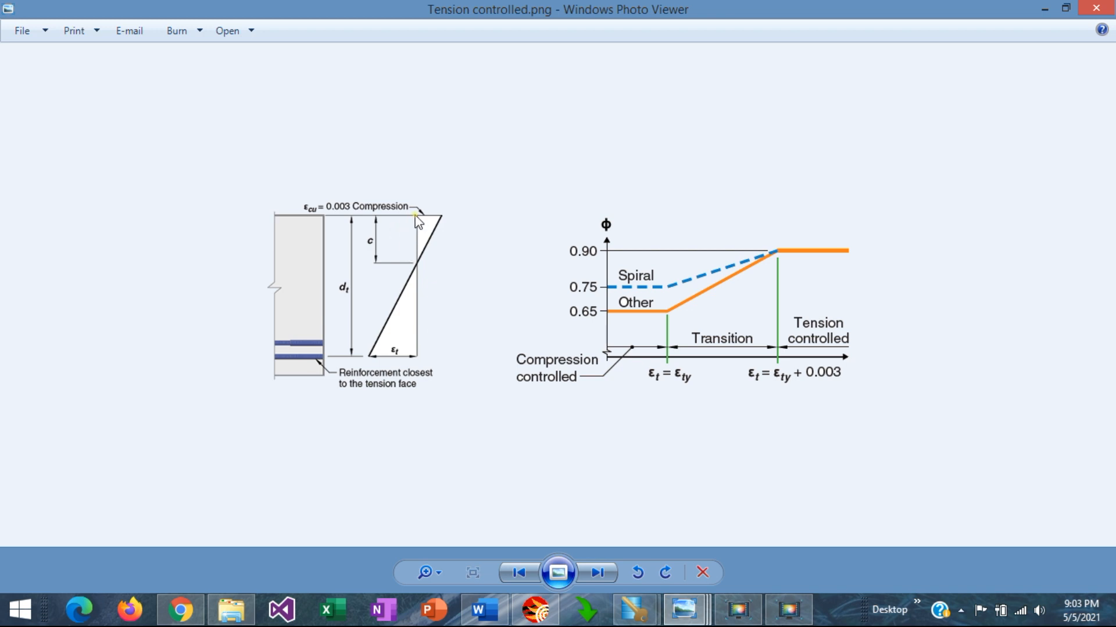
mouse_move(379, 226)
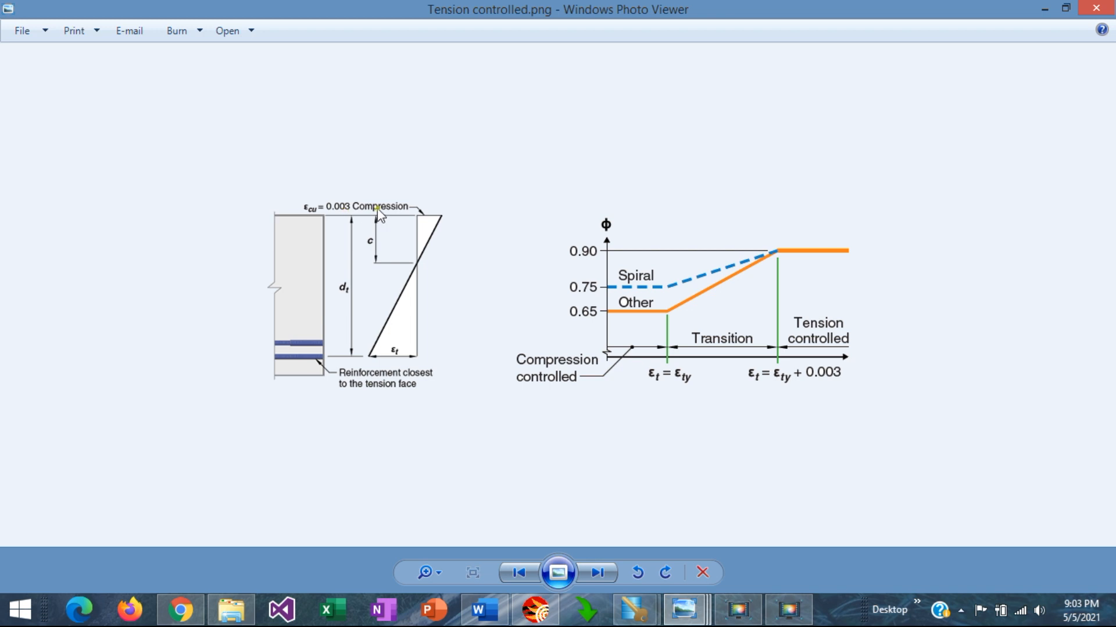
mouse_move(415, 358)
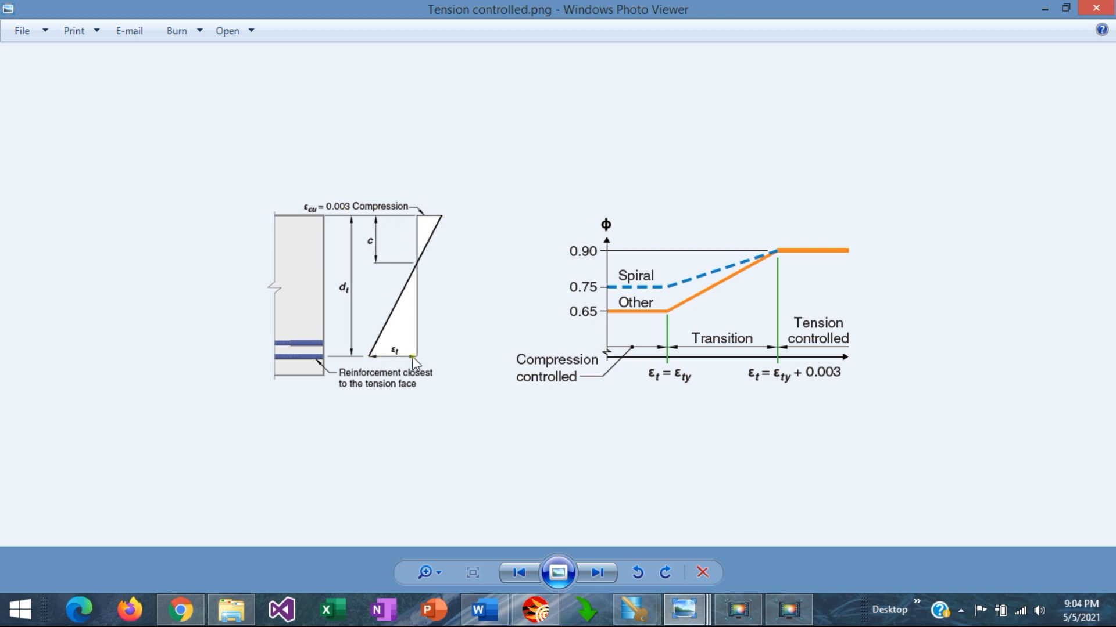
mouse_move(389, 379)
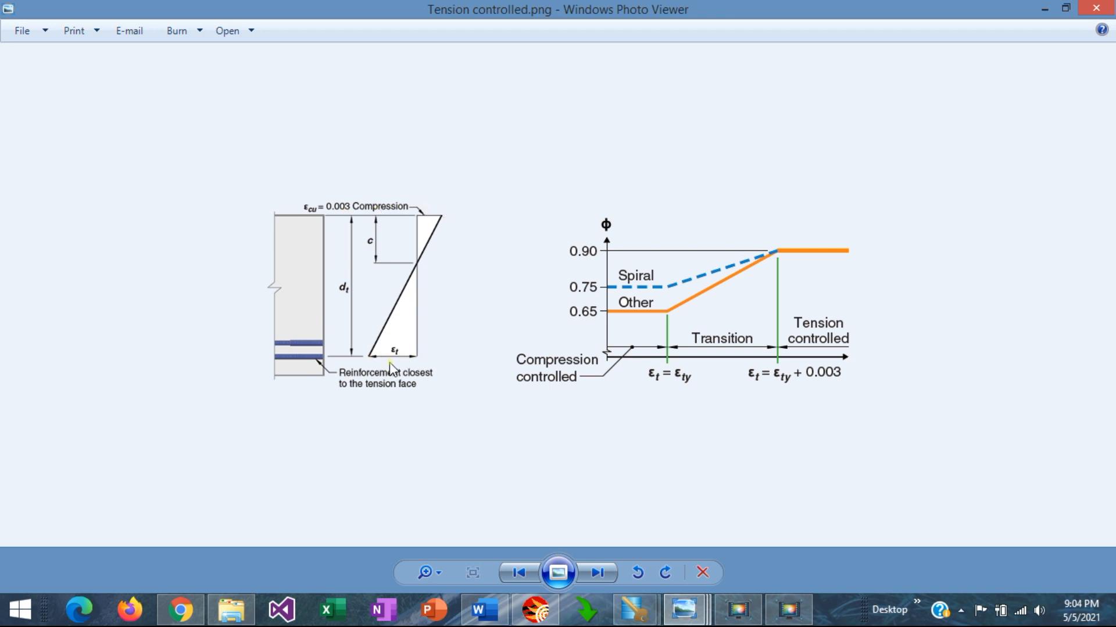
mouse_move(703, 291)
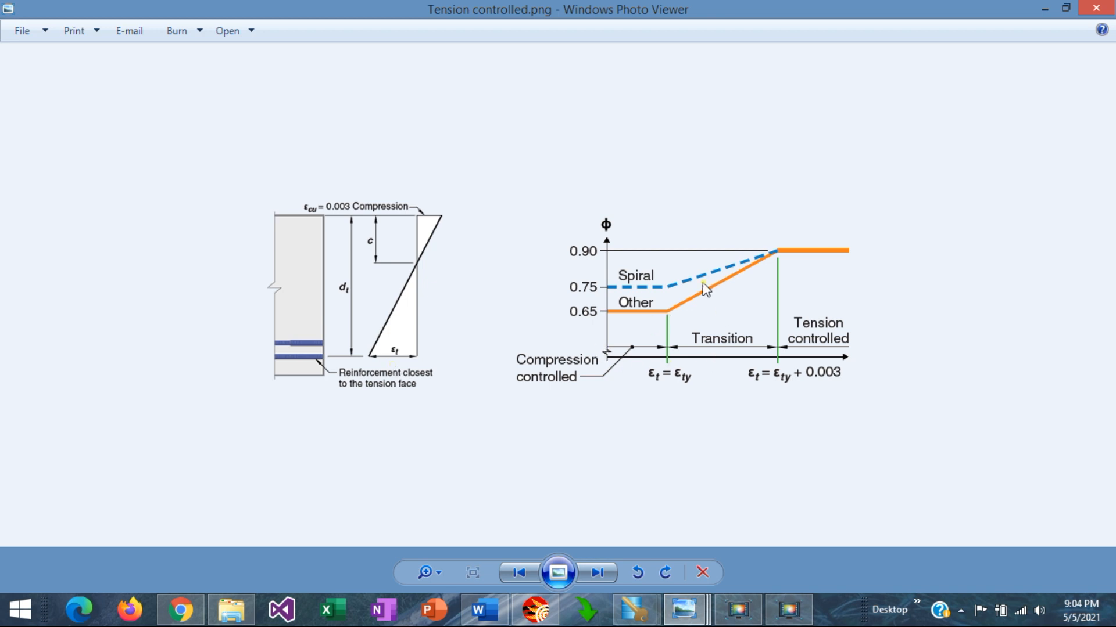
mouse_move(633, 284)
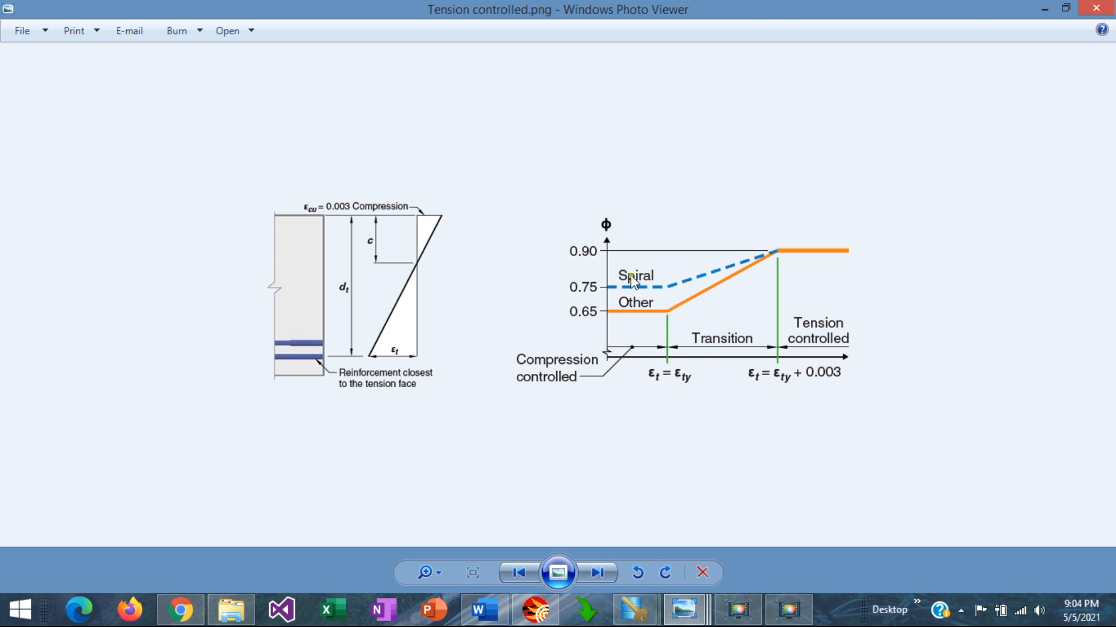
mouse_move(601, 238)
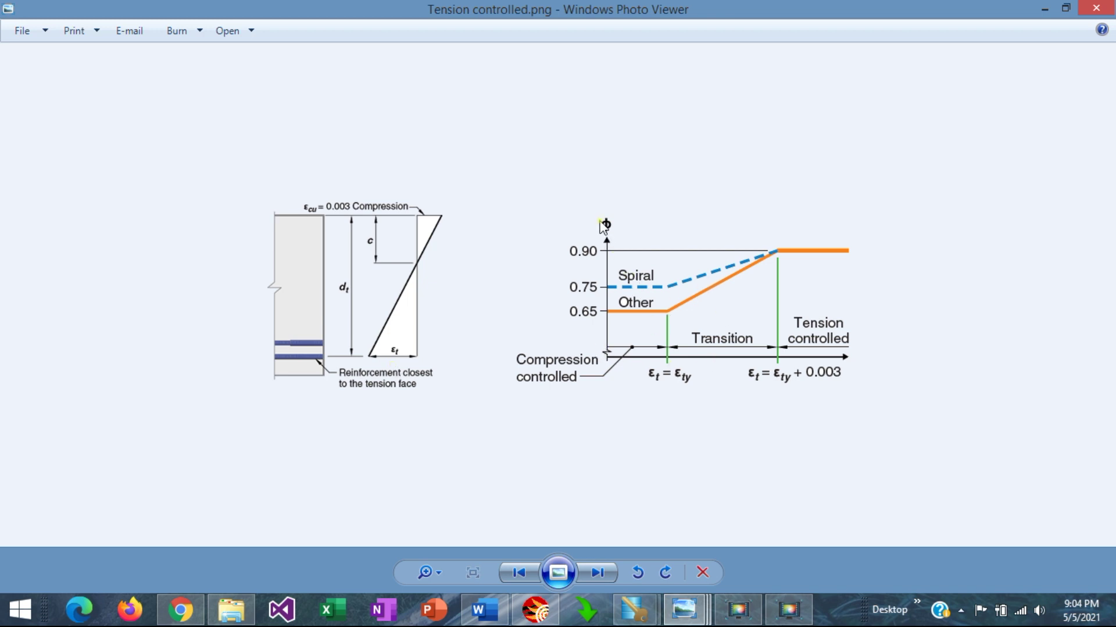
mouse_move(840, 372)
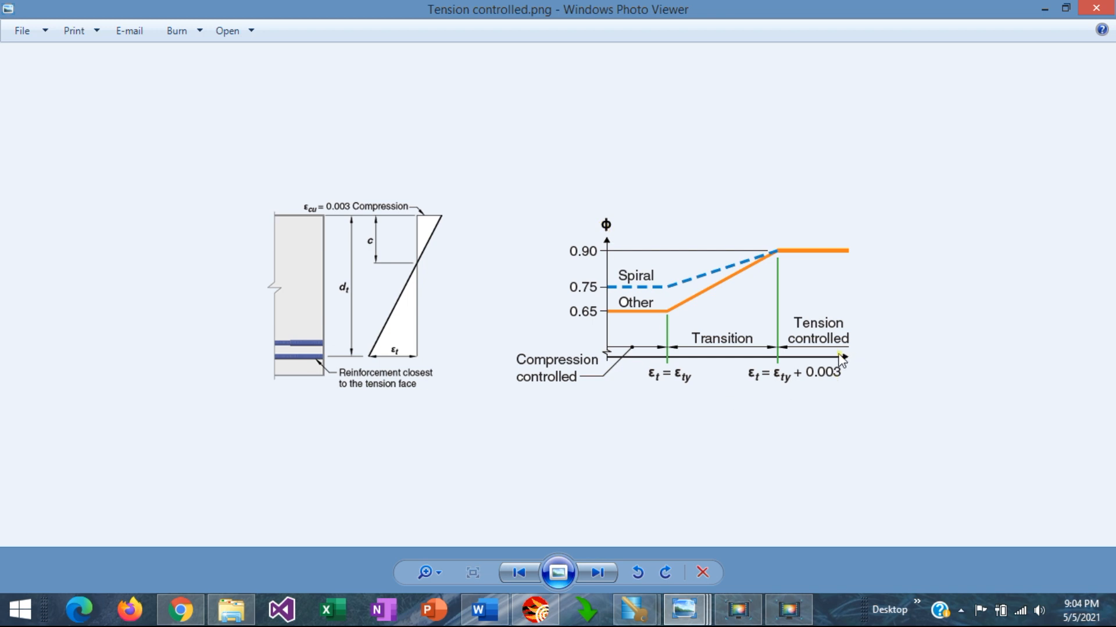
mouse_move(604, 322)
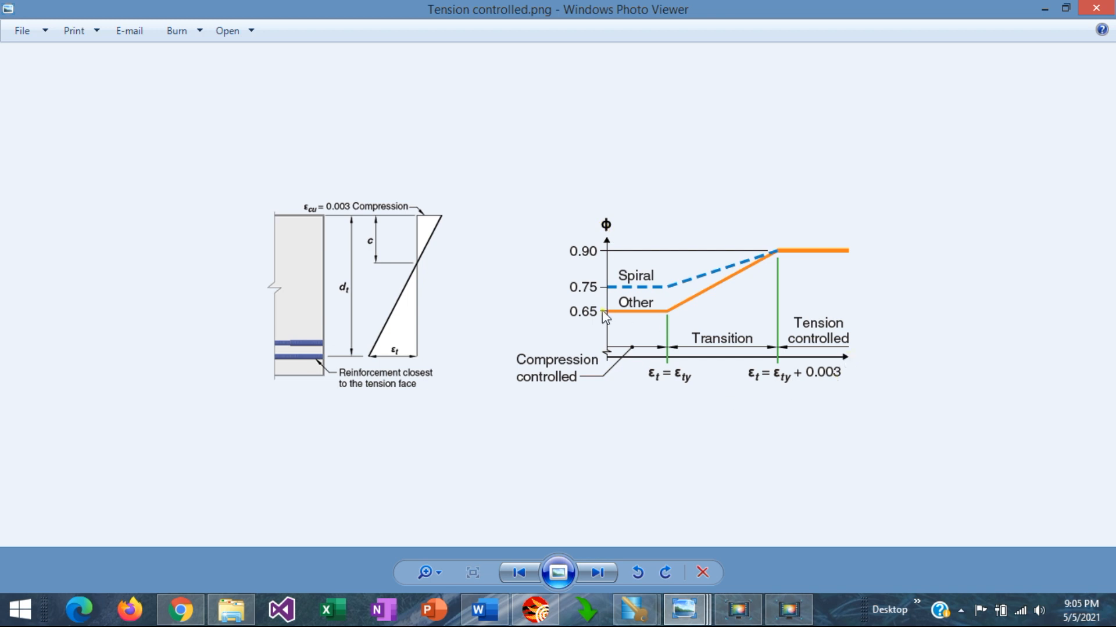
mouse_move(668, 360)
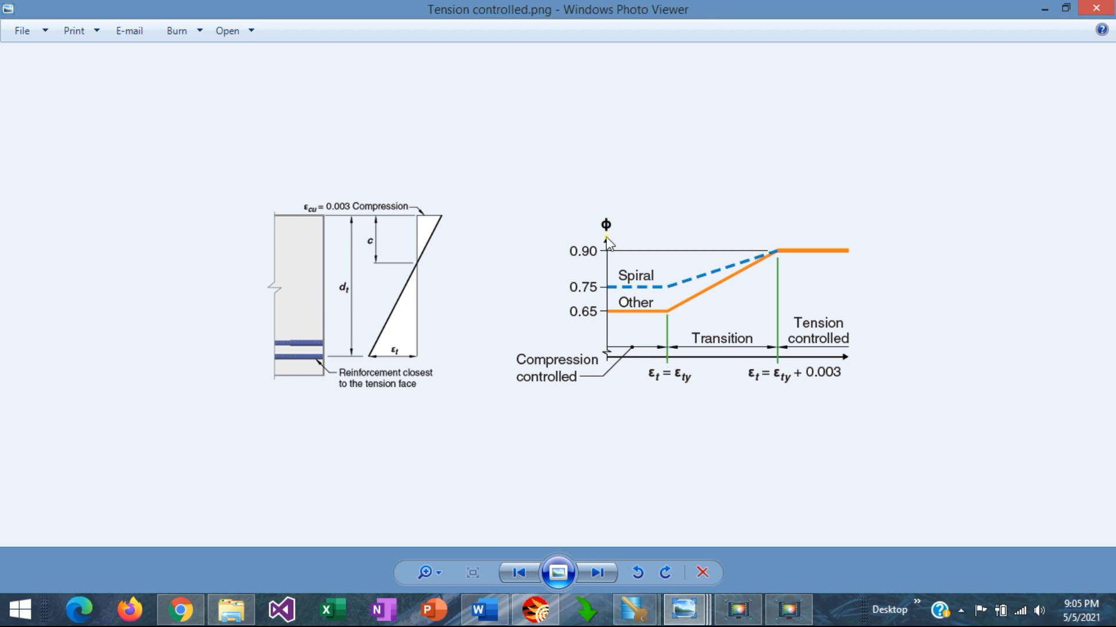
mouse_move(599, 326)
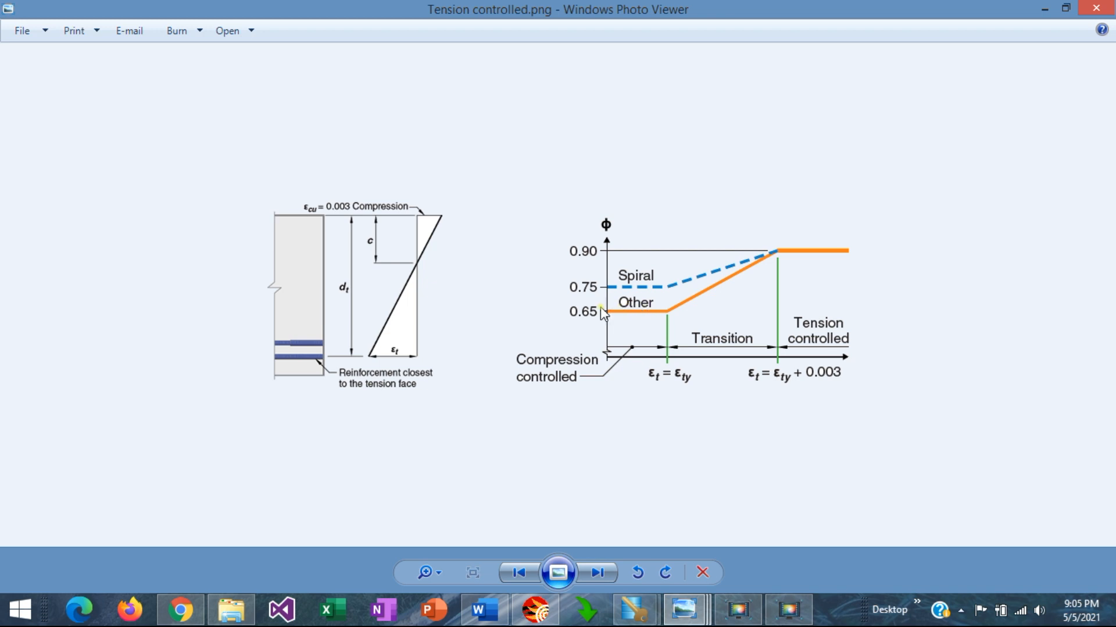
mouse_move(595, 298)
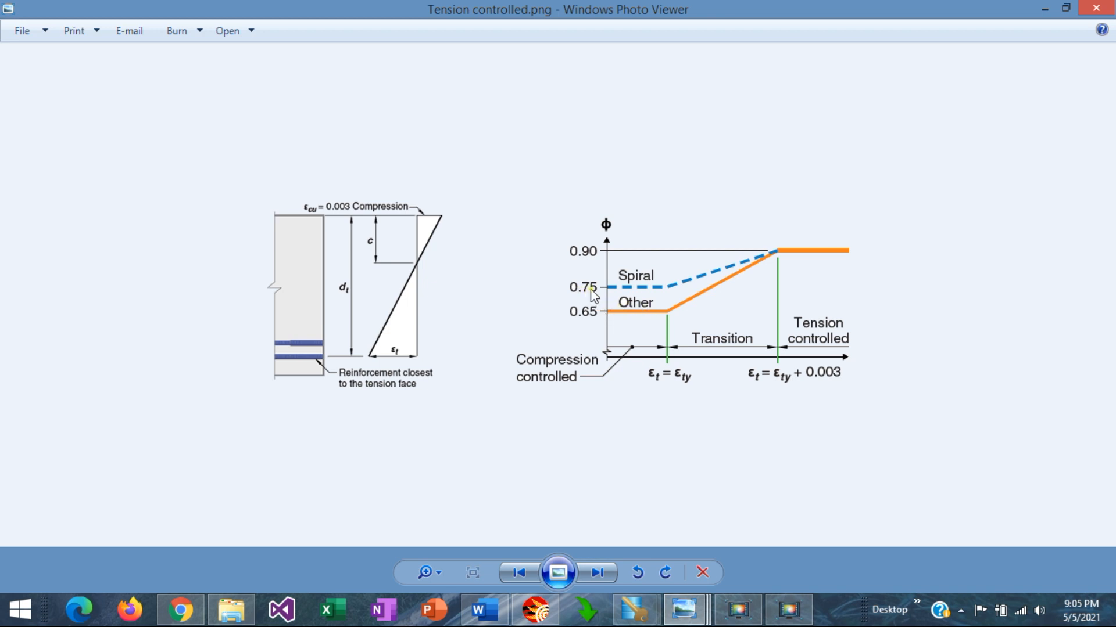
mouse_move(661, 418)
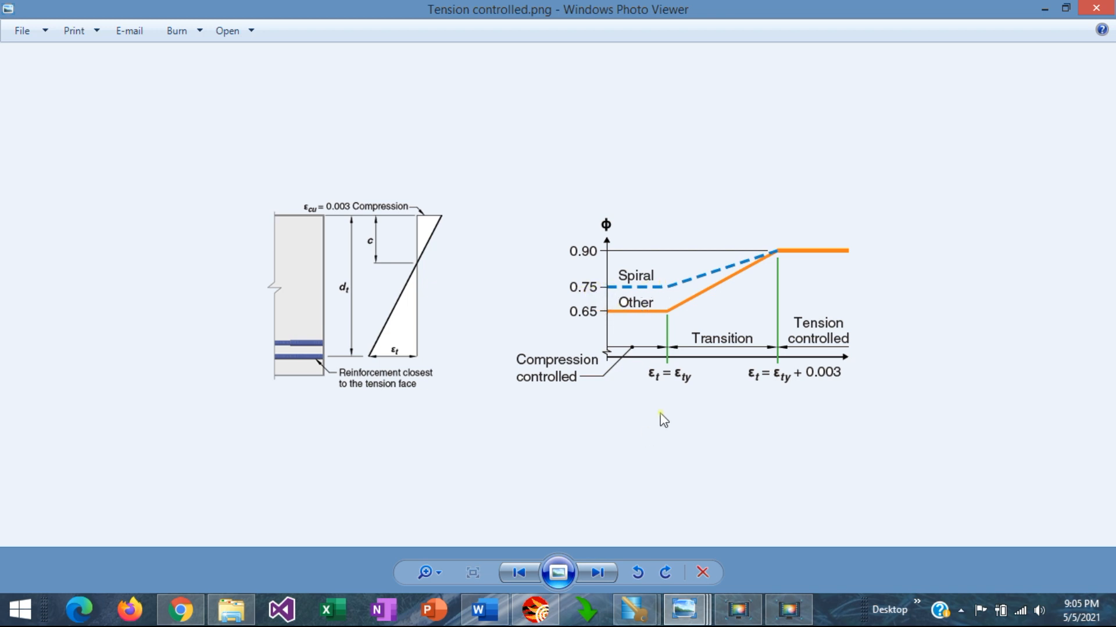
mouse_move(661, 351)
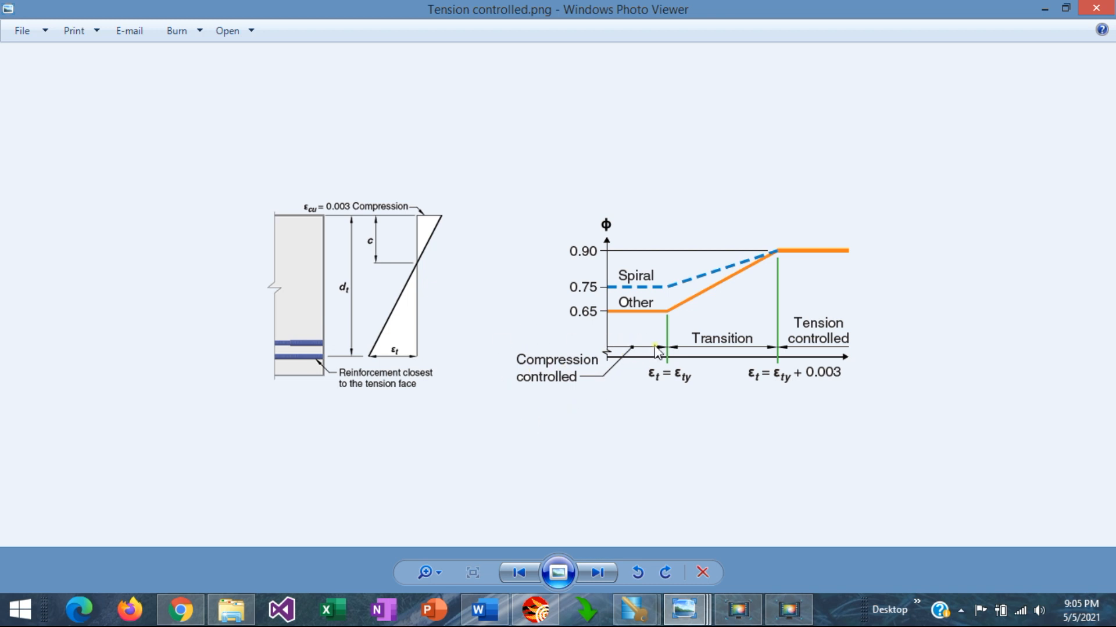
mouse_move(768, 357)
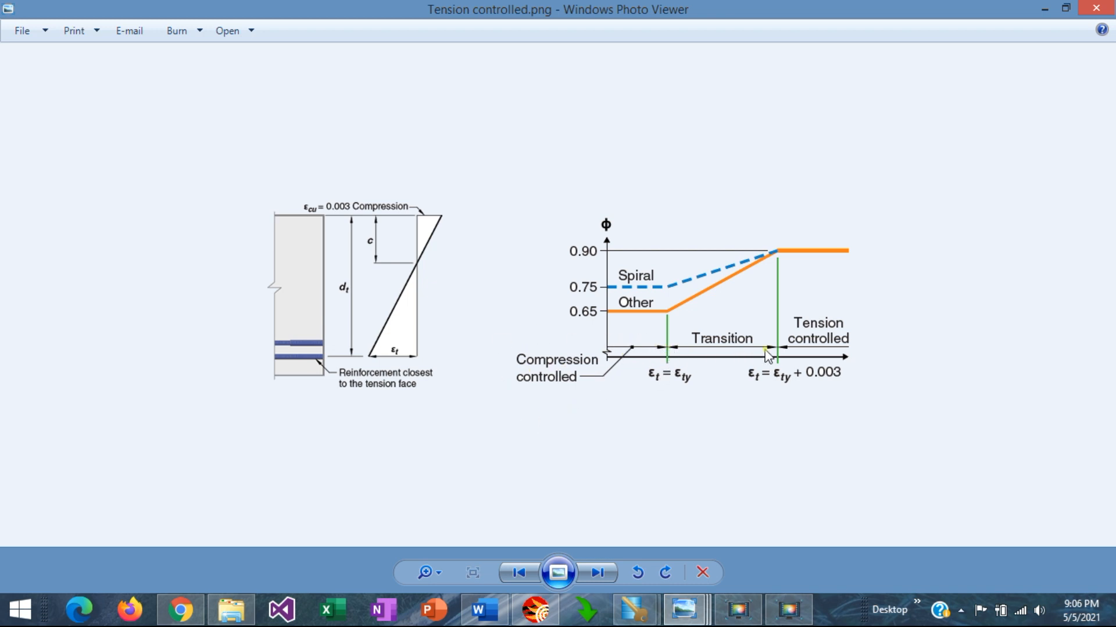
mouse_move(821, 329)
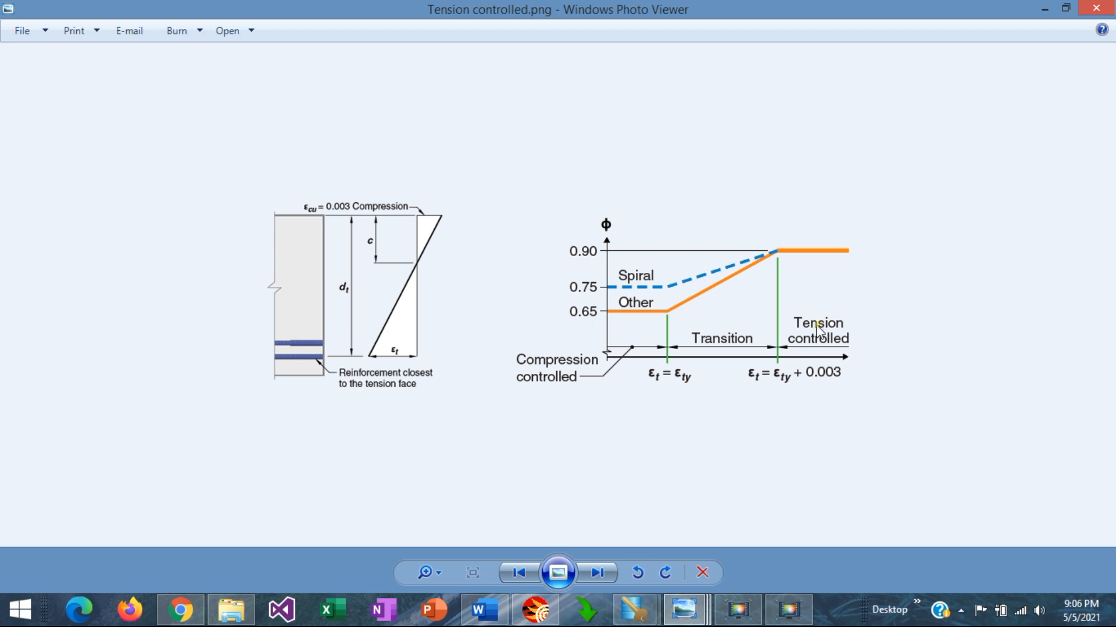
mouse_move(798, 395)
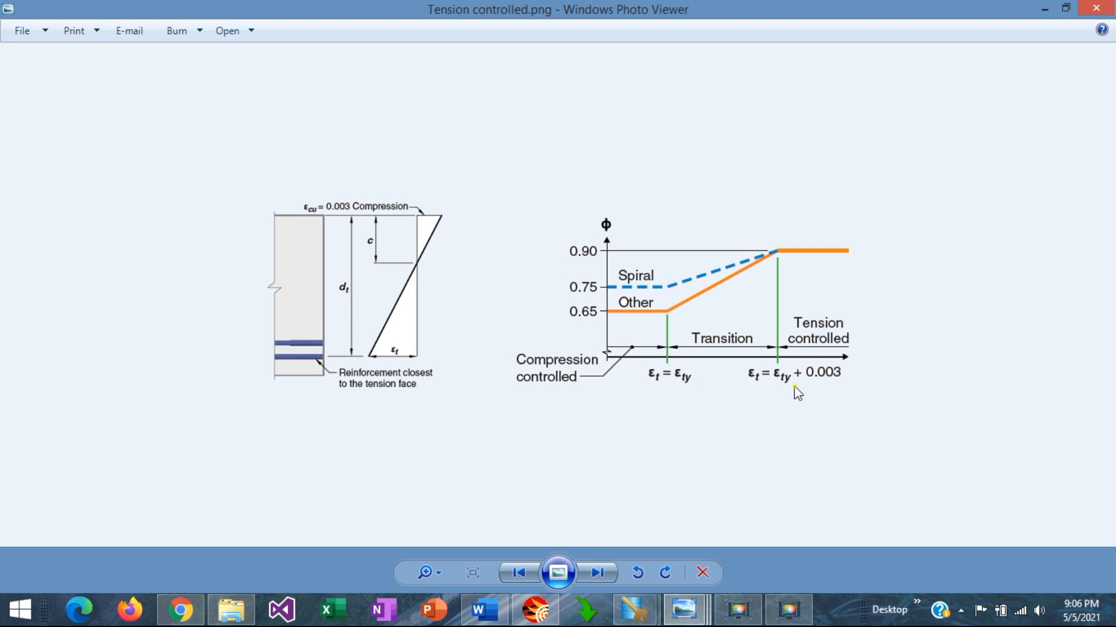
mouse_move(779, 393)
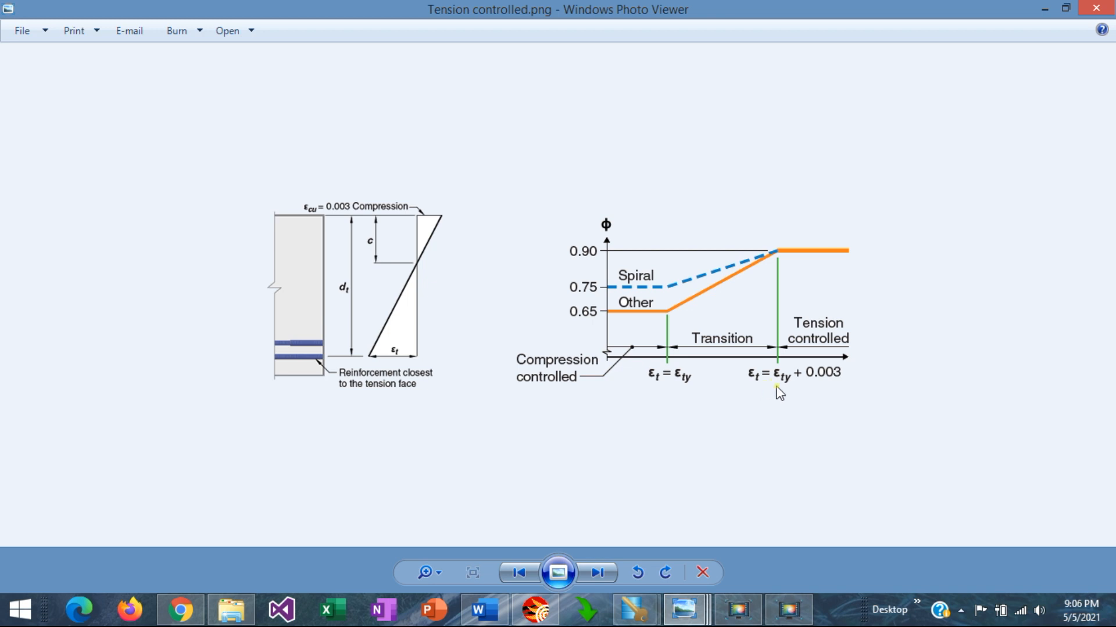
mouse_move(826, 392)
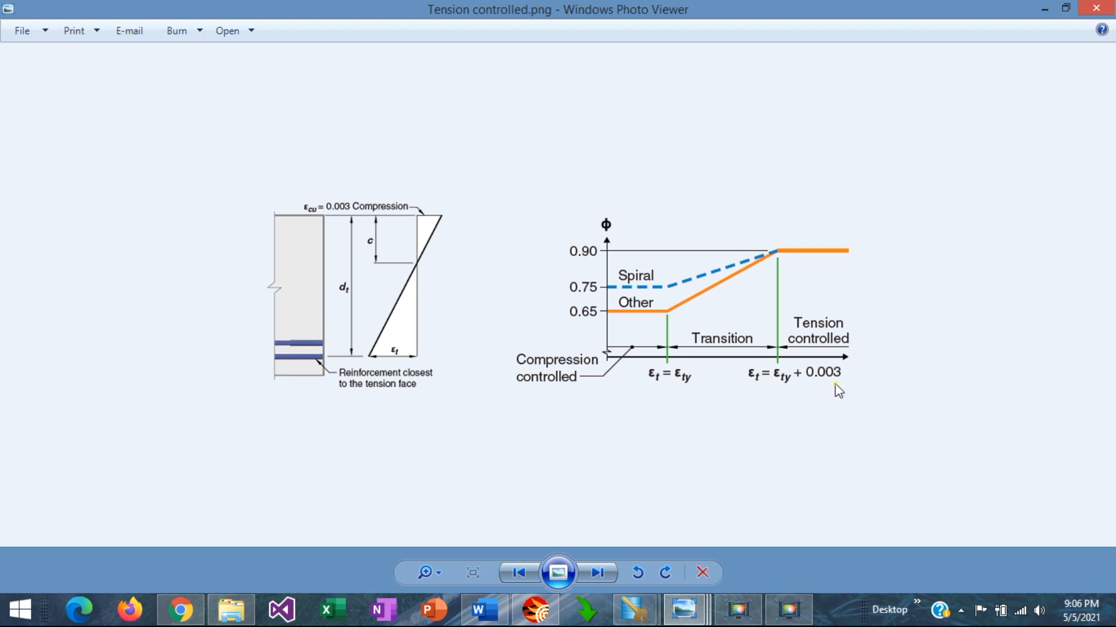
mouse_move(765, 393)
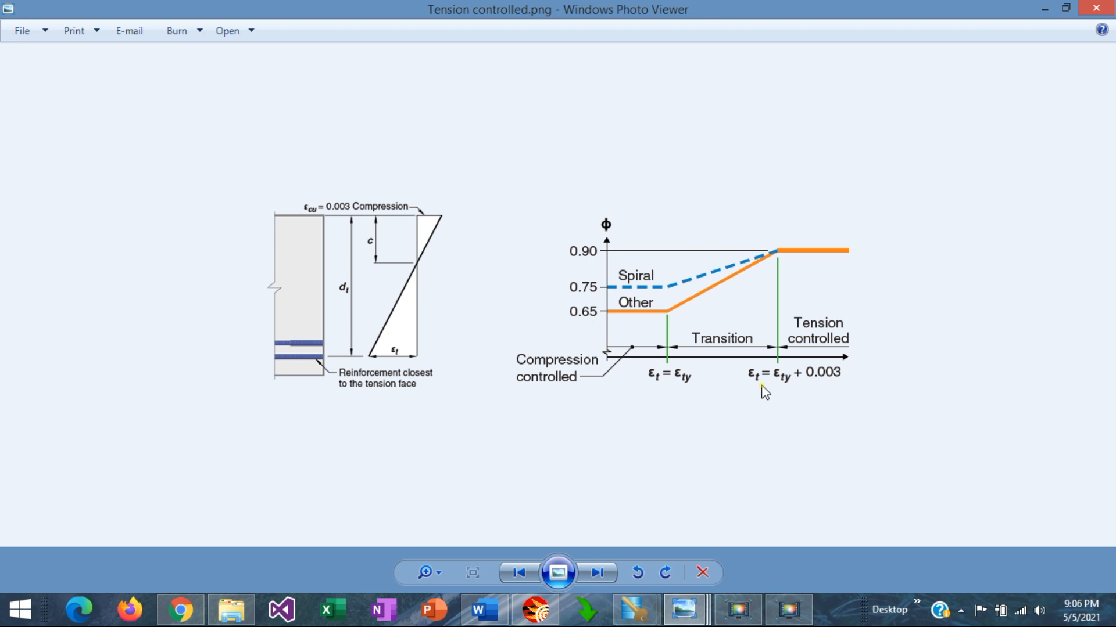
mouse_move(788, 391)
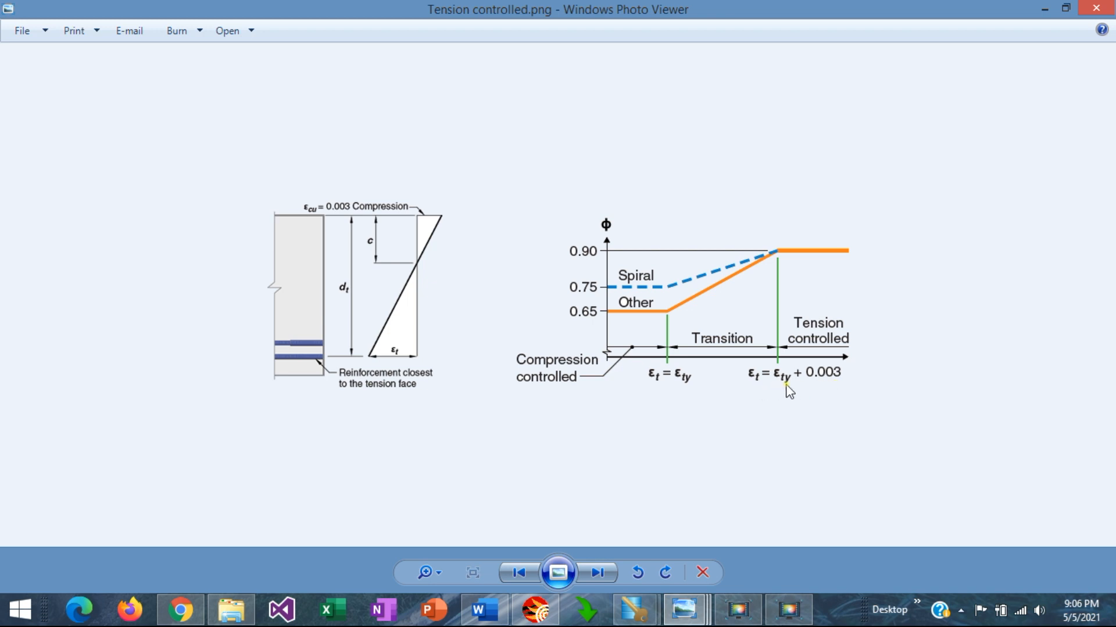
mouse_move(780, 382)
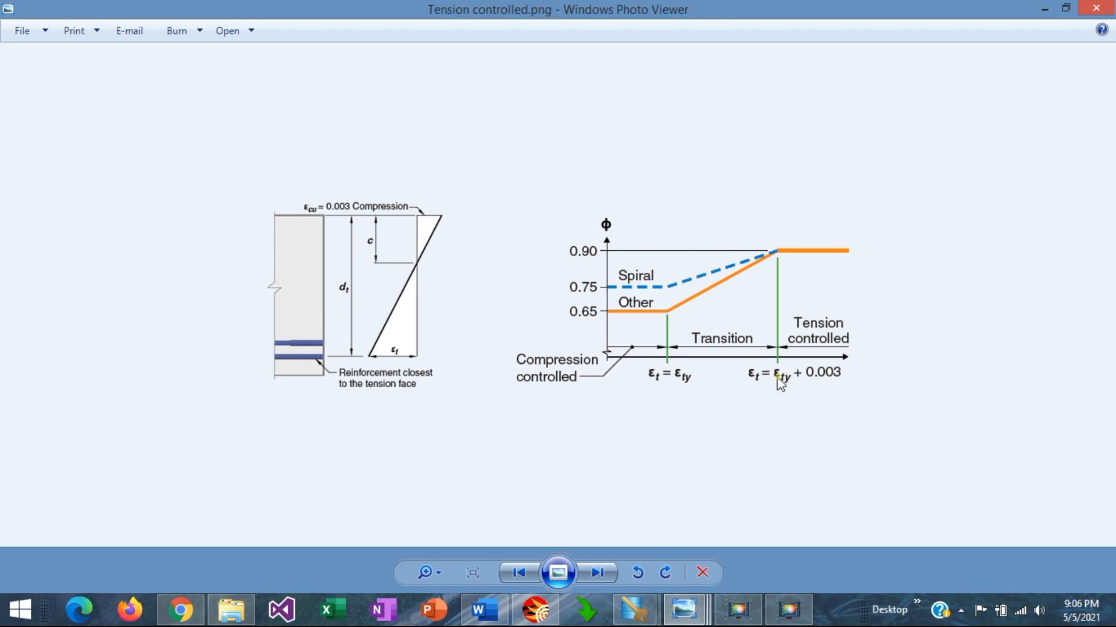
mouse_move(845, 385)
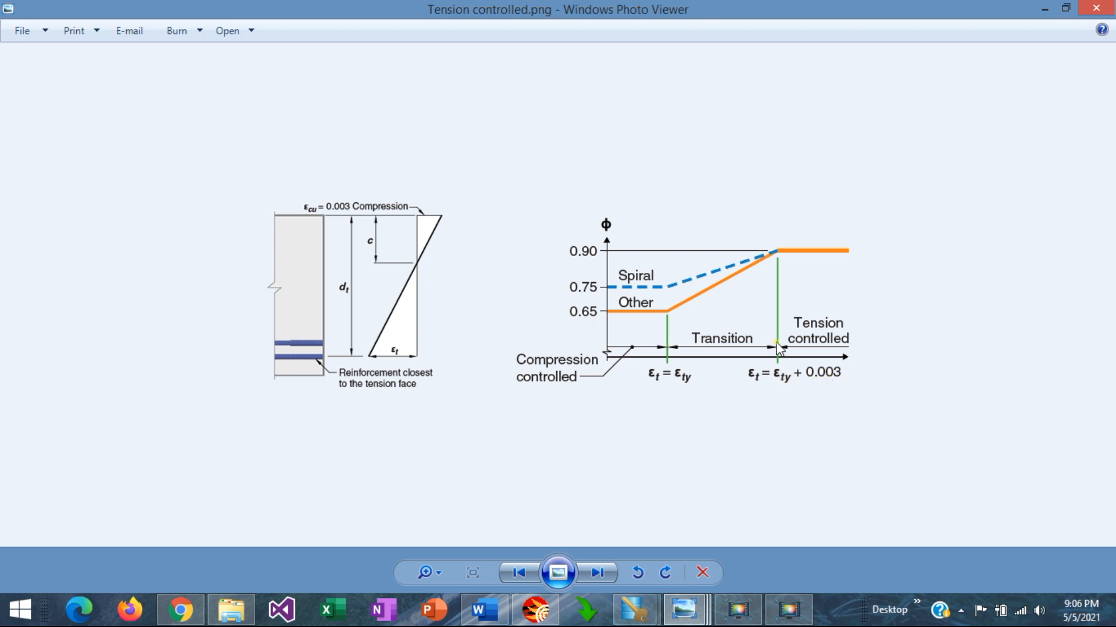
mouse_move(754, 351)
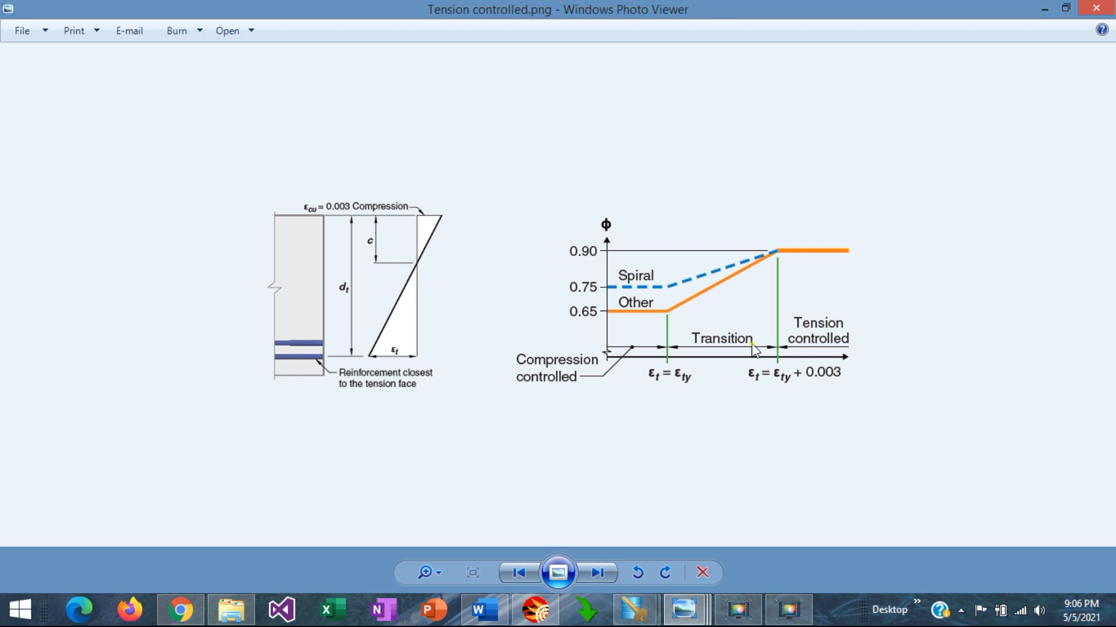
mouse_move(671, 358)
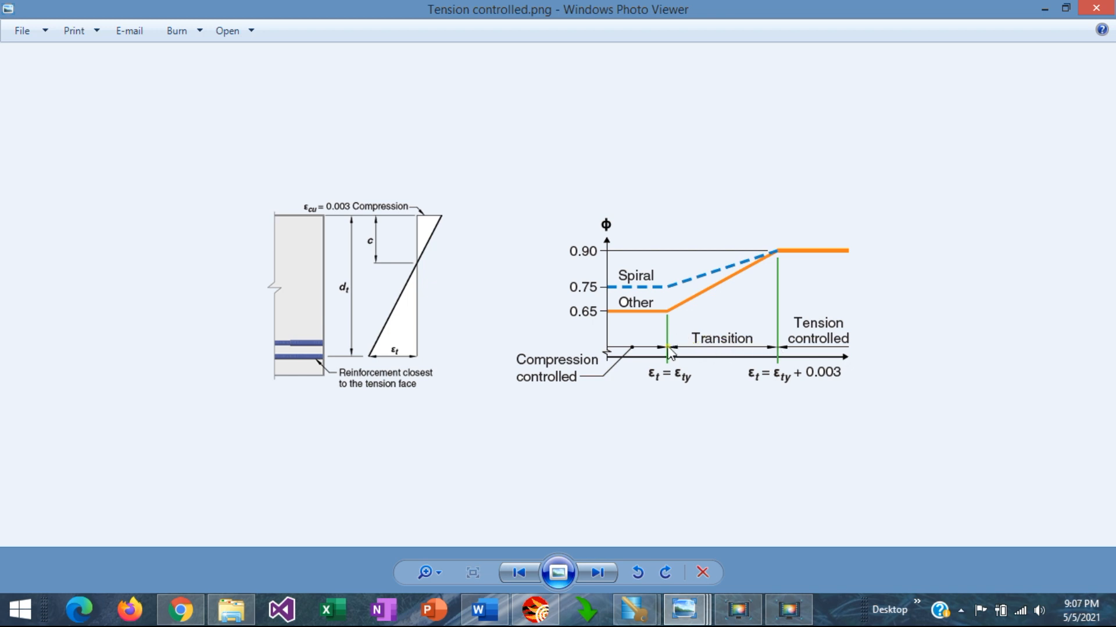
mouse_move(750, 349)
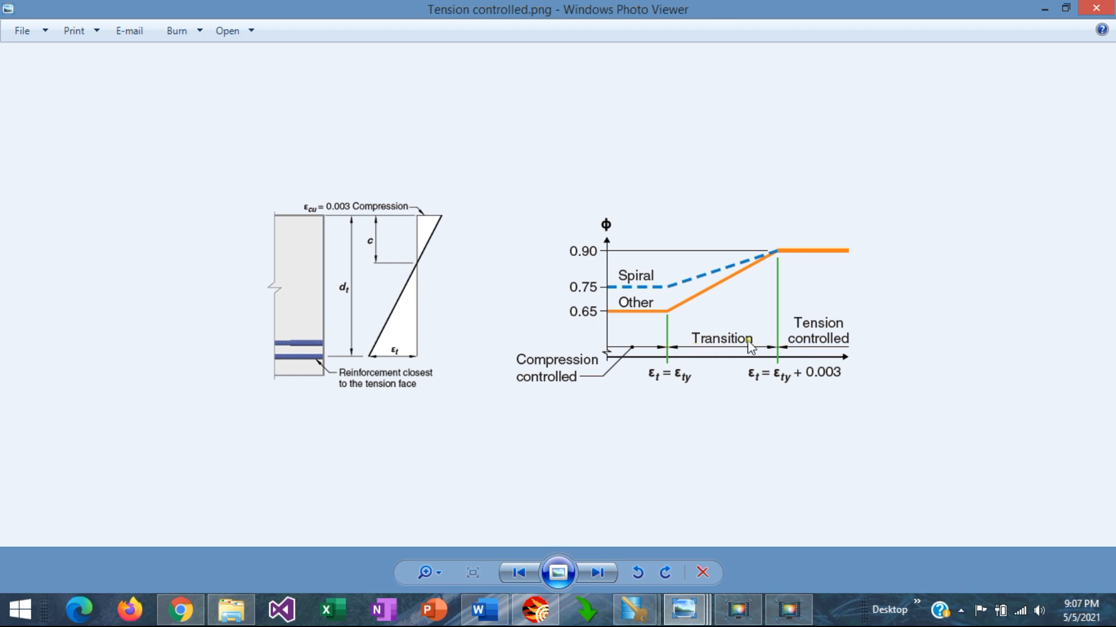
mouse_move(667, 386)
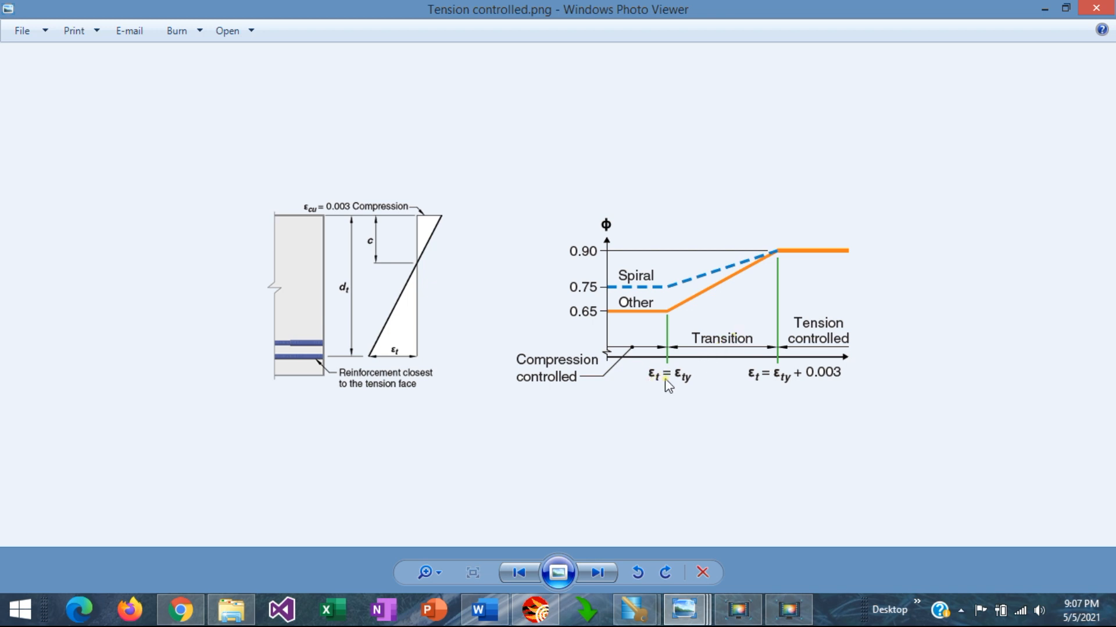
mouse_move(669, 343)
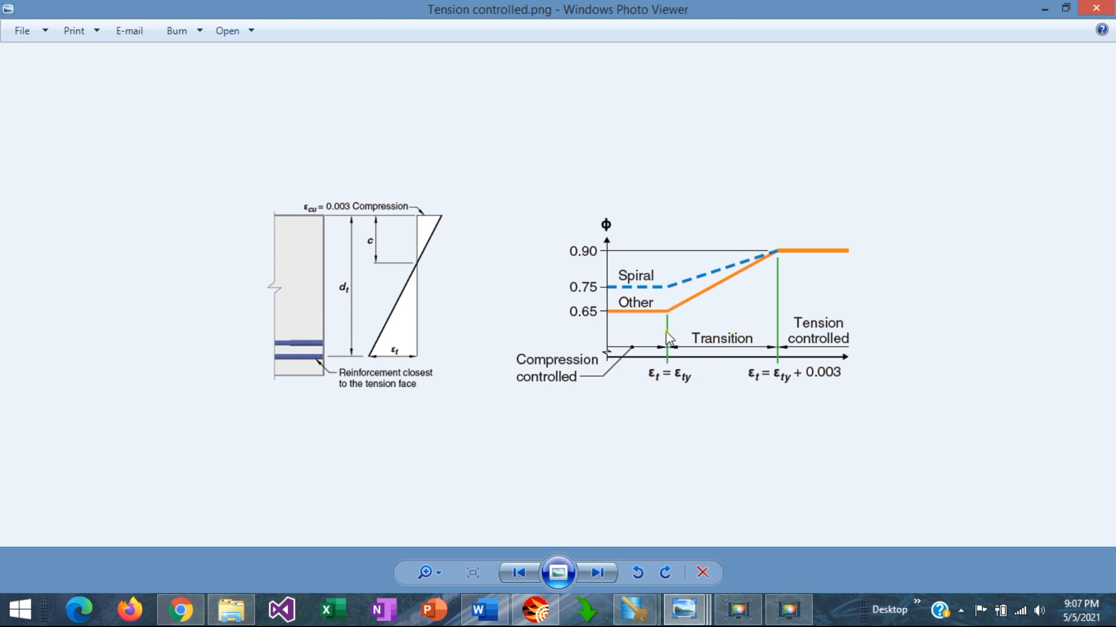
mouse_move(737, 308)
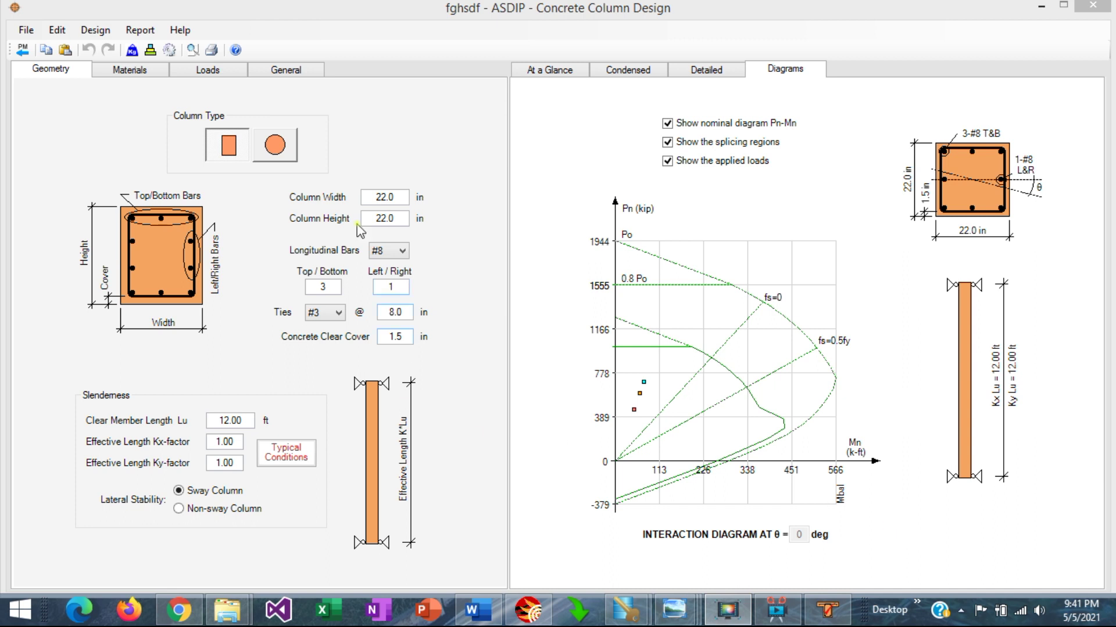
mouse_move(681, 257)
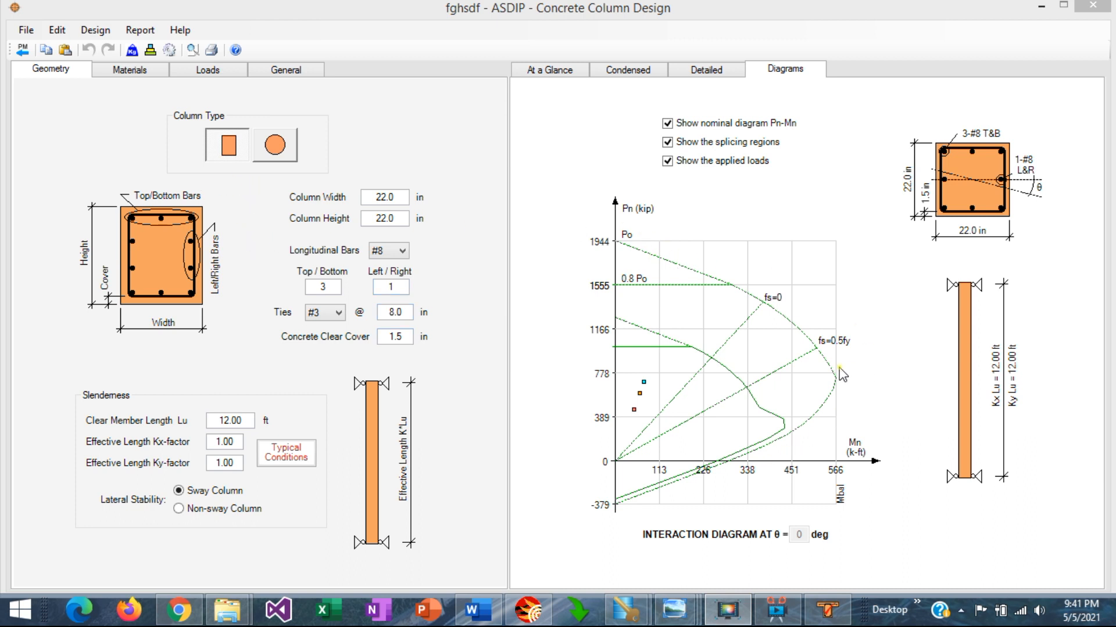
mouse_move(200, 93)
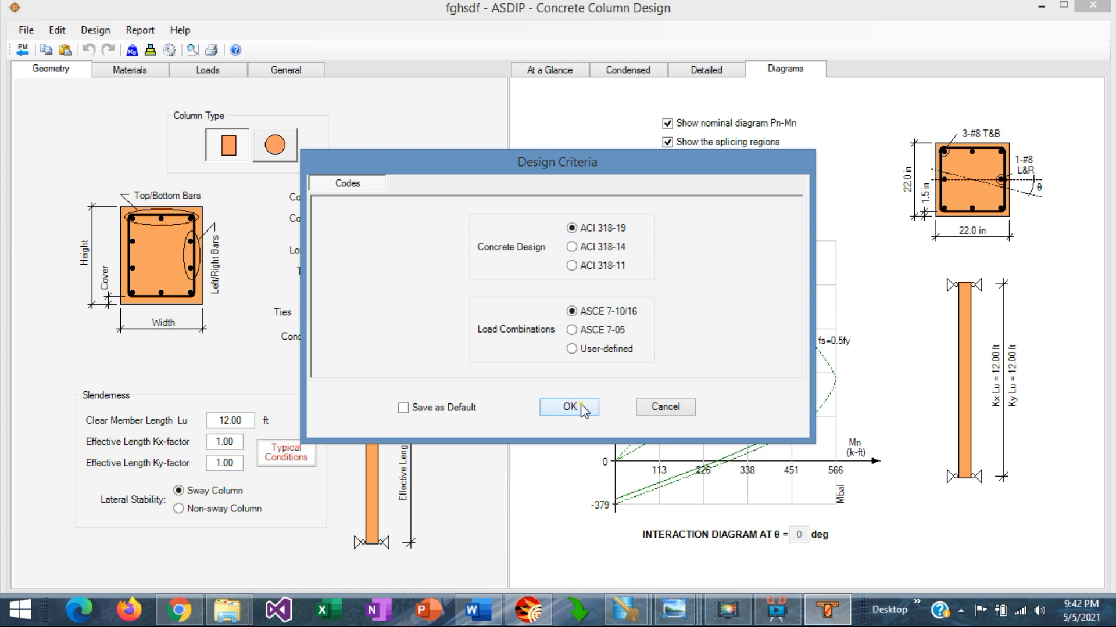
click(569, 407)
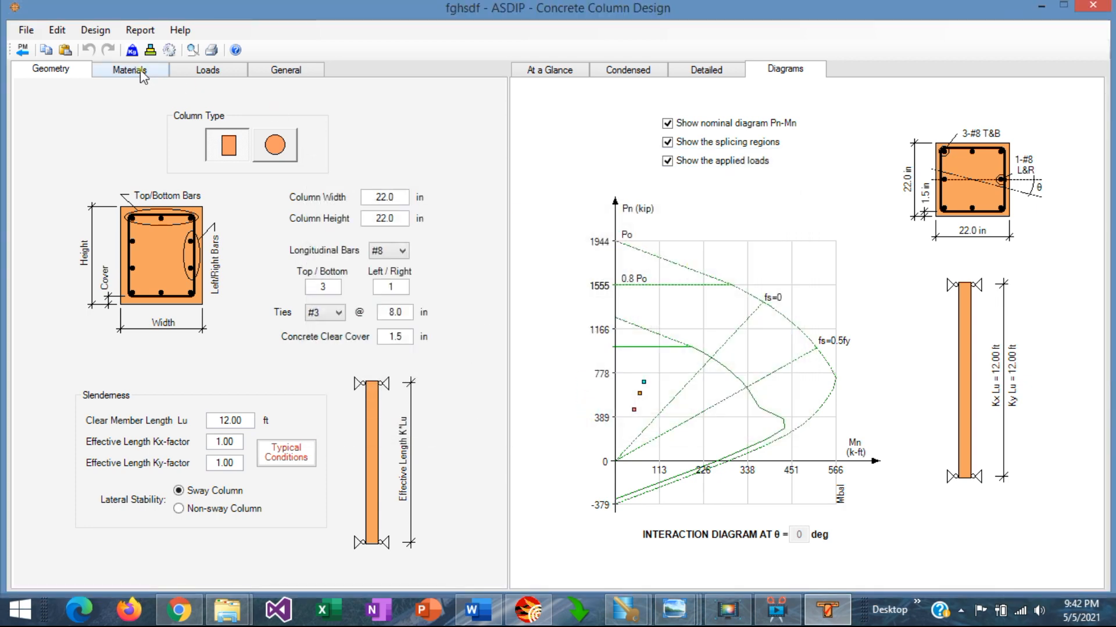
click(130, 70)
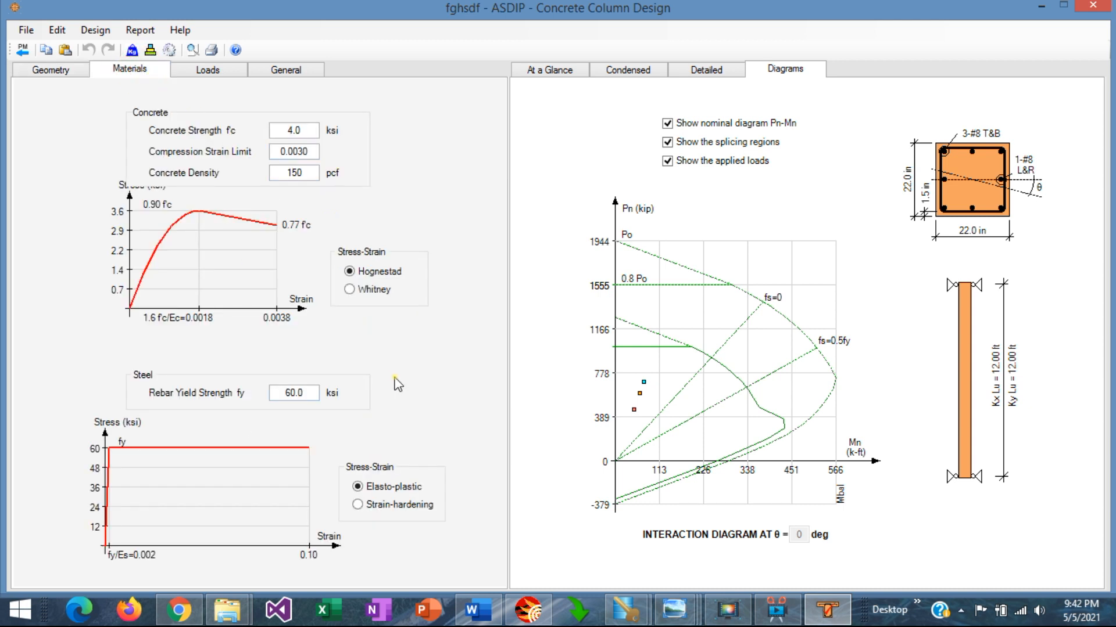
click(305, 393)
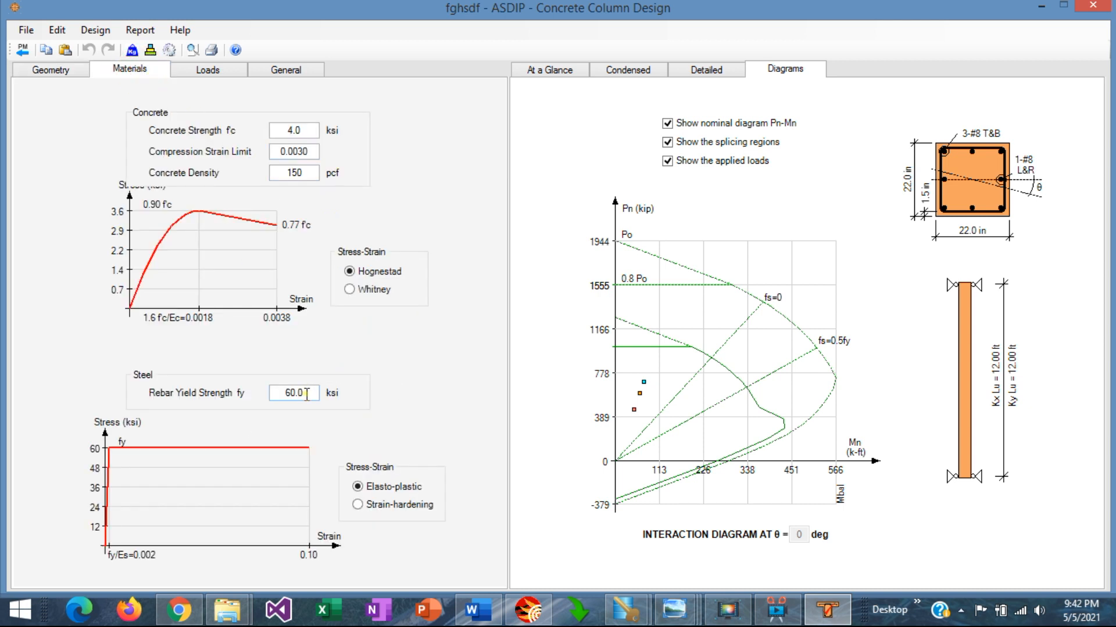
mouse_move(311, 400)
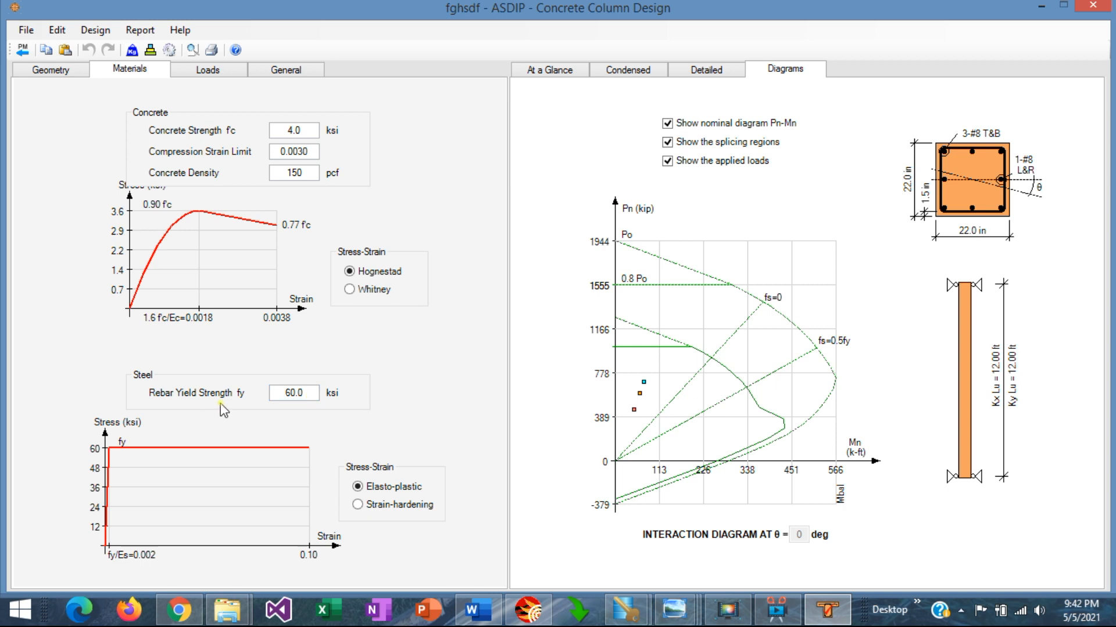
mouse_move(602, 394)
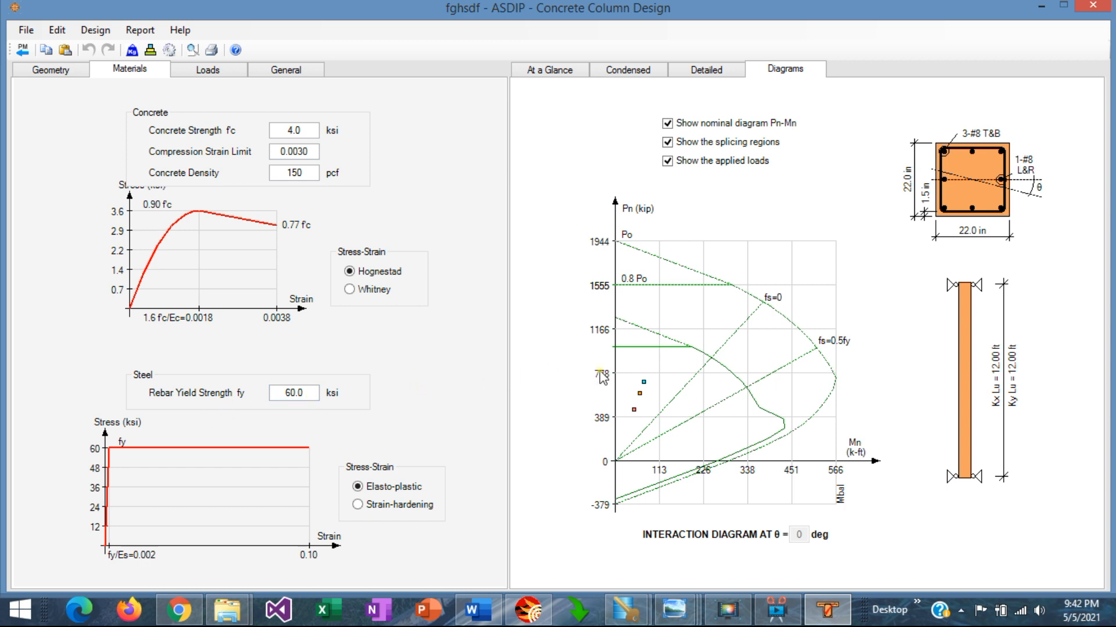
mouse_move(721, 389)
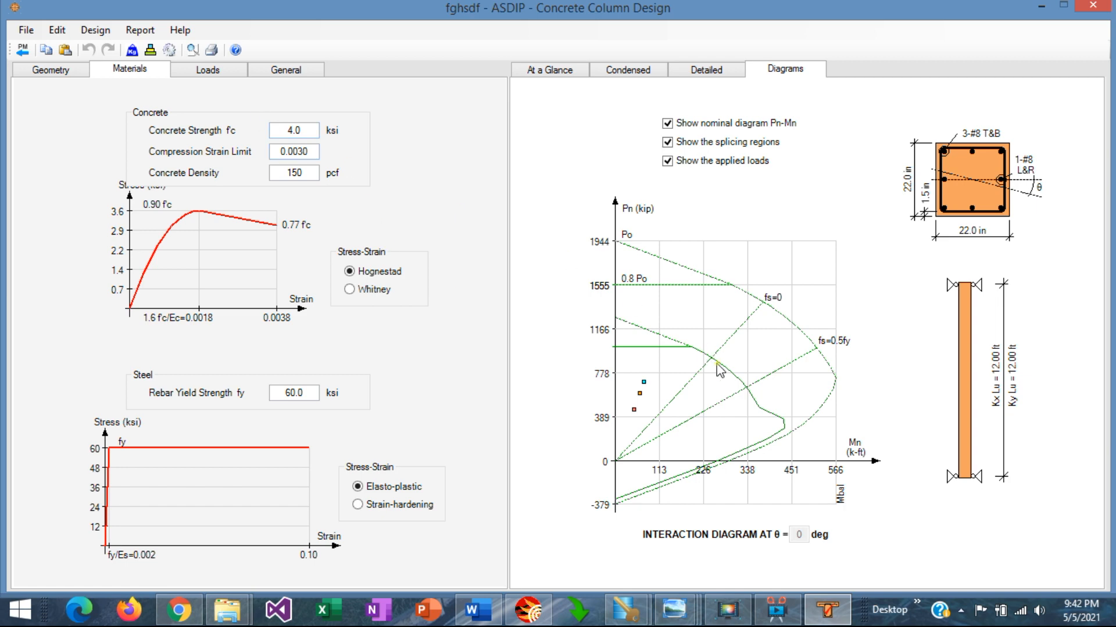
mouse_move(150, 76)
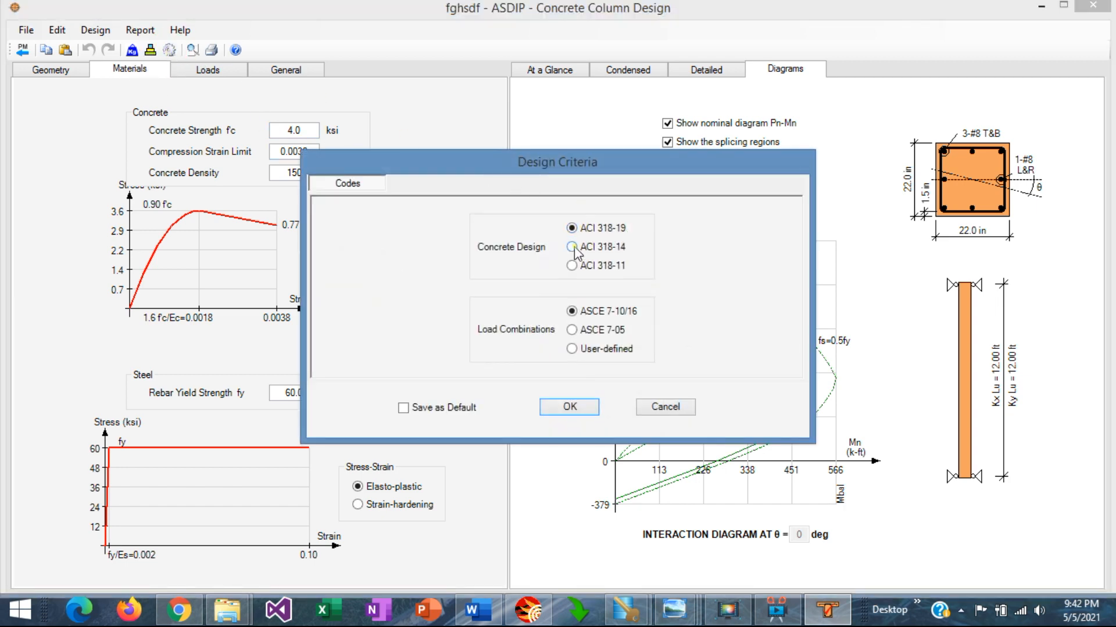
- Select ACI 318-14 as the concrete design code and confirm it
click(571, 247)
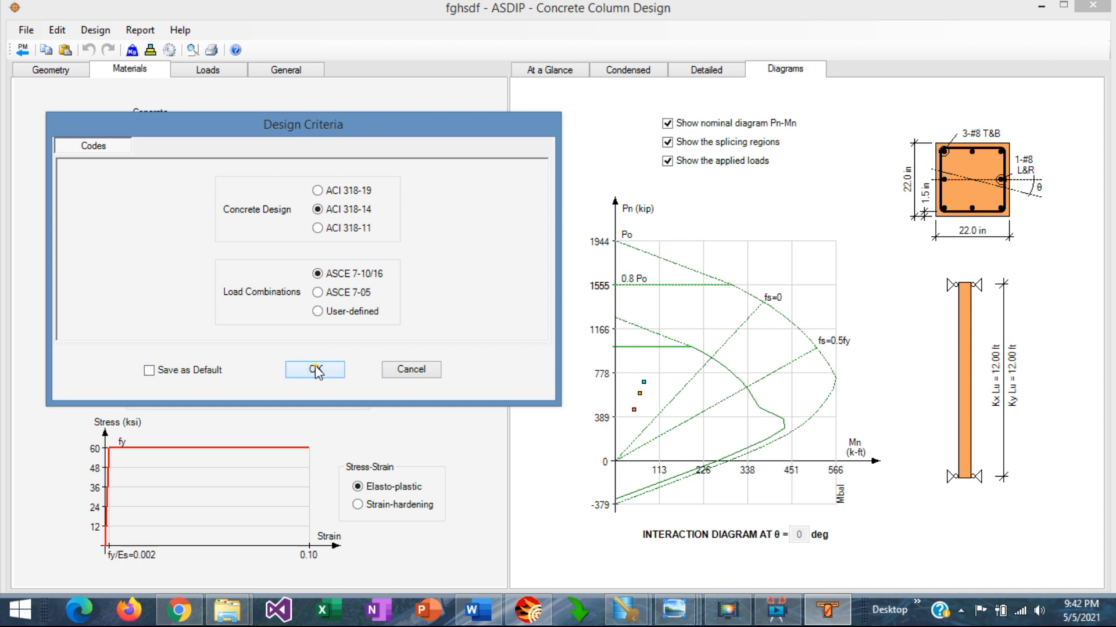
click(315, 370)
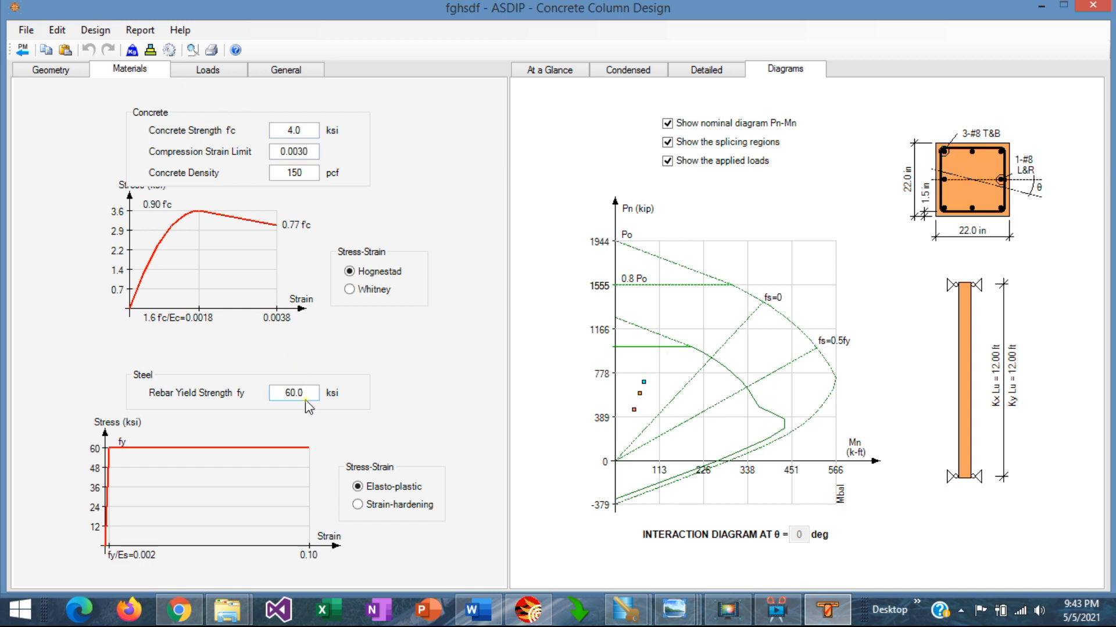
- Set rebar yield strength to 100 ksi and reconfirm ACI 318-19 in Design Criteria
triple_click(294, 393)
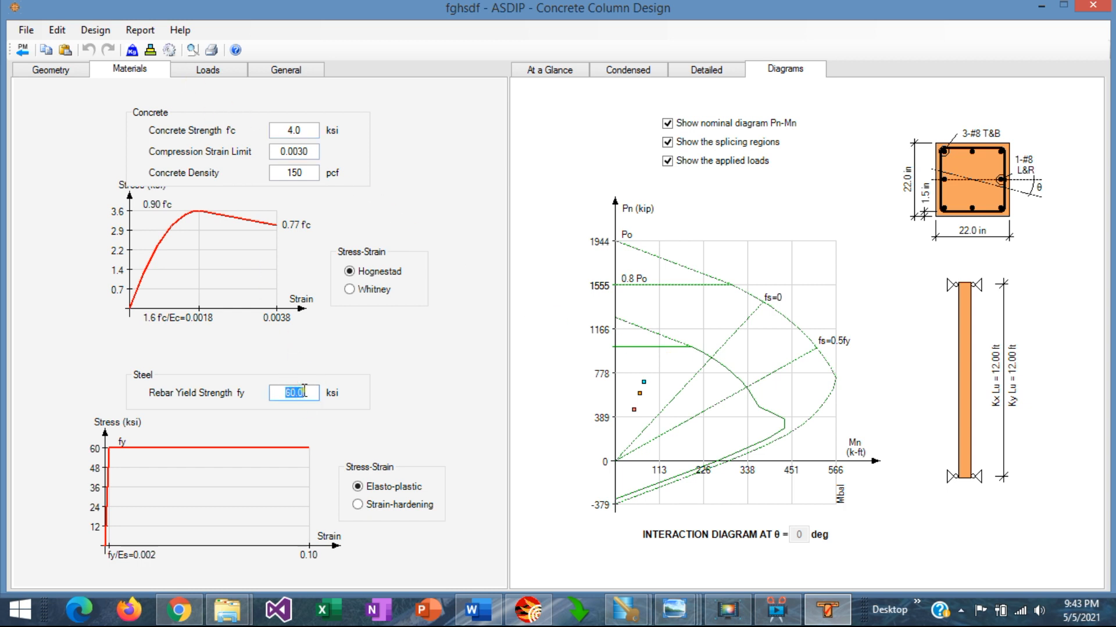
text(100)
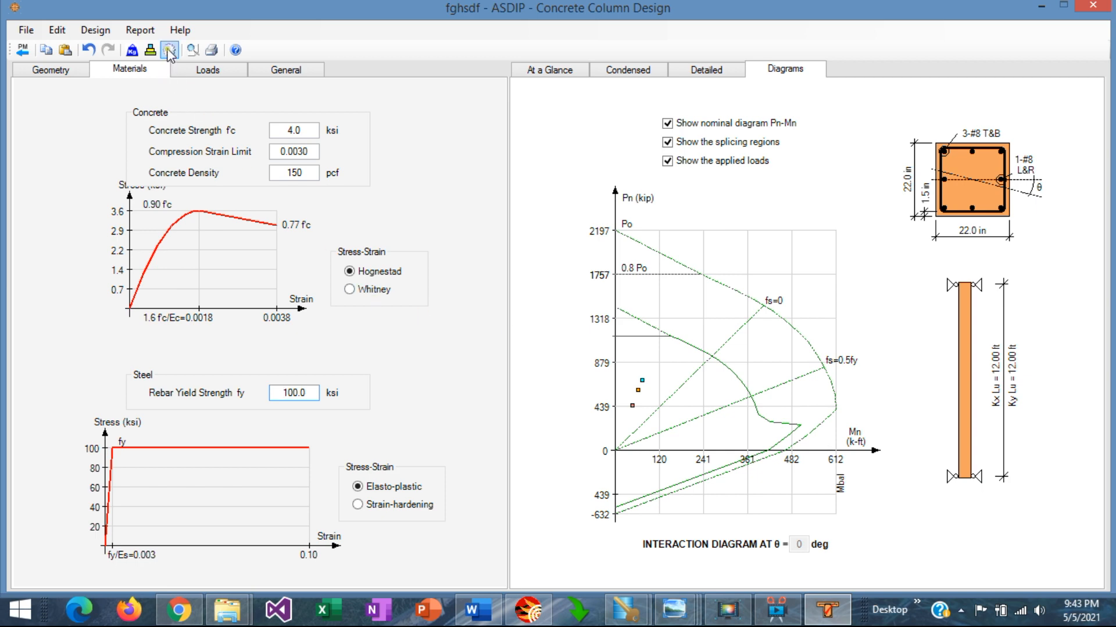
click(167, 49)
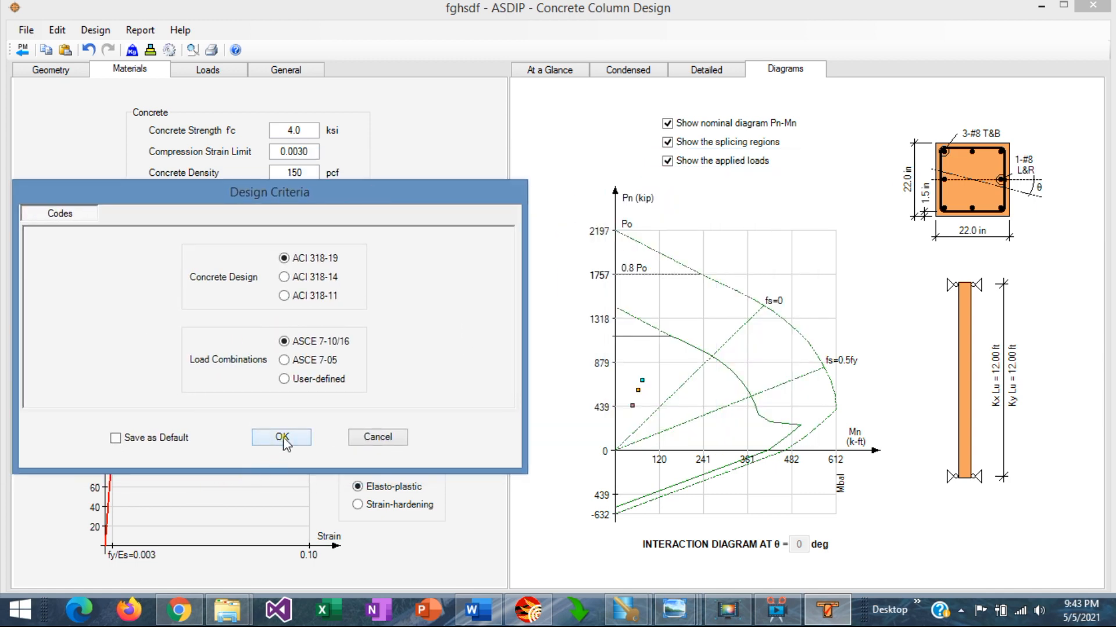
click(280, 437)
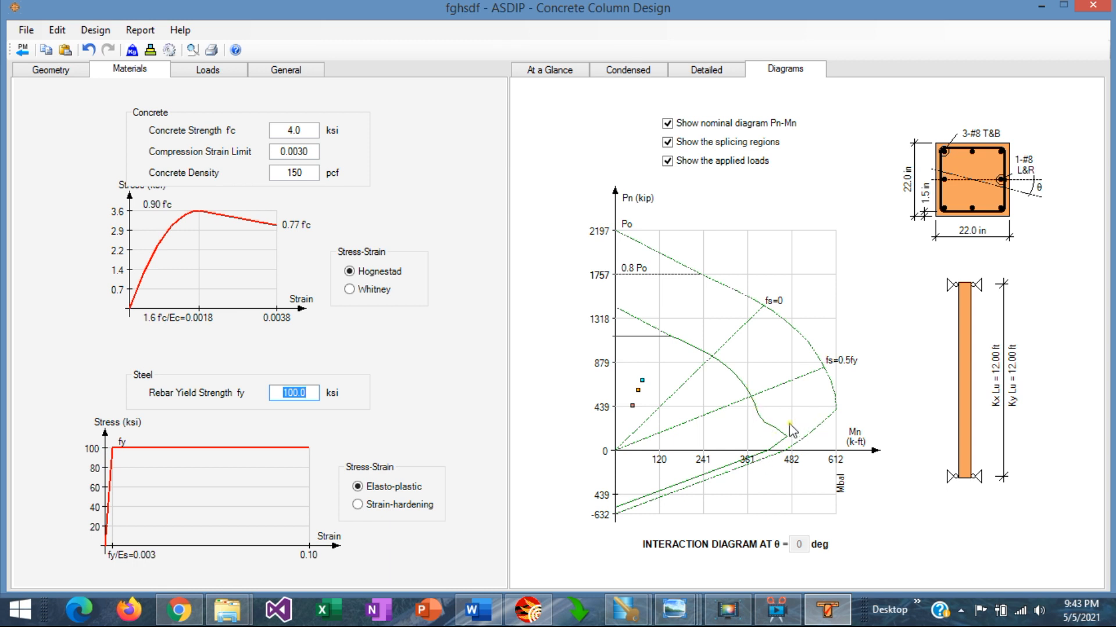
mouse_move(808, 444)
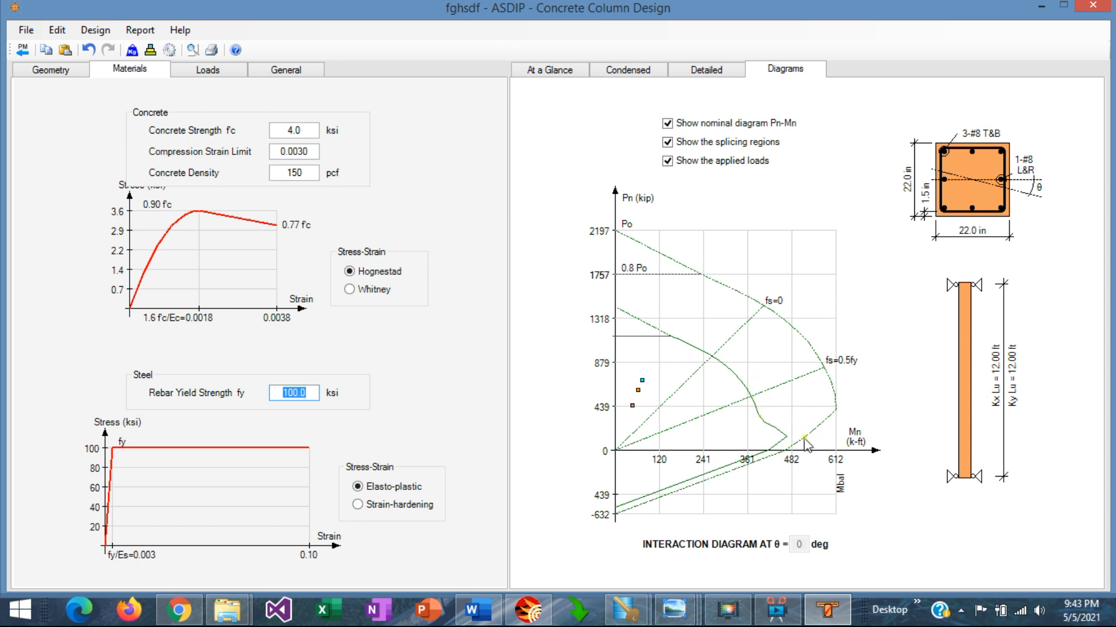
mouse_move(804, 426)
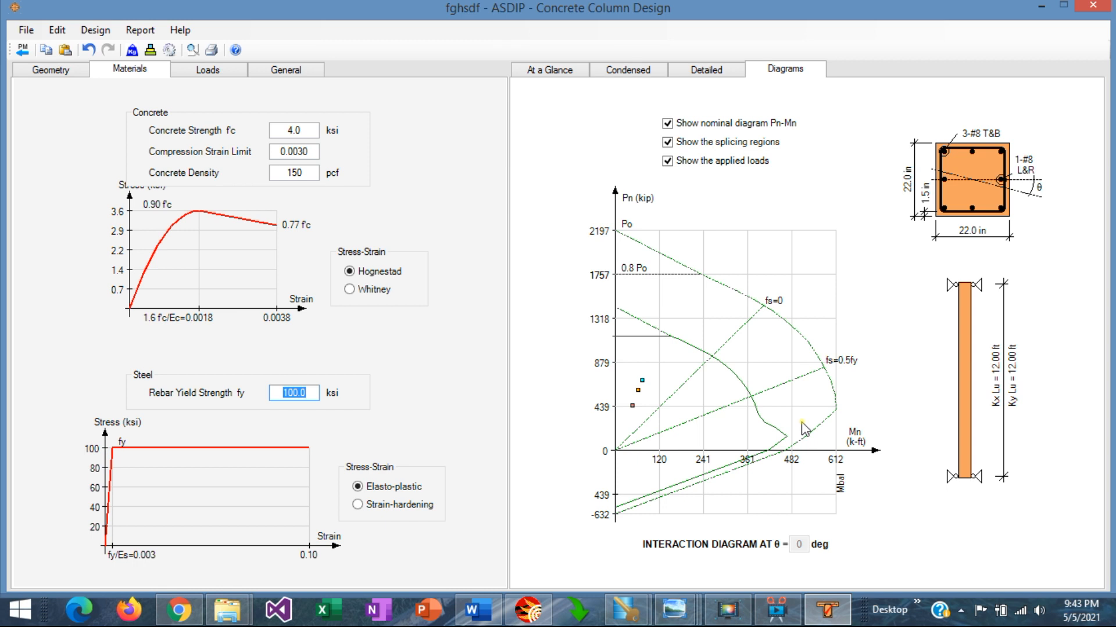
mouse_move(789, 443)
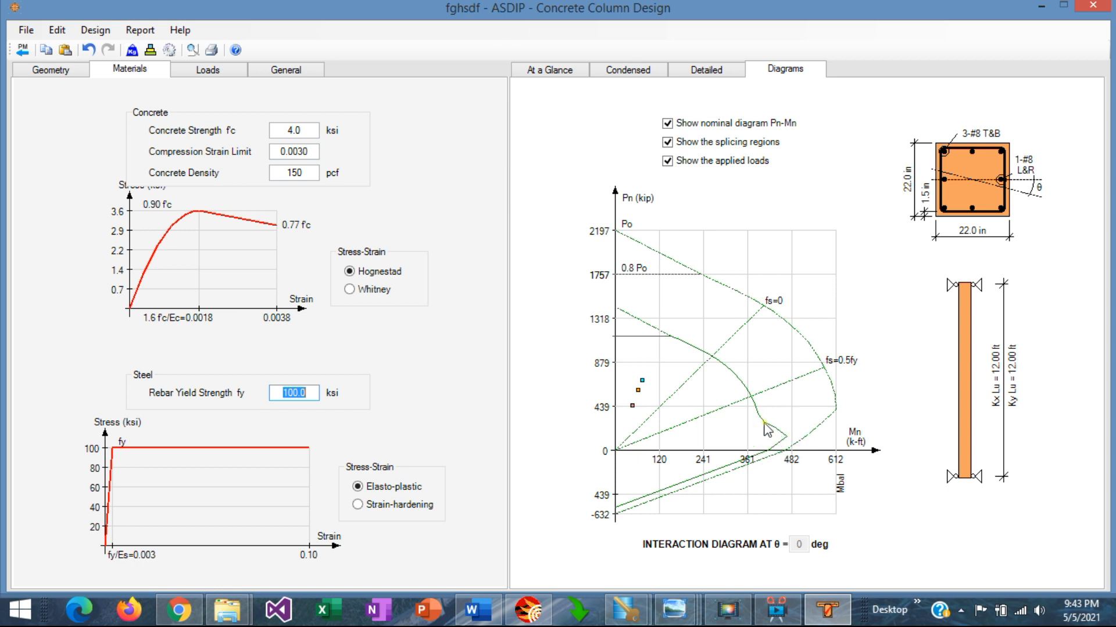
mouse_move(766, 422)
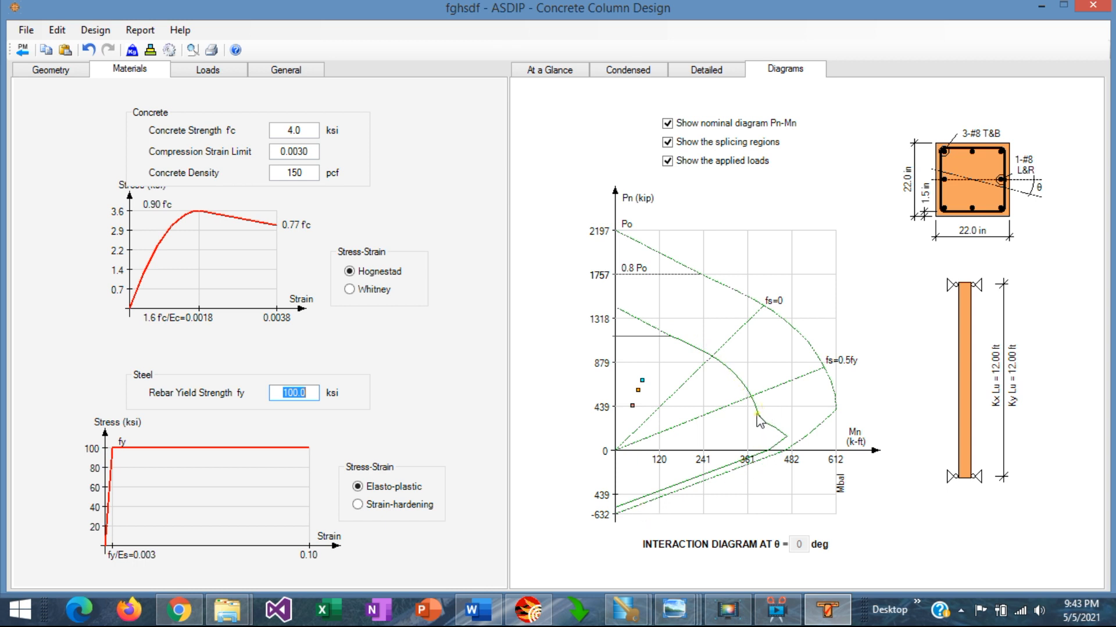
mouse_move(773, 401)
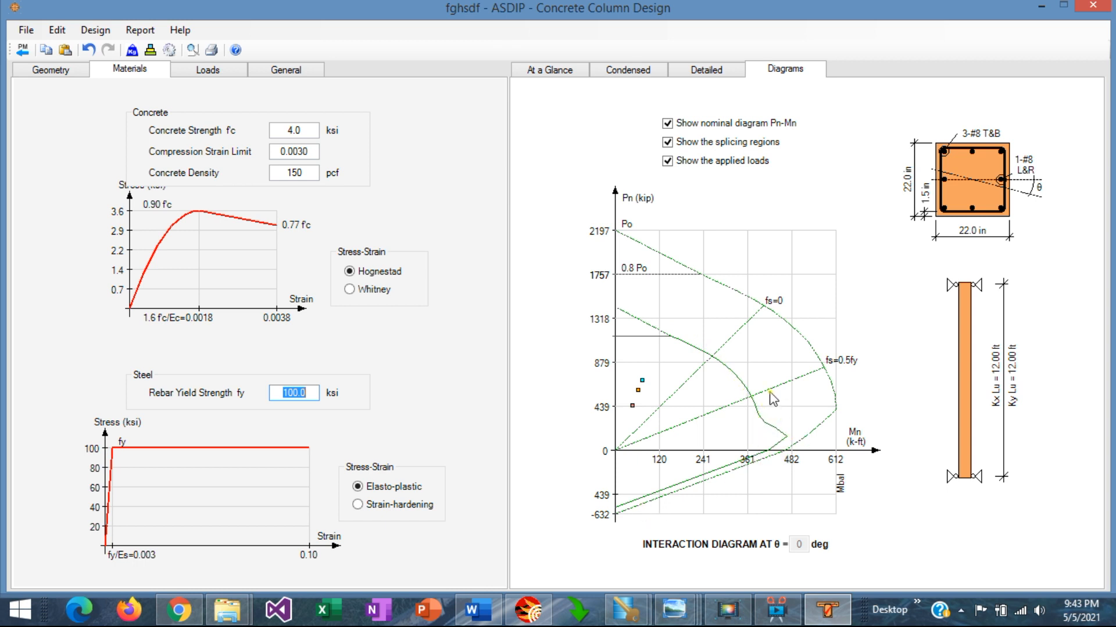
mouse_move(779, 452)
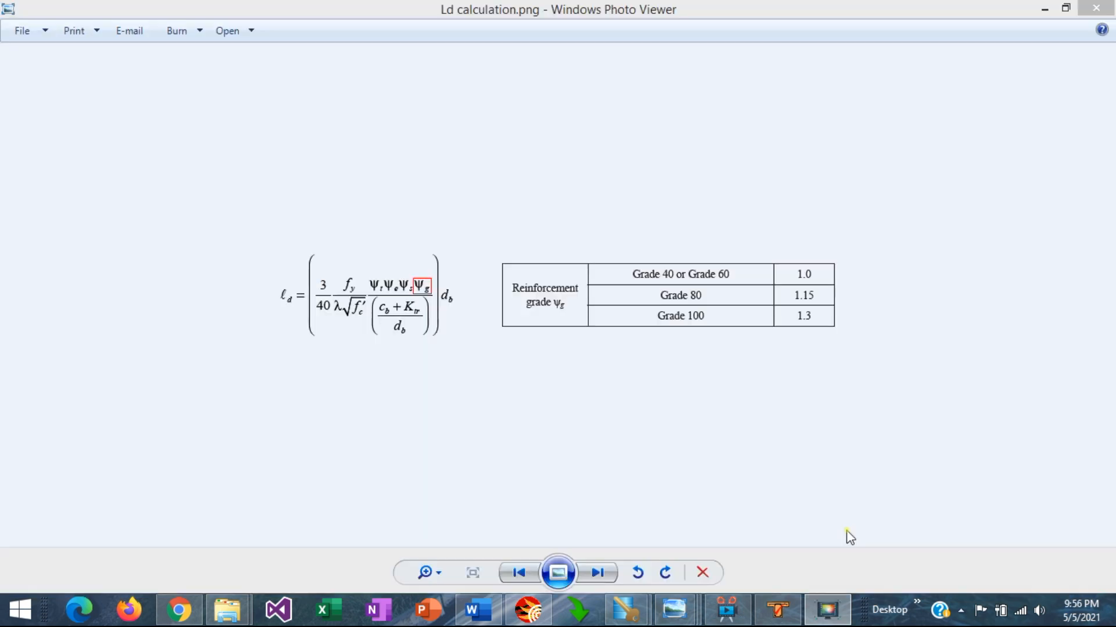
mouse_move(789, 434)
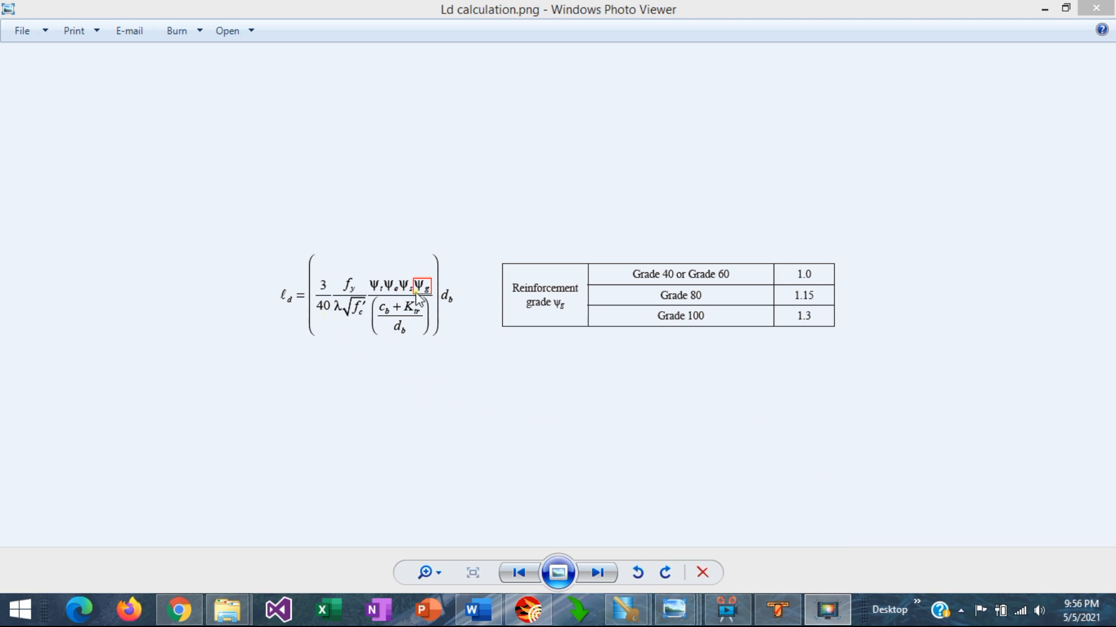
mouse_move(425, 296)
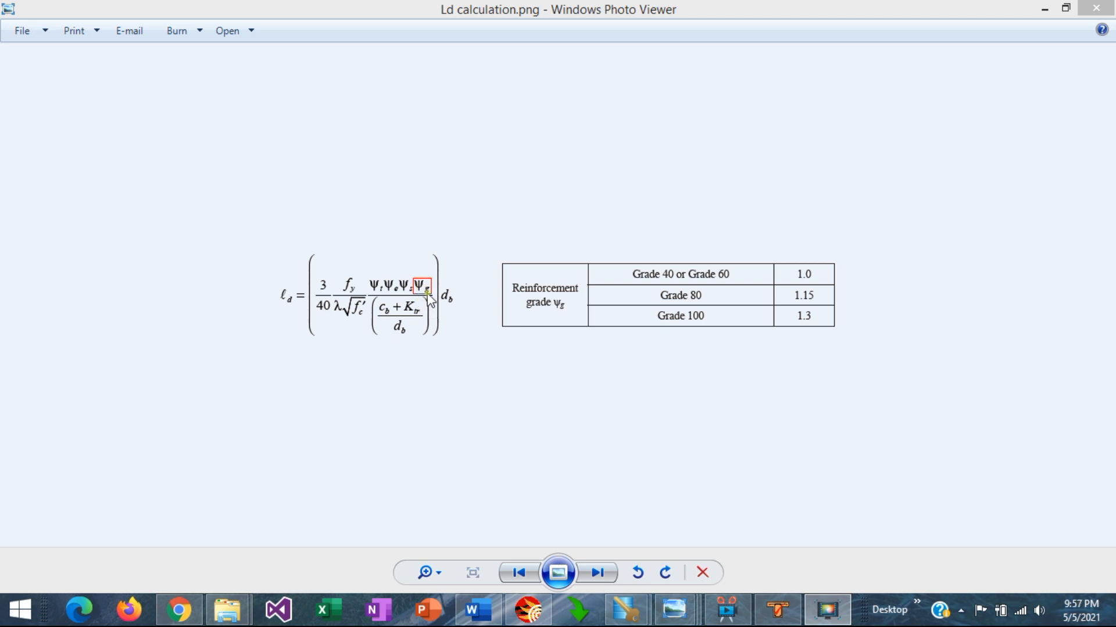
mouse_move(445, 324)
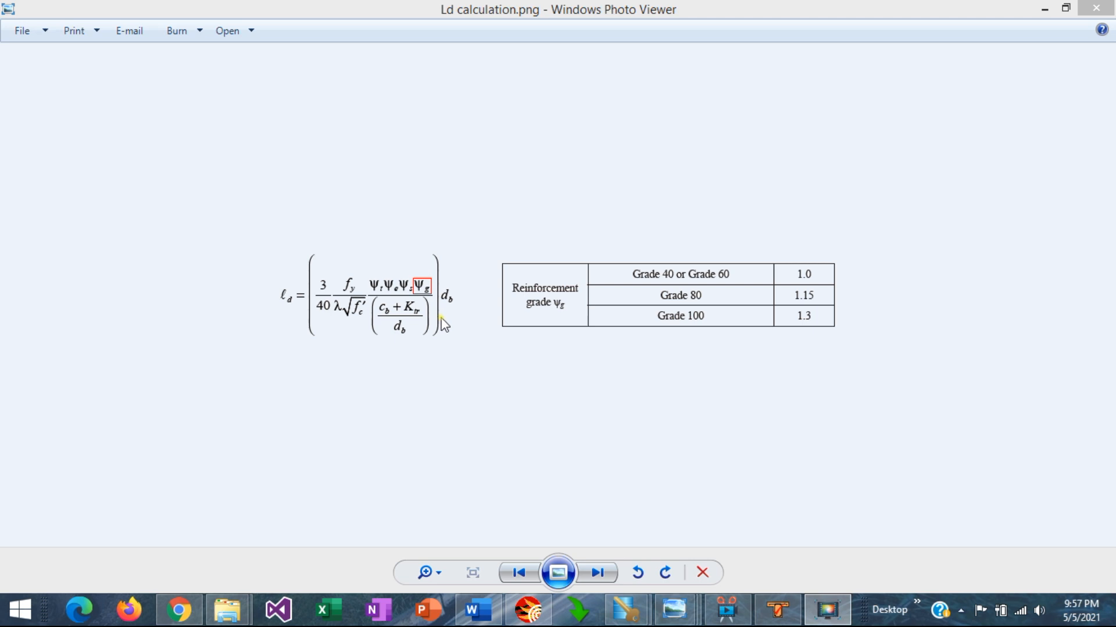
mouse_move(301, 343)
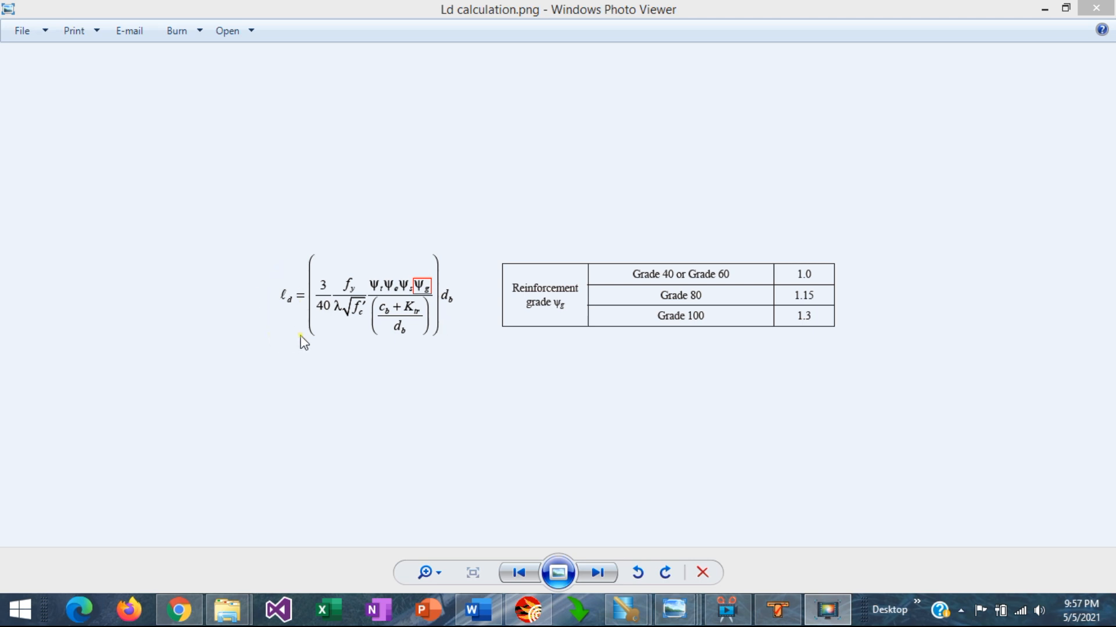
mouse_move(652, 306)
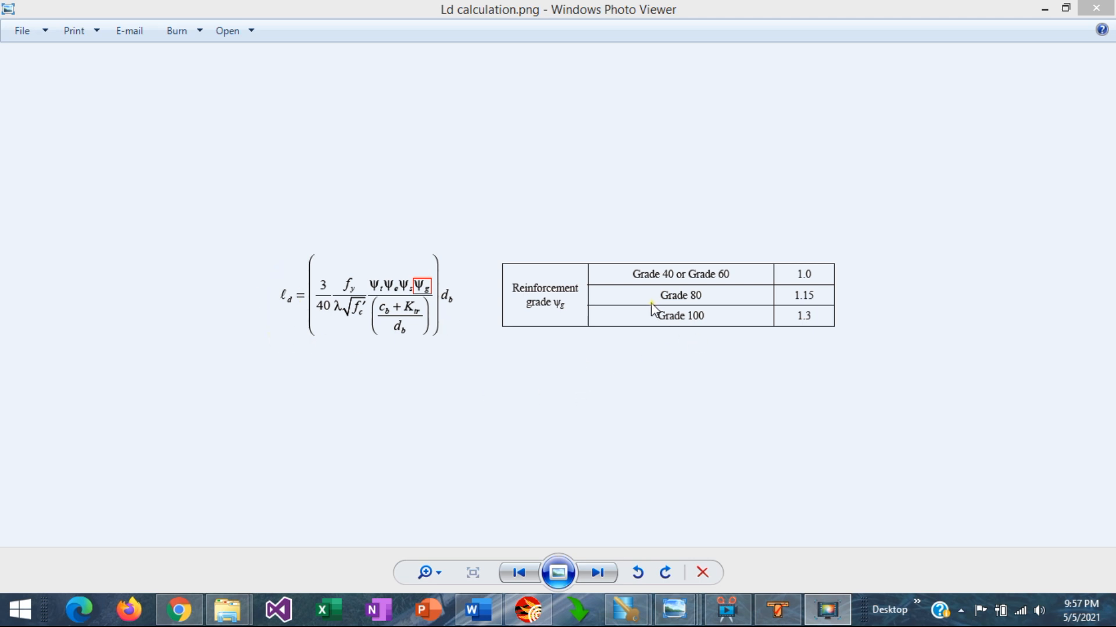
mouse_move(702, 321)
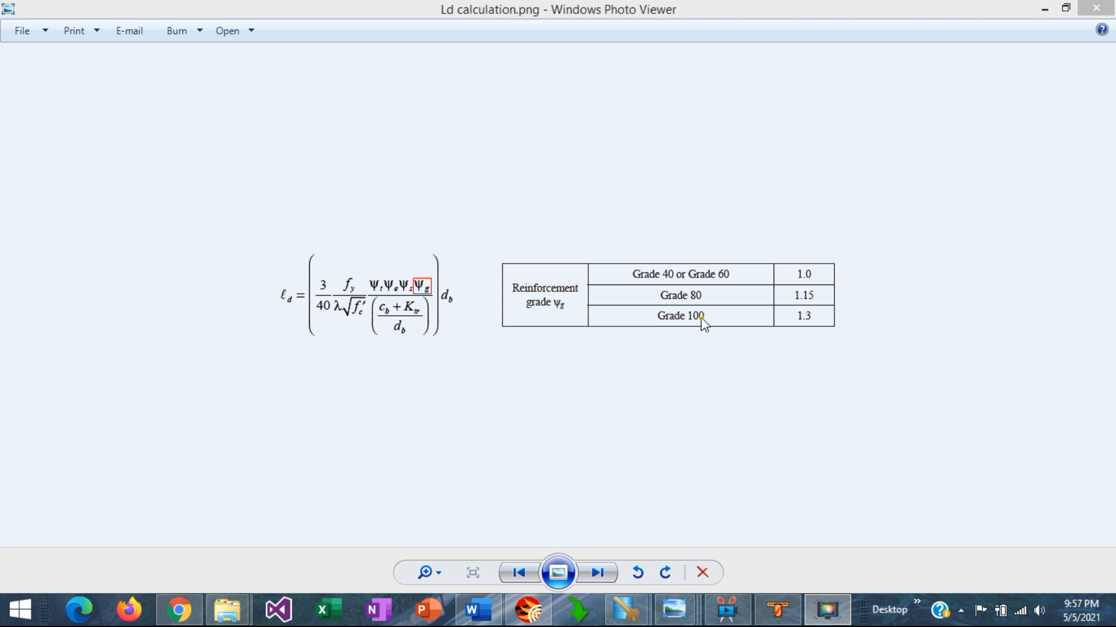
mouse_move(716, 282)
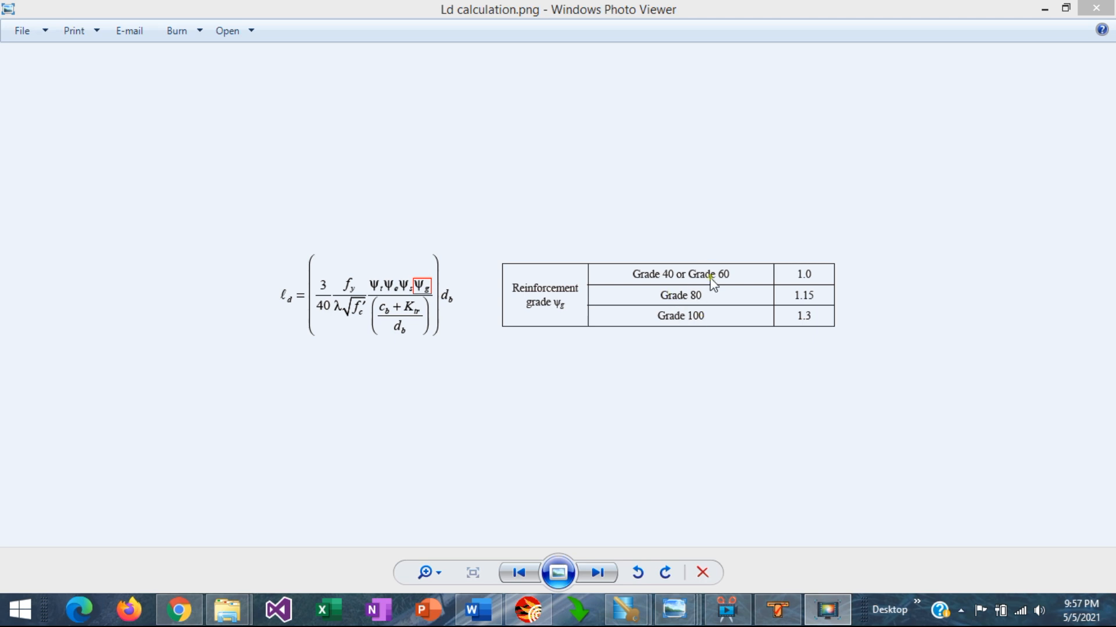
mouse_move(743, 286)
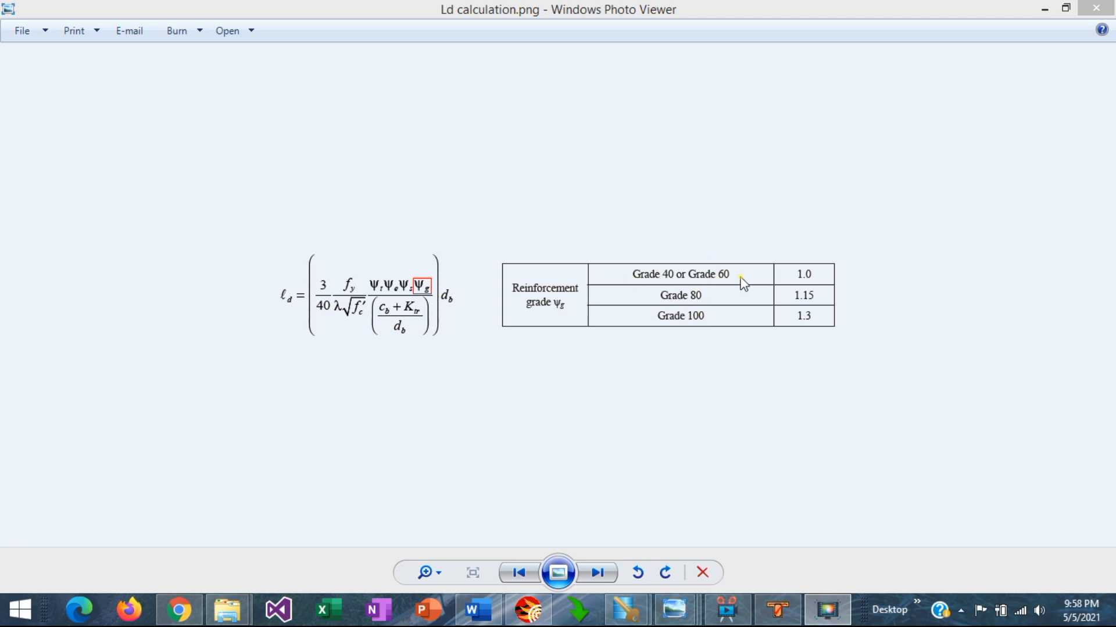
mouse_move(828, 276)
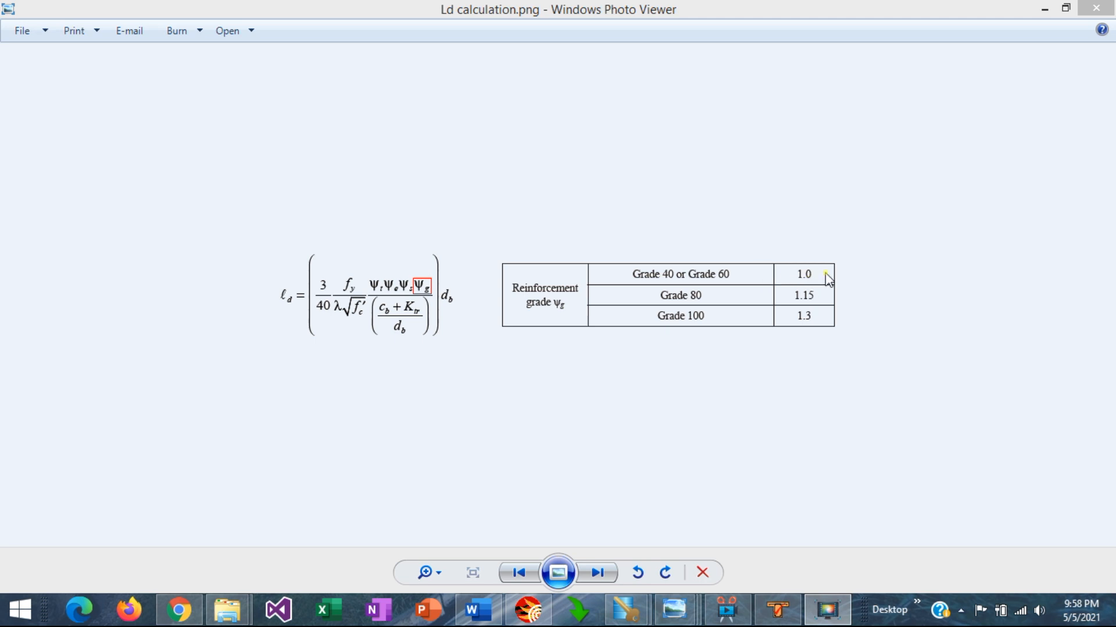
mouse_move(714, 301)
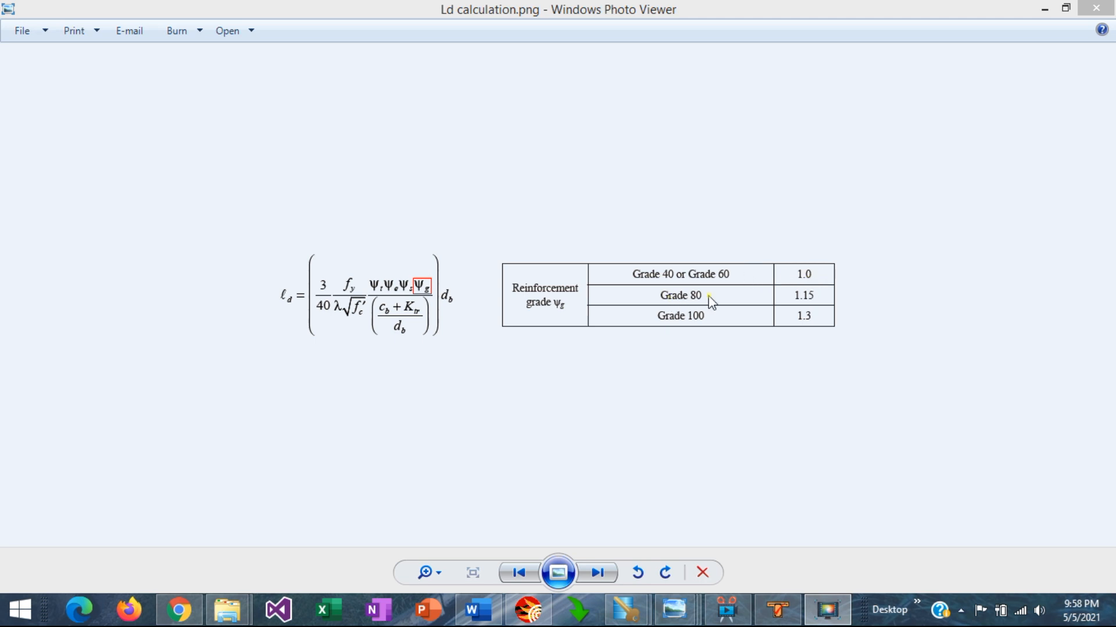
mouse_move(815, 299)
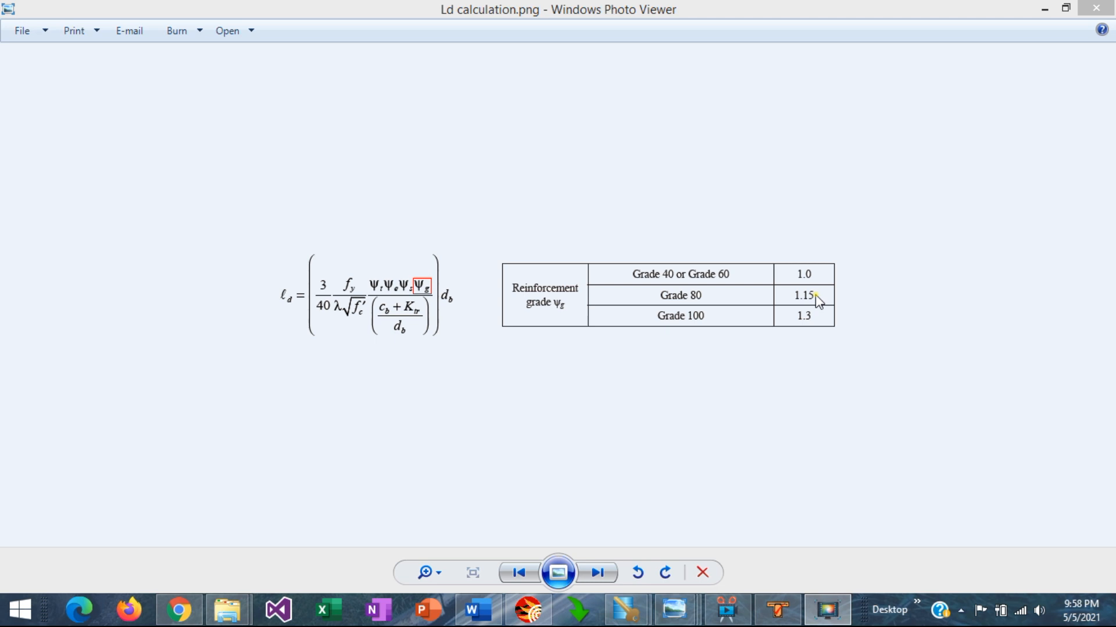
mouse_move(717, 325)
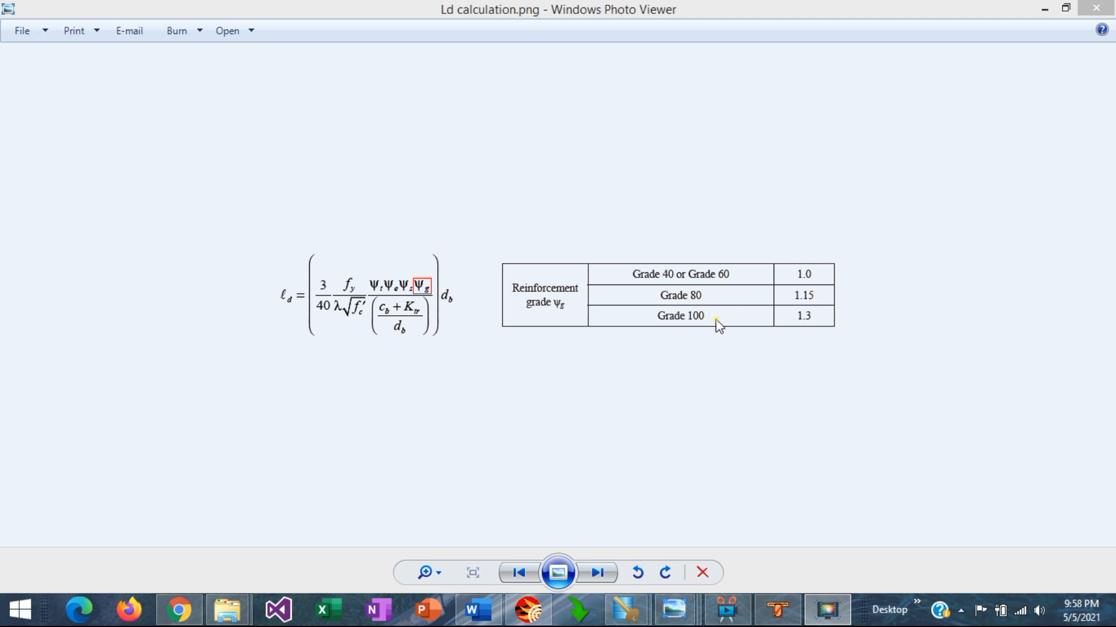
mouse_move(813, 319)
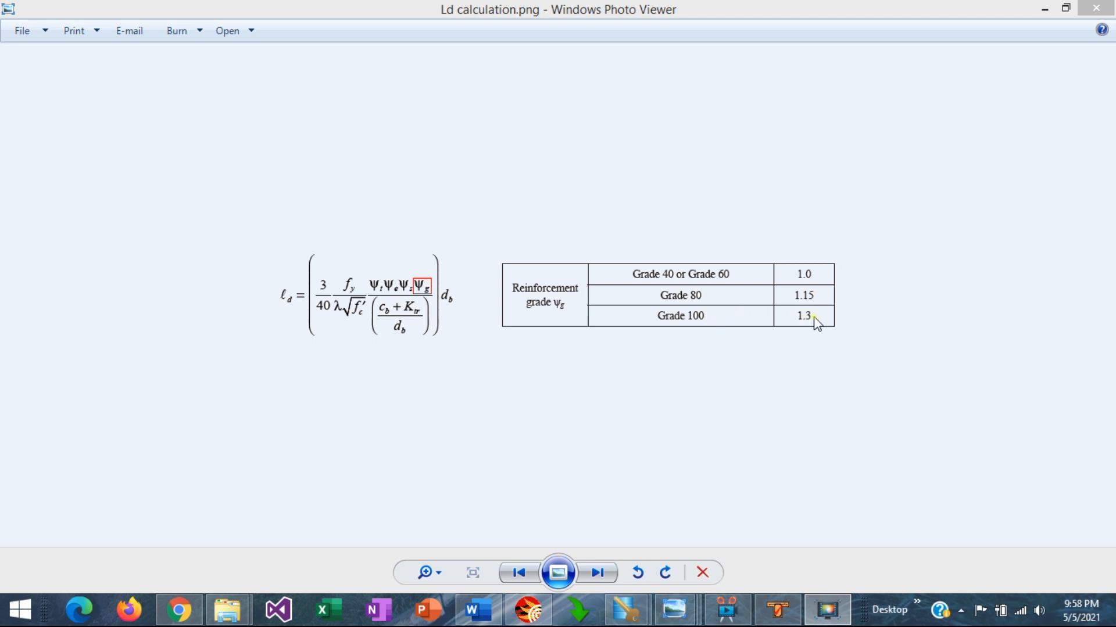
mouse_move(289, 292)
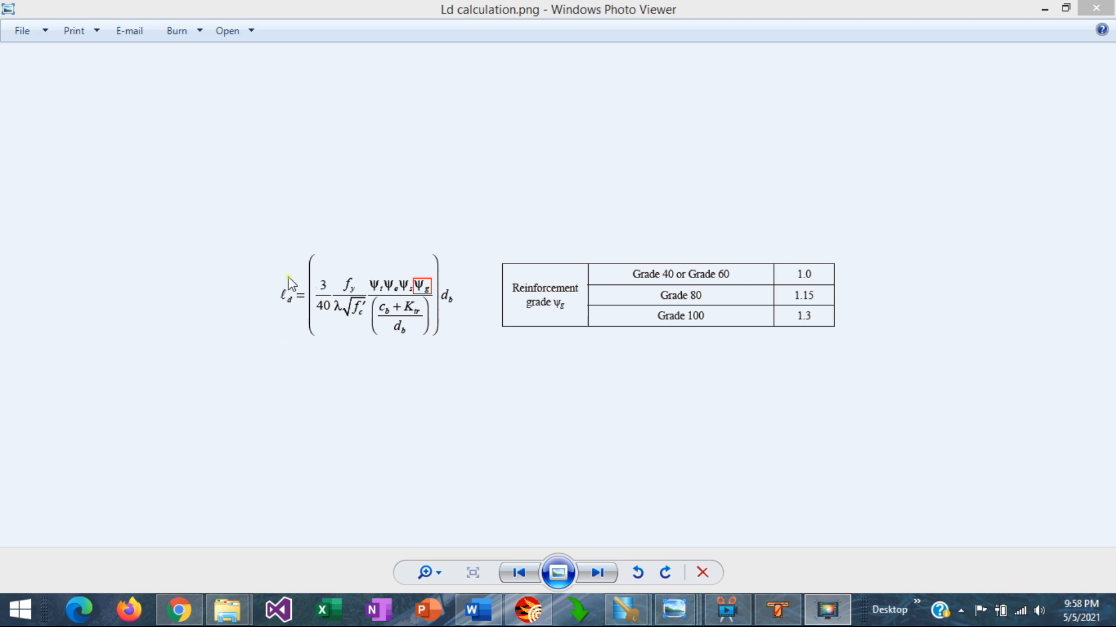
mouse_move(678, 336)
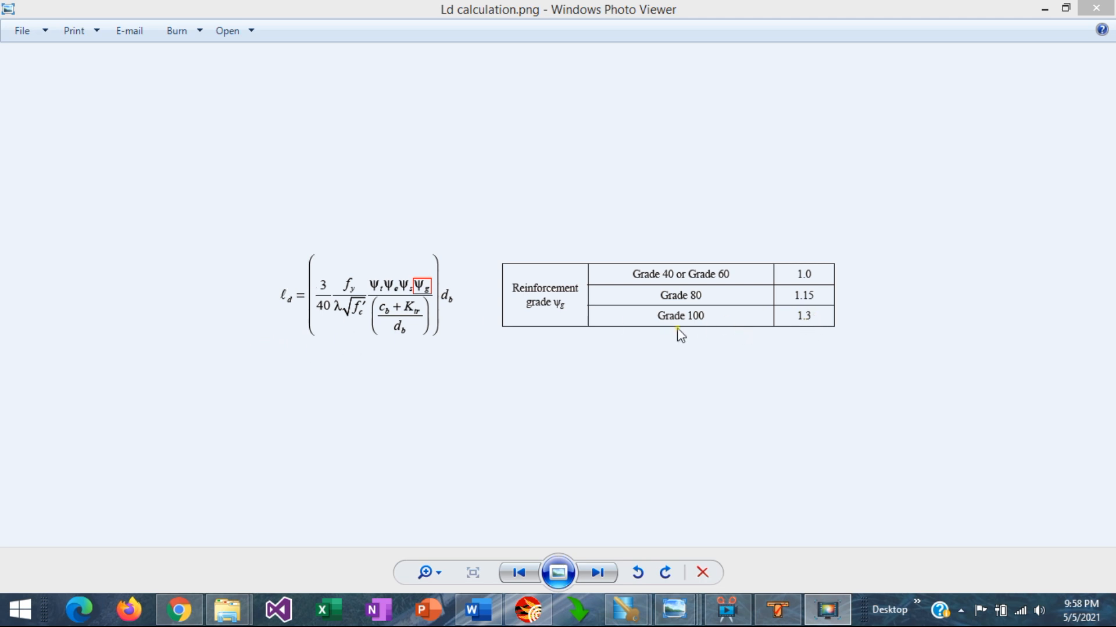
mouse_move(684, 337)
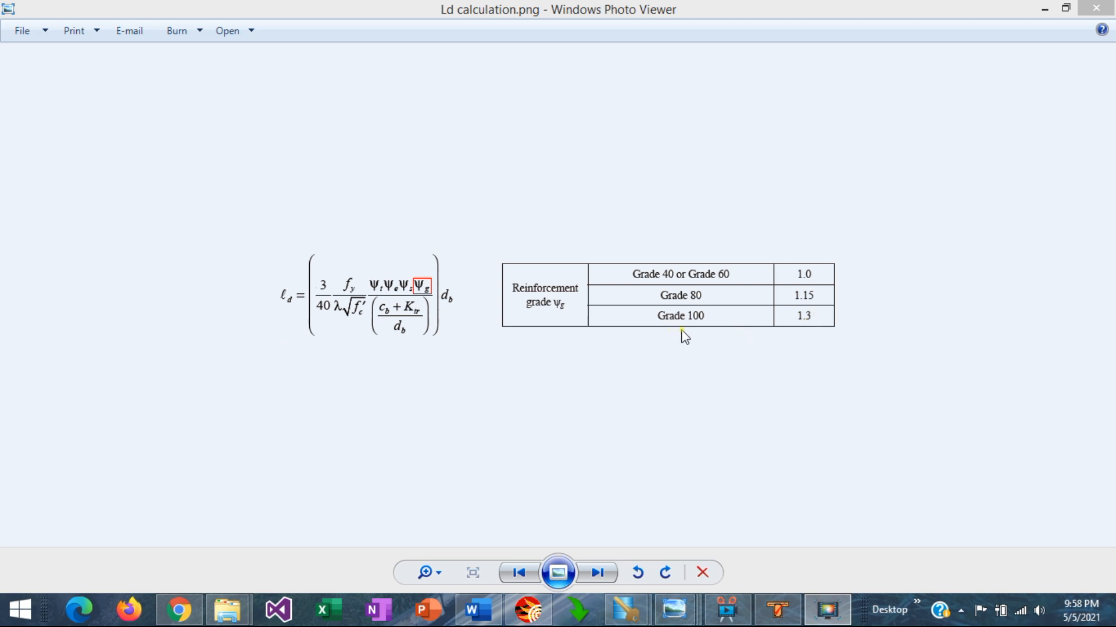
- View the ACI Table 22.5.5.1 size effect factor image in Photo Viewer
click(597, 573)
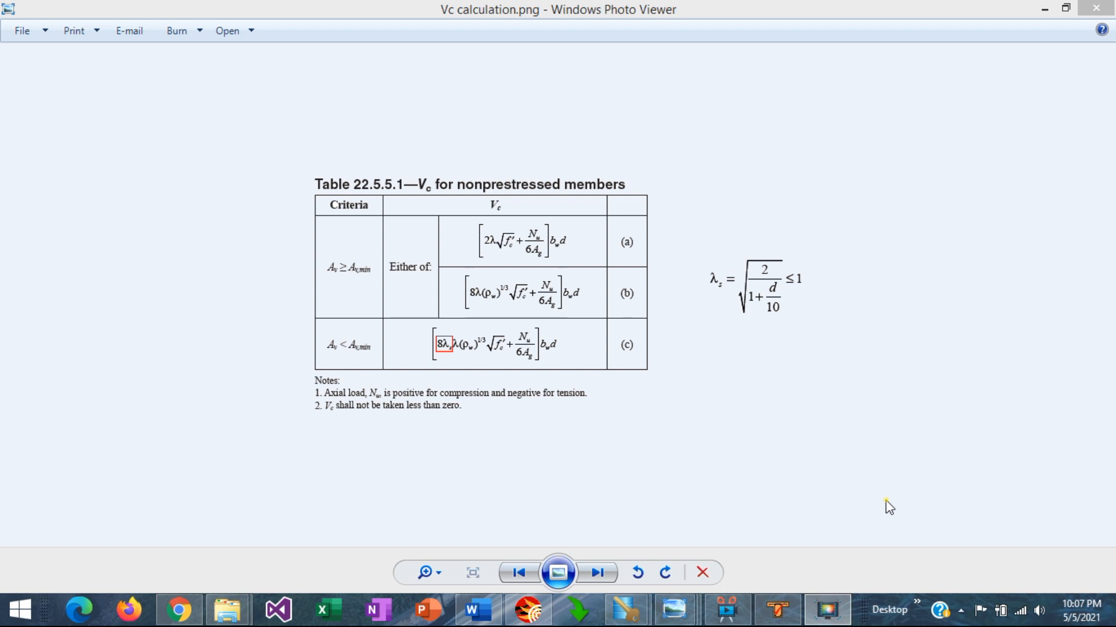
mouse_move(865, 452)
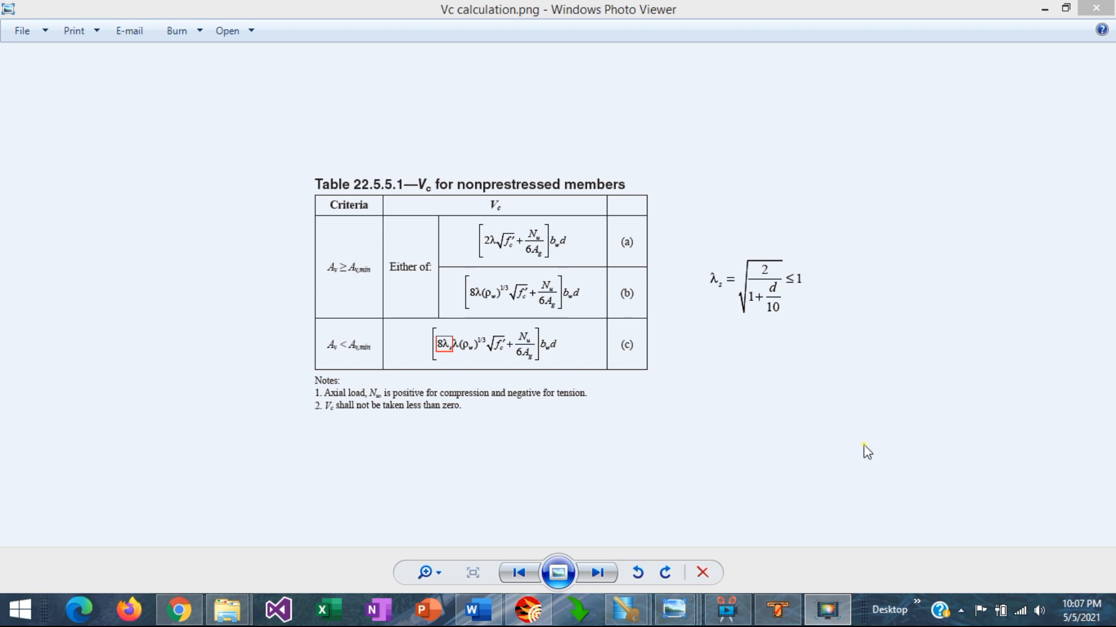
mouse_move(862, 448)
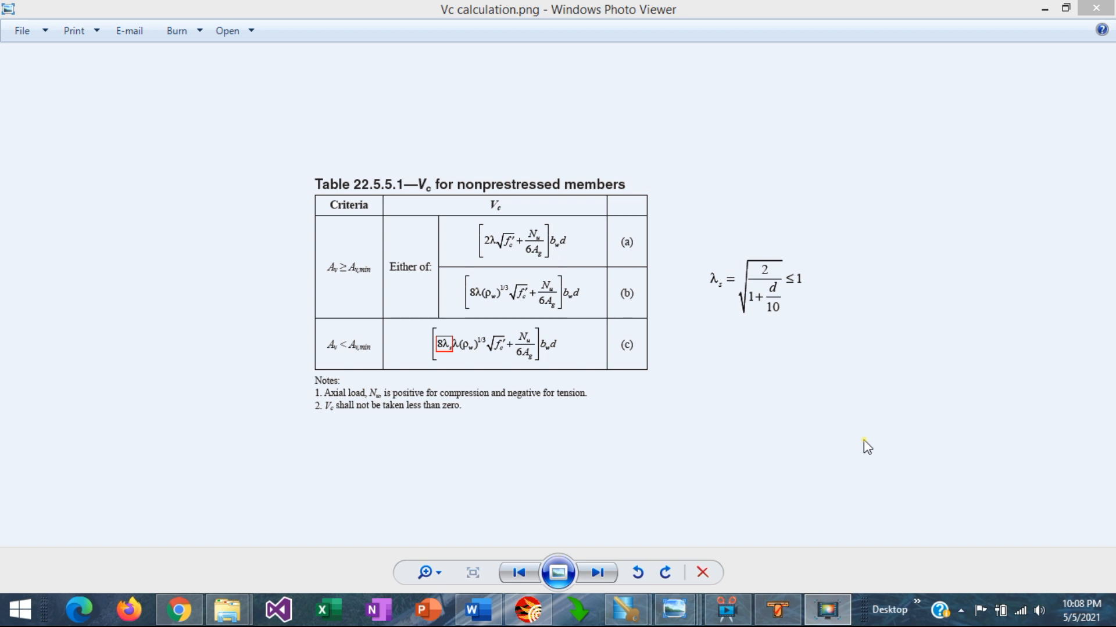
mouse_move(514, 264)
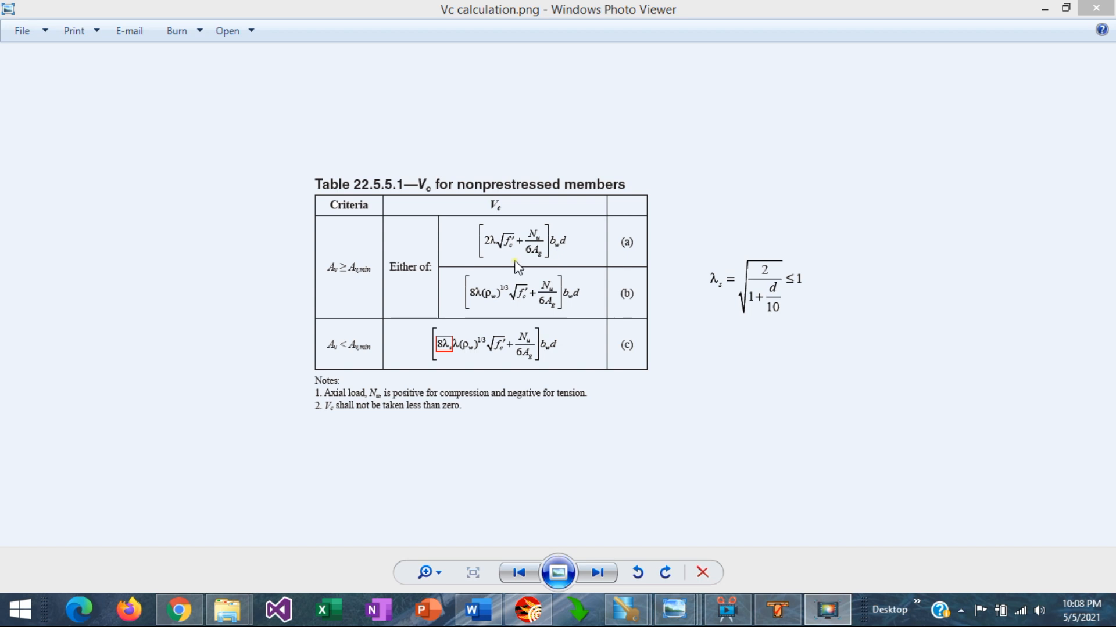
mouse_move(334, 280)
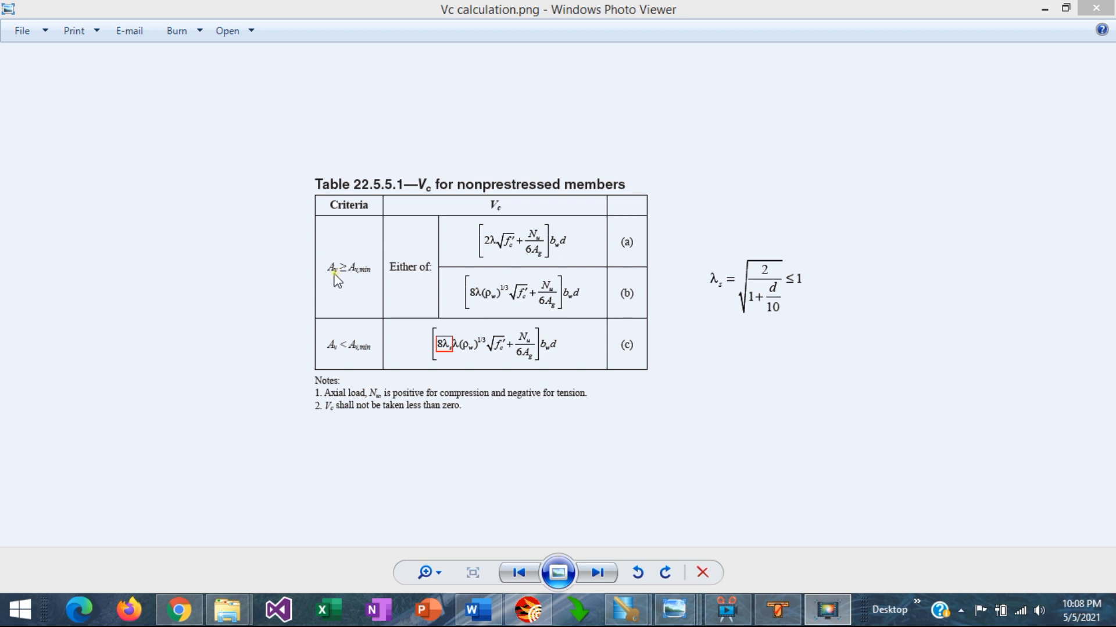
mouse_move(331, 284)
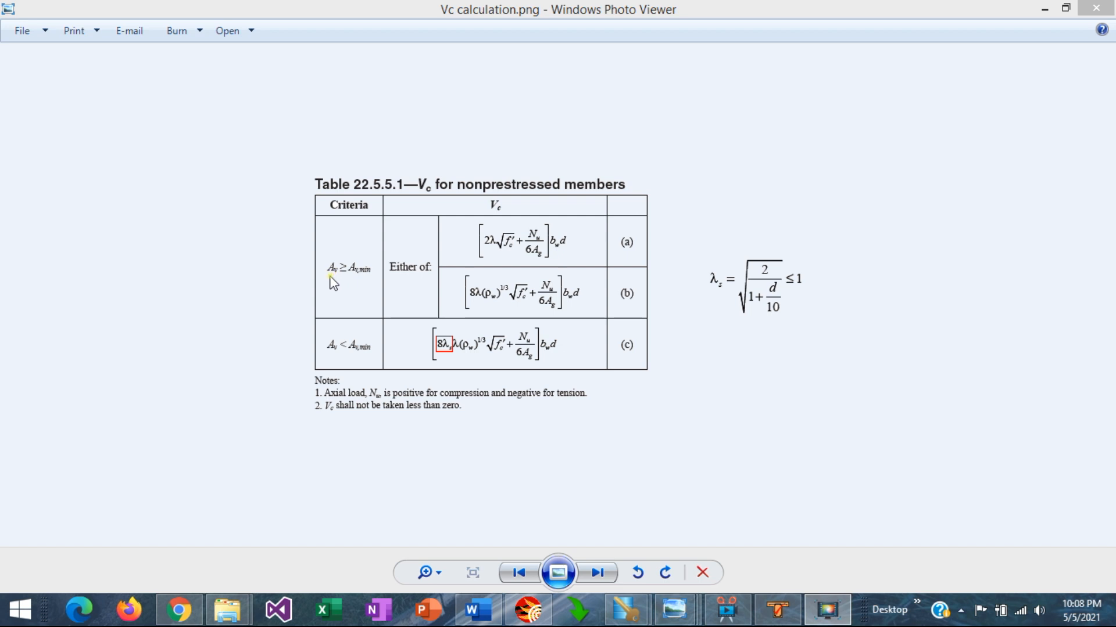
mouse_move(345, 285)
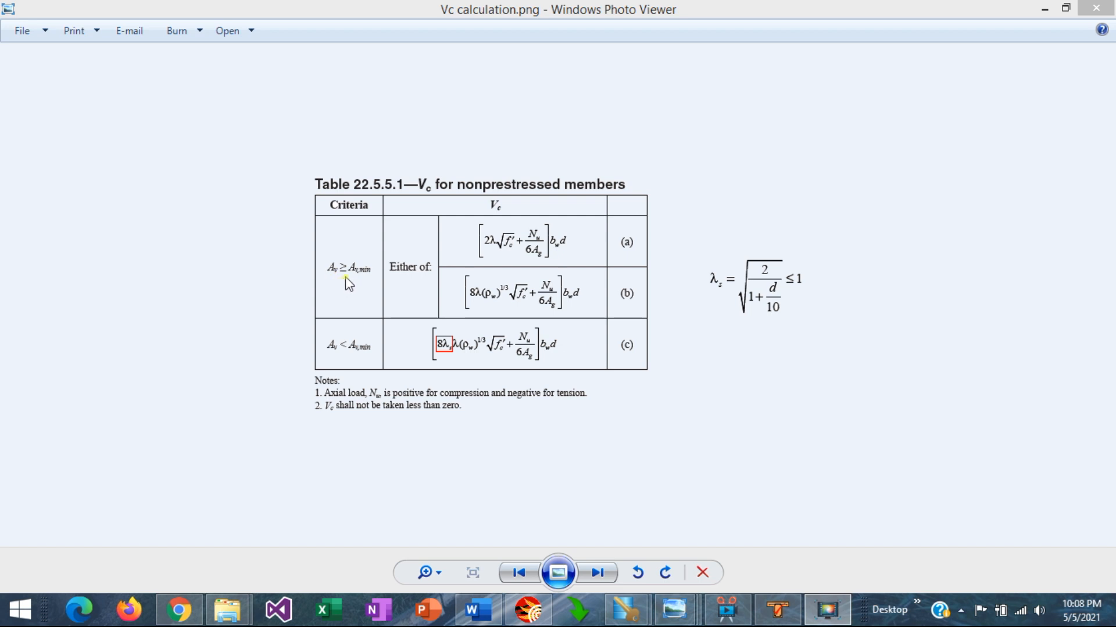
mouse_move(362, 283)
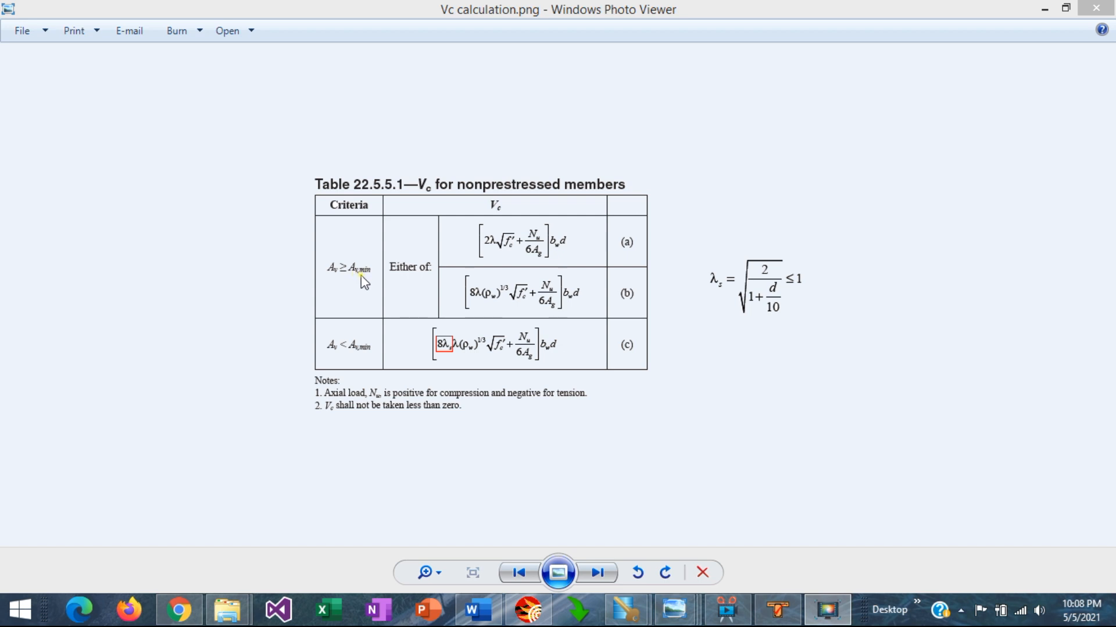
mouse_move(606, 237)
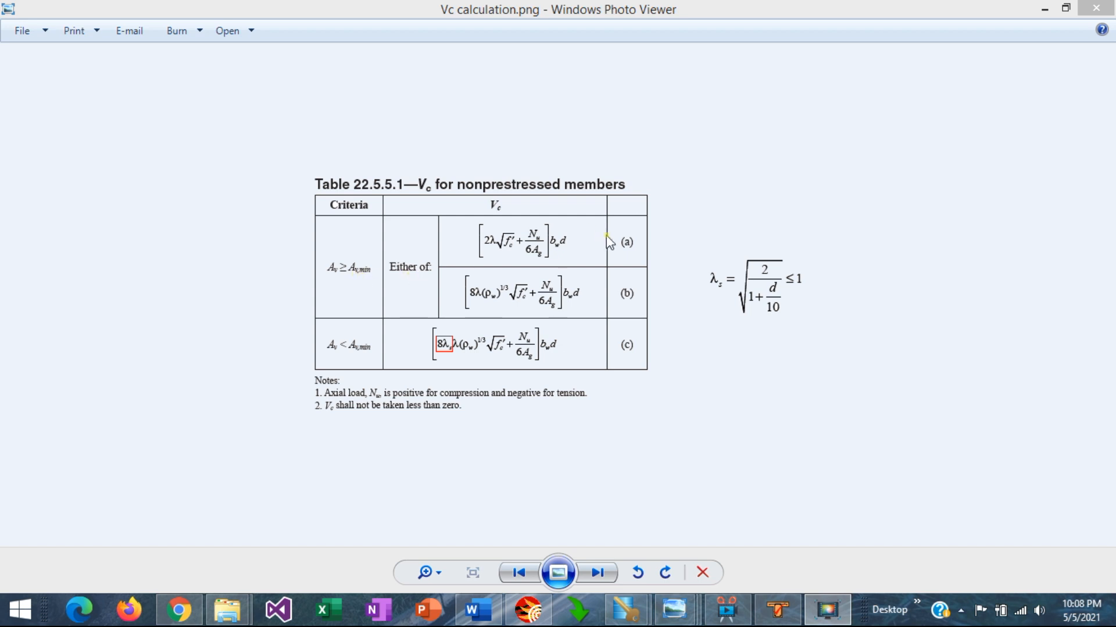
mouse_move(602, 278)
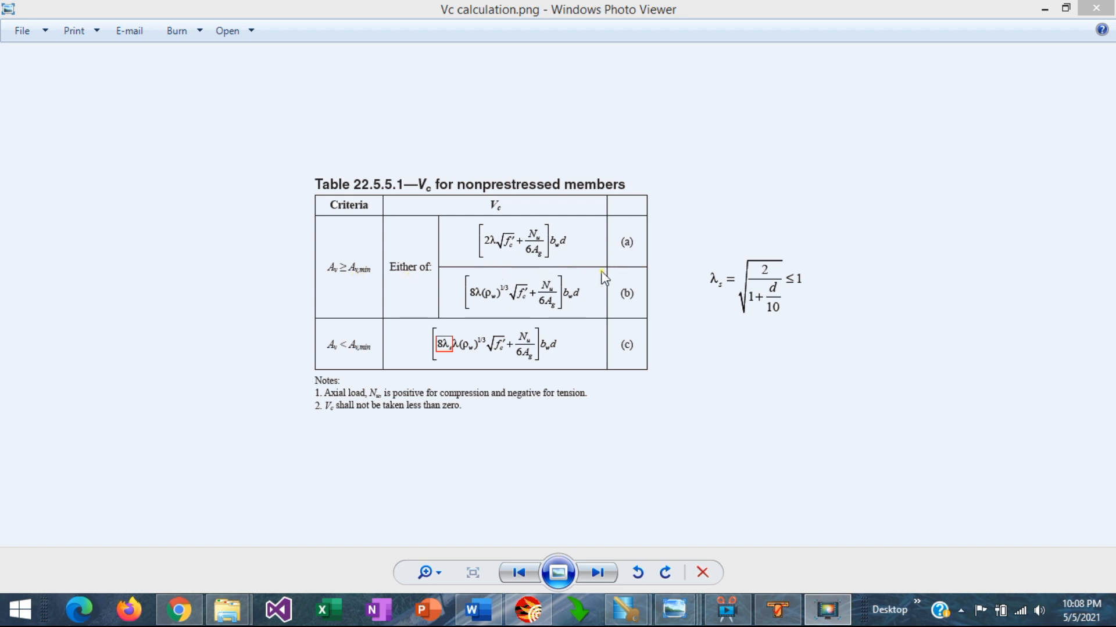
mouse_move(545, 249)
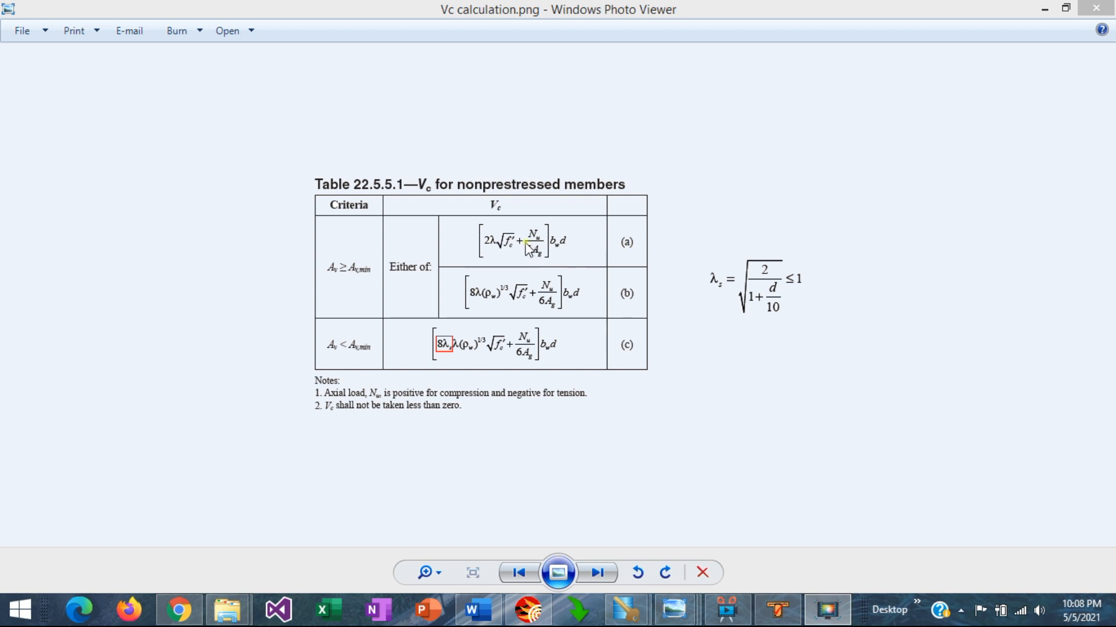
mouse_move(482, 255)
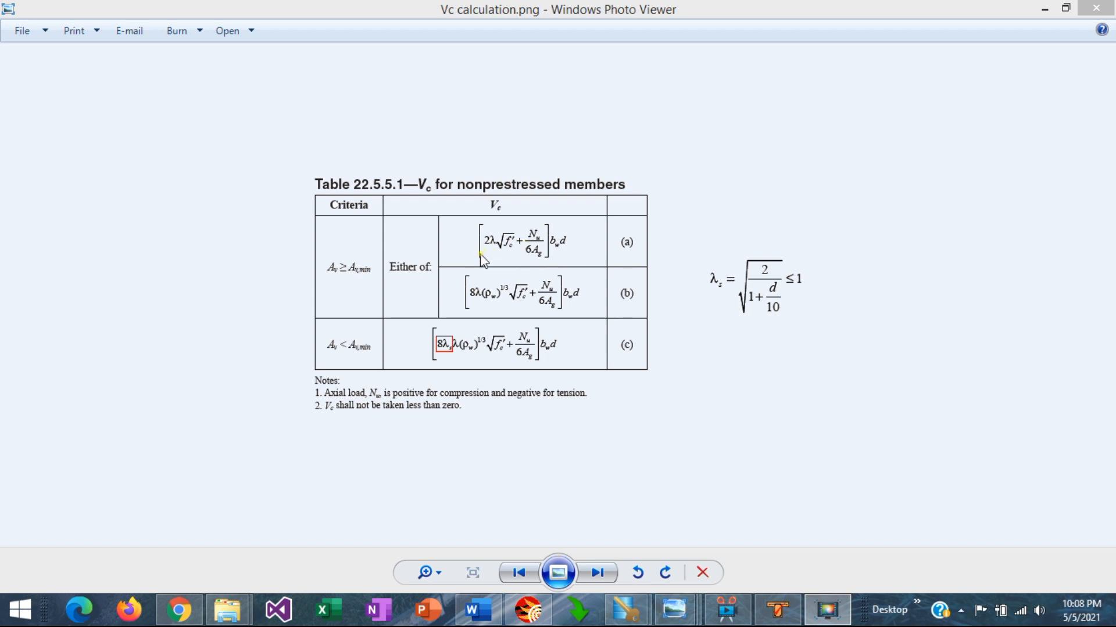
mouse_move(332, 357)
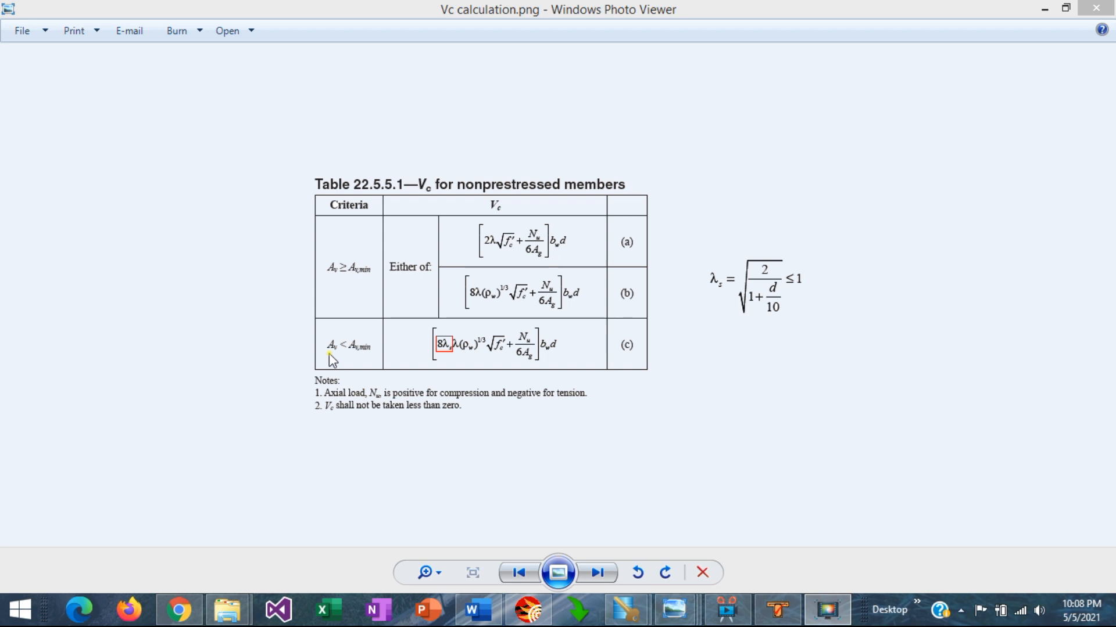
mouse_move(370, 363)
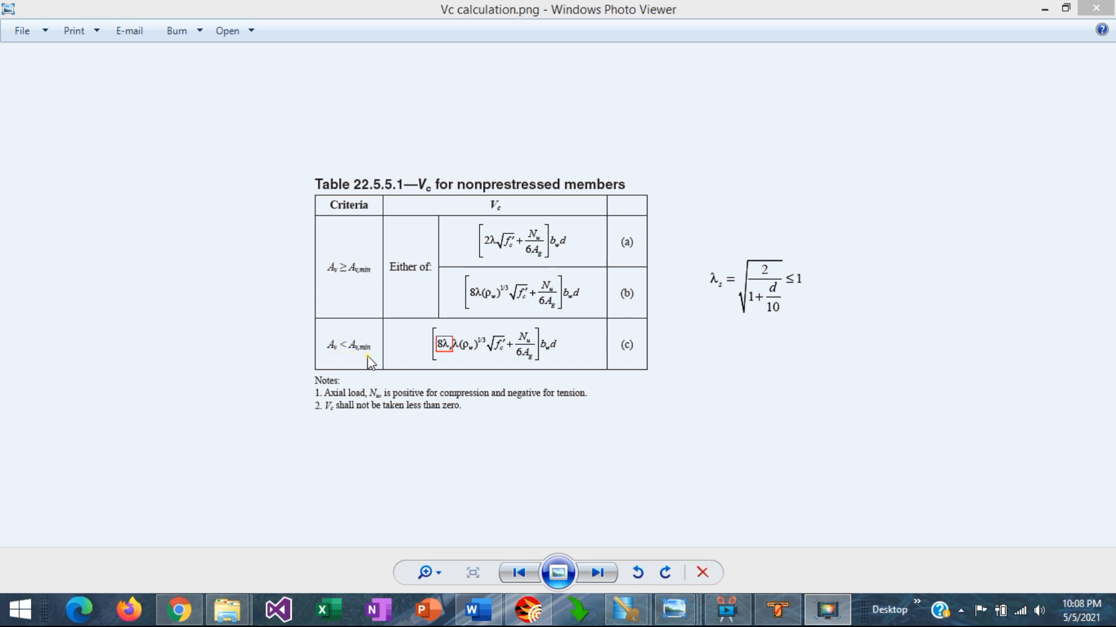
mouse_move(470, 334)
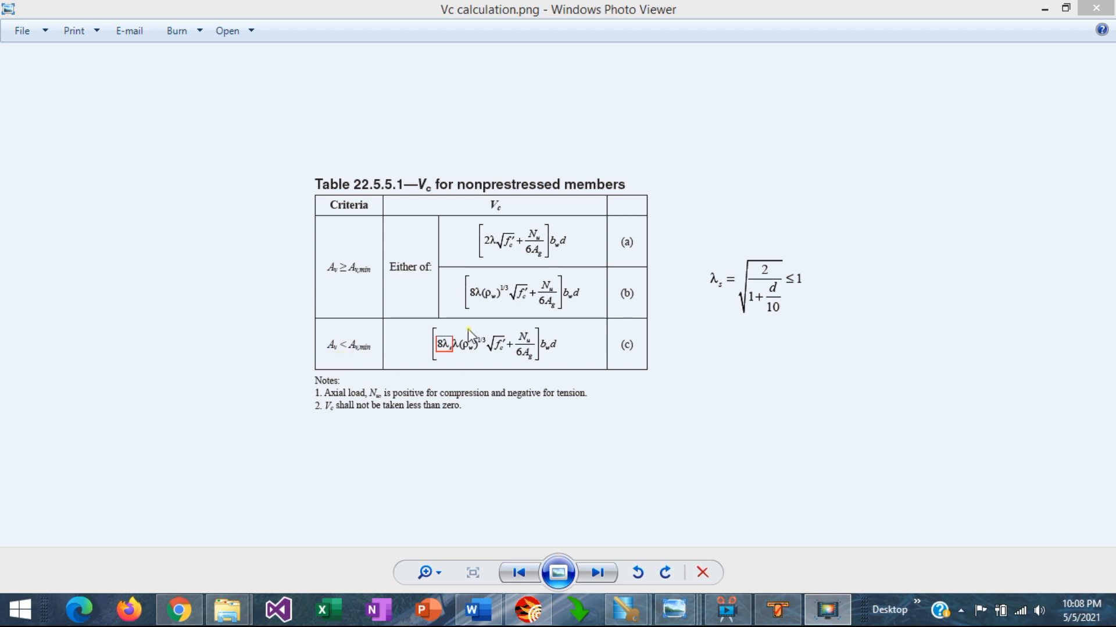
mouse_move(421, 339)
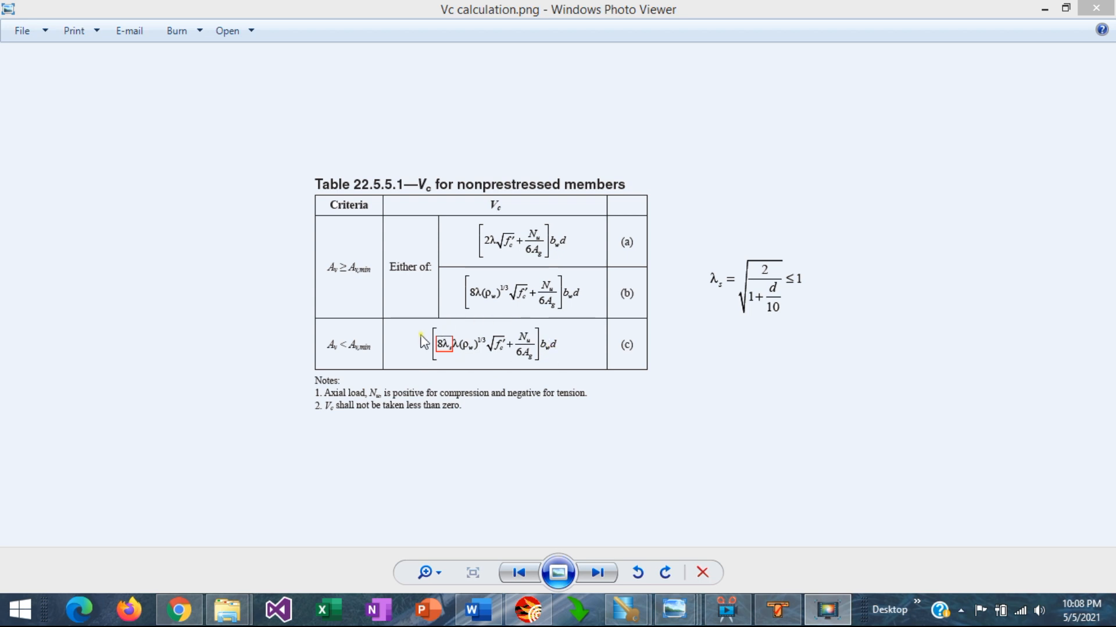
mouse_move(456, 359)
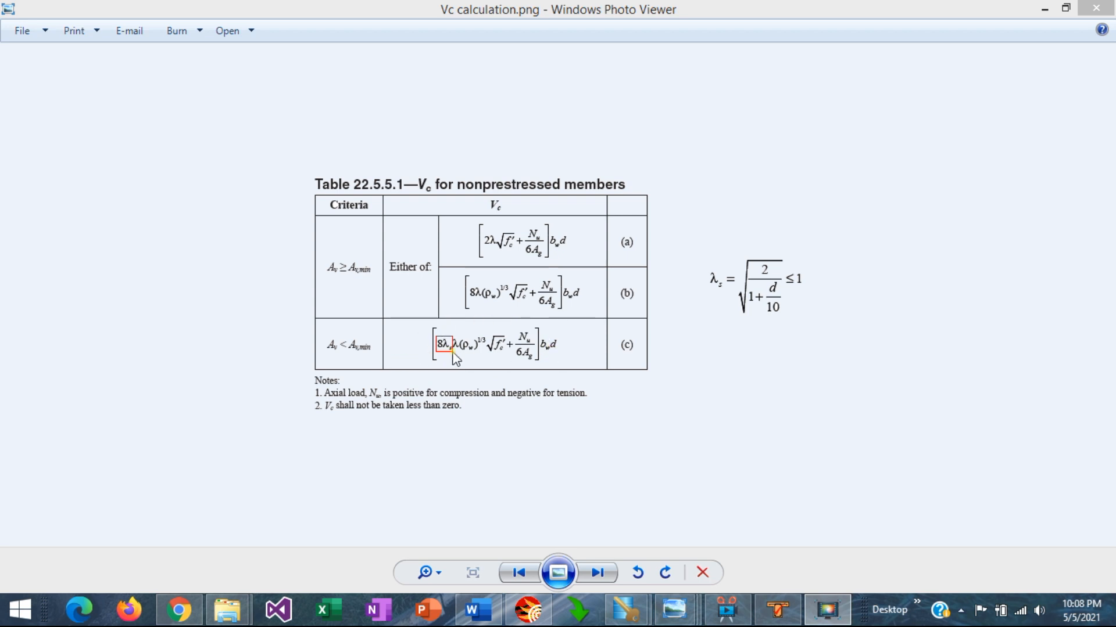
mouse_move(682, 315)
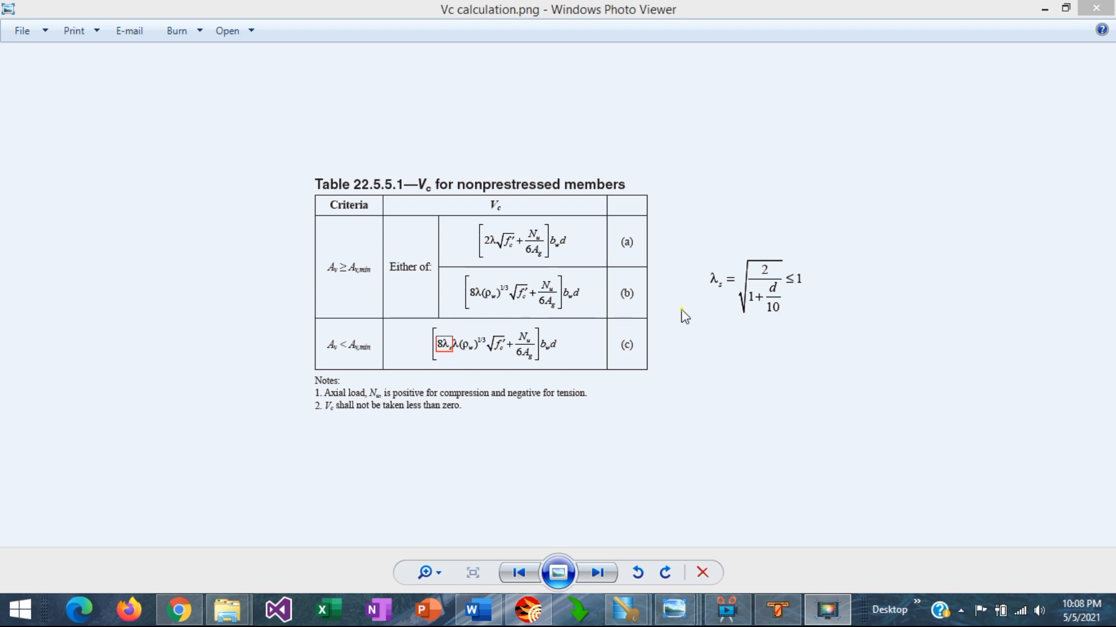
mouse_move(762, 329)
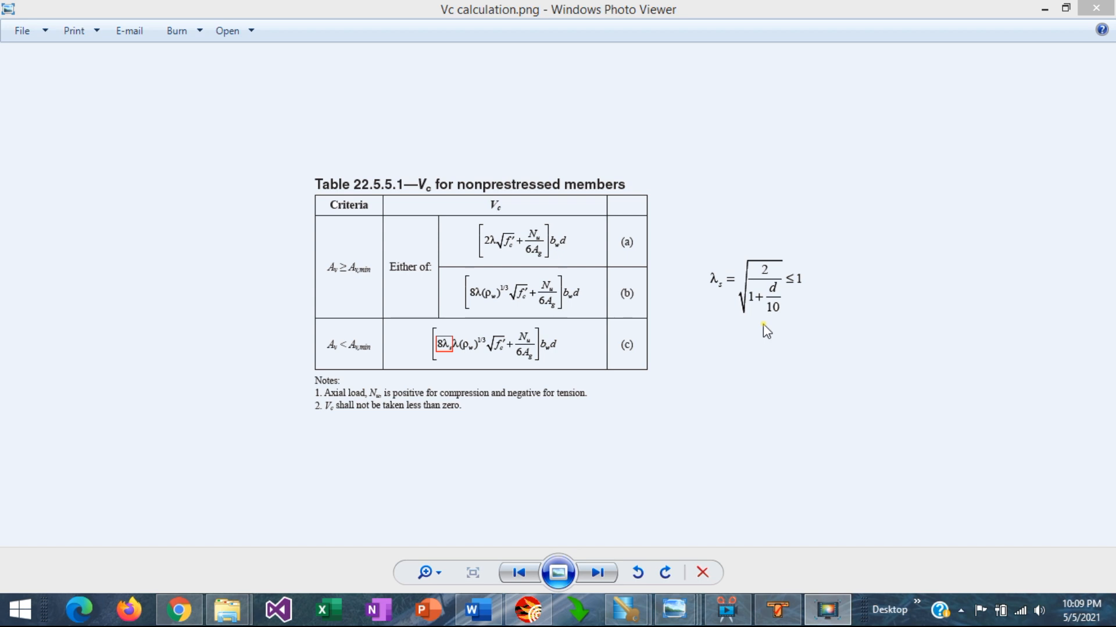
mouse_move(475, 371)
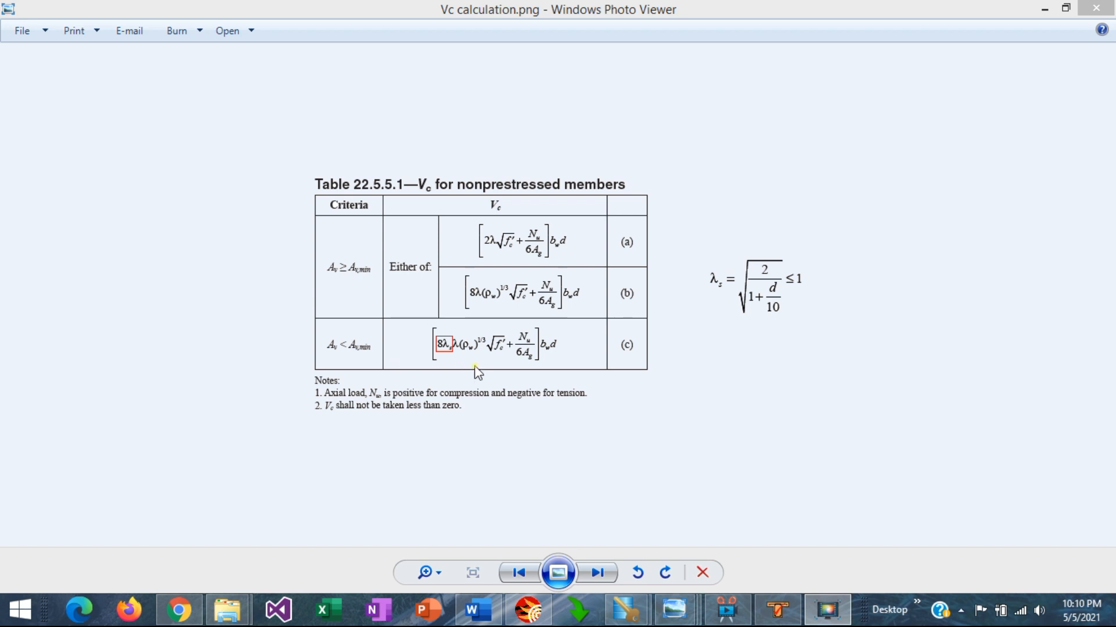
mouse_move(460, 374)
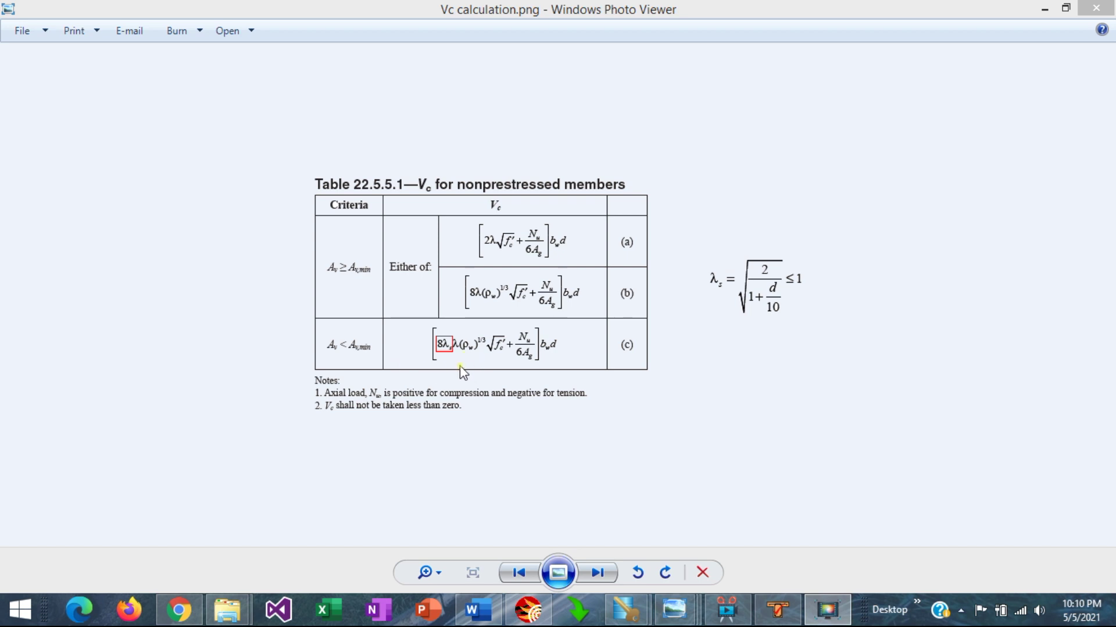
mouse_move(291, 316)
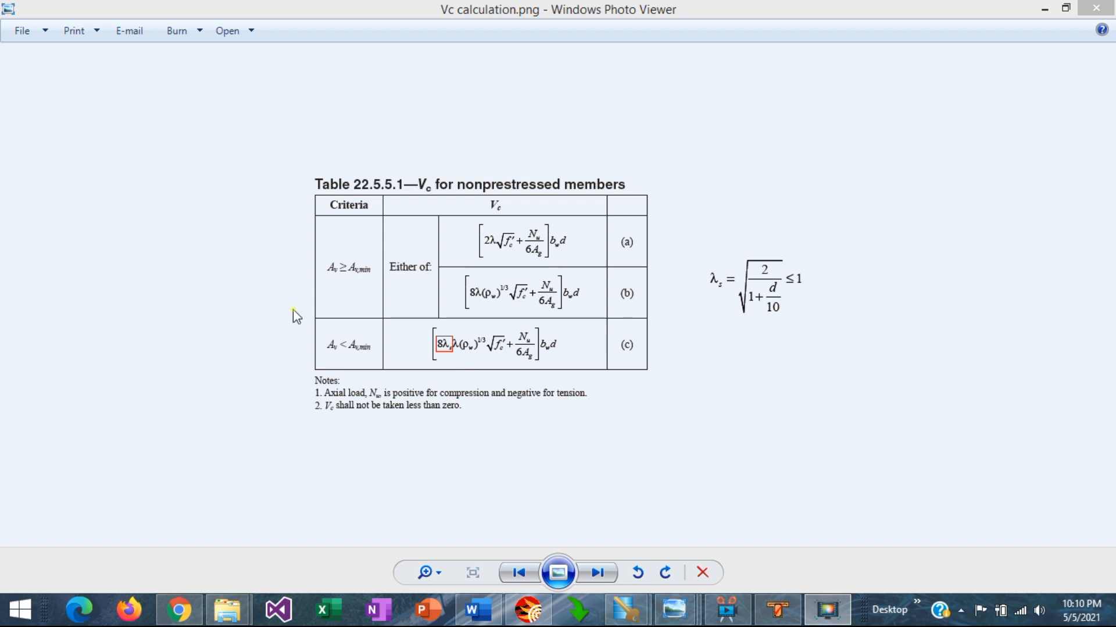
mouse_move(247, 327)
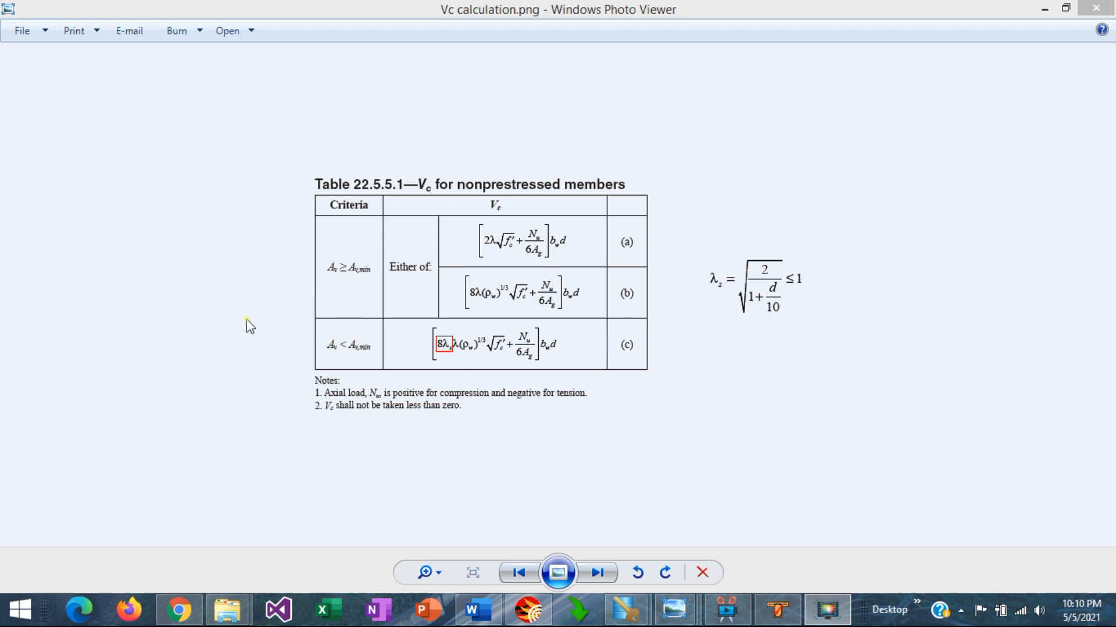
mouse_move(346, 283)
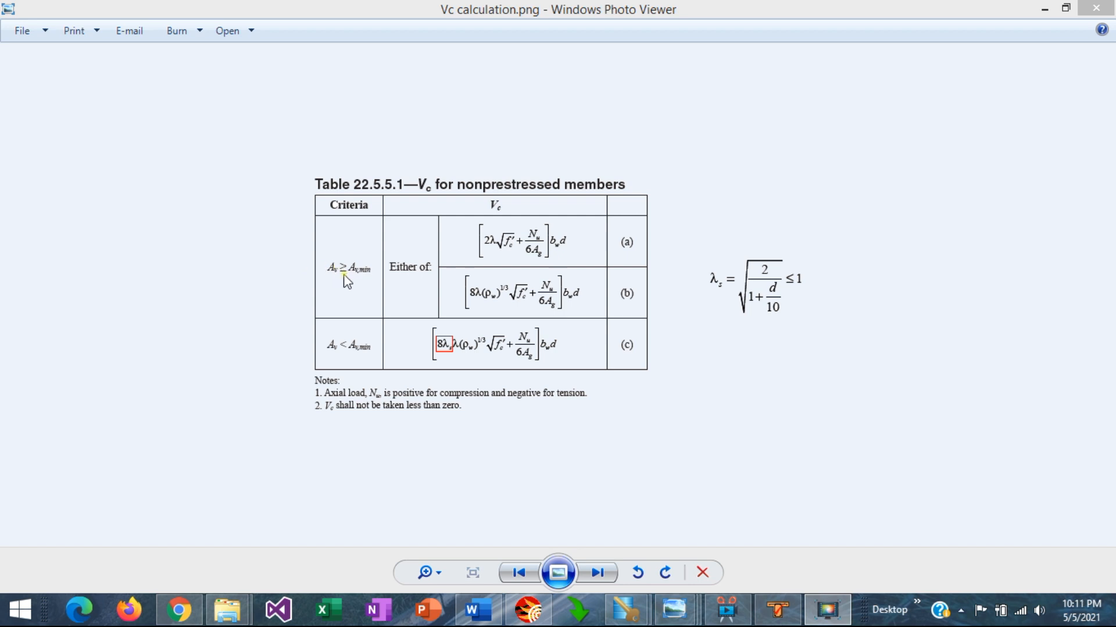
mouse_move(347, 363)
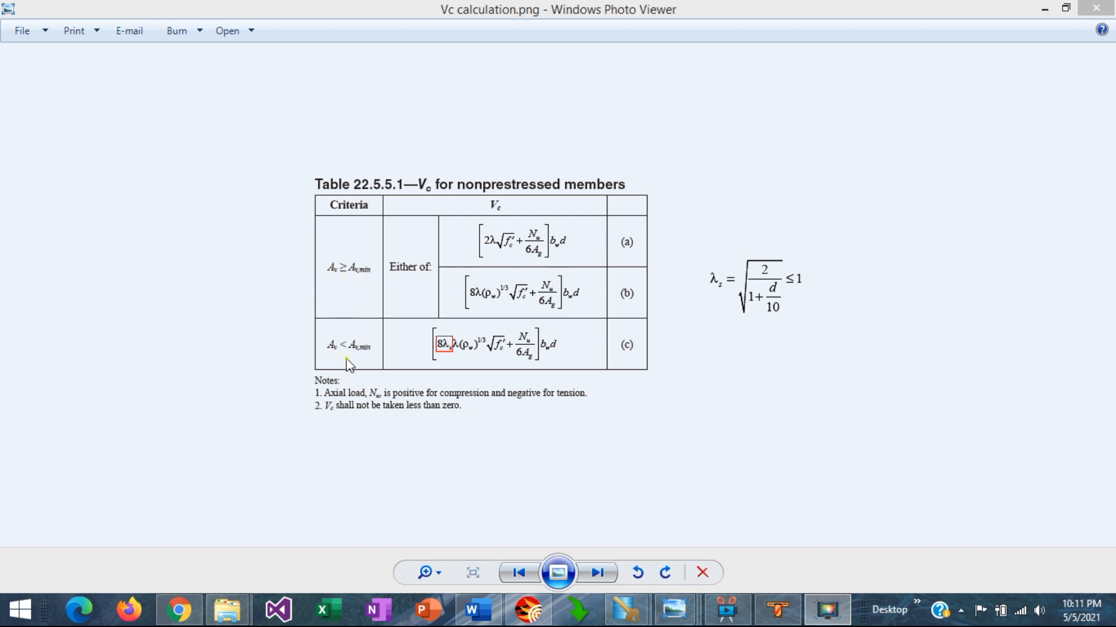
mouse_move(368, 359)
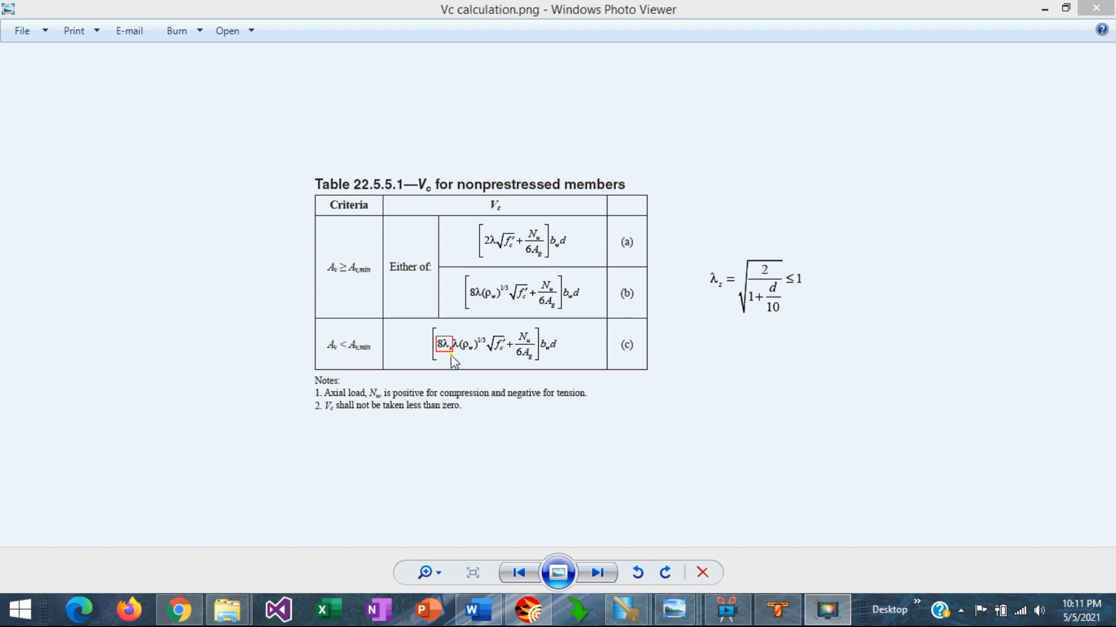
mouse_move(472, 362)
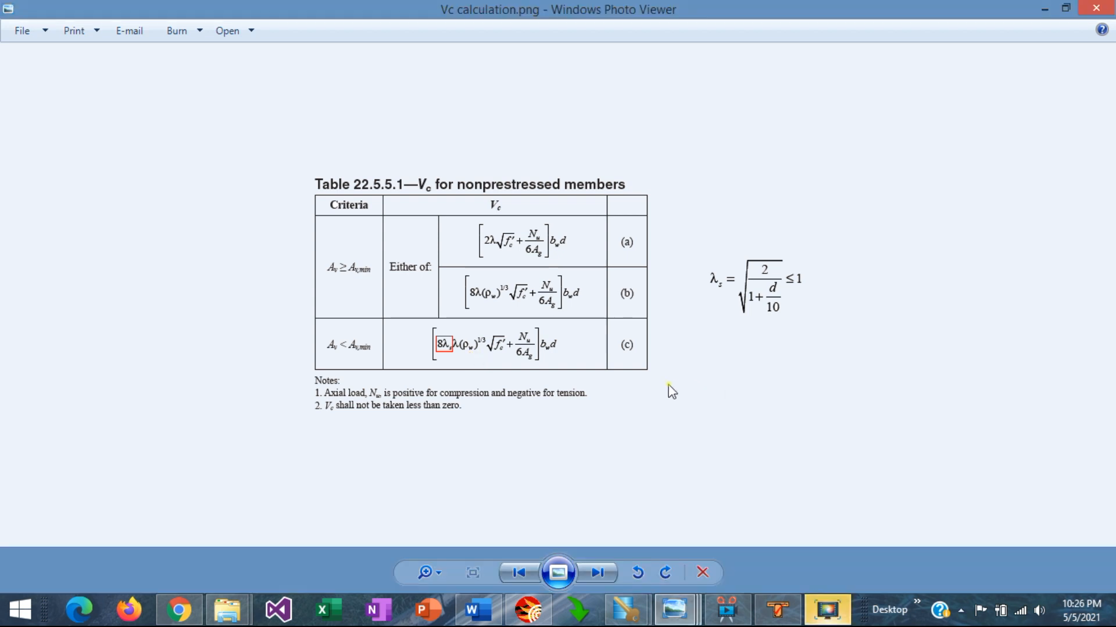
mouse_move(642, 368)
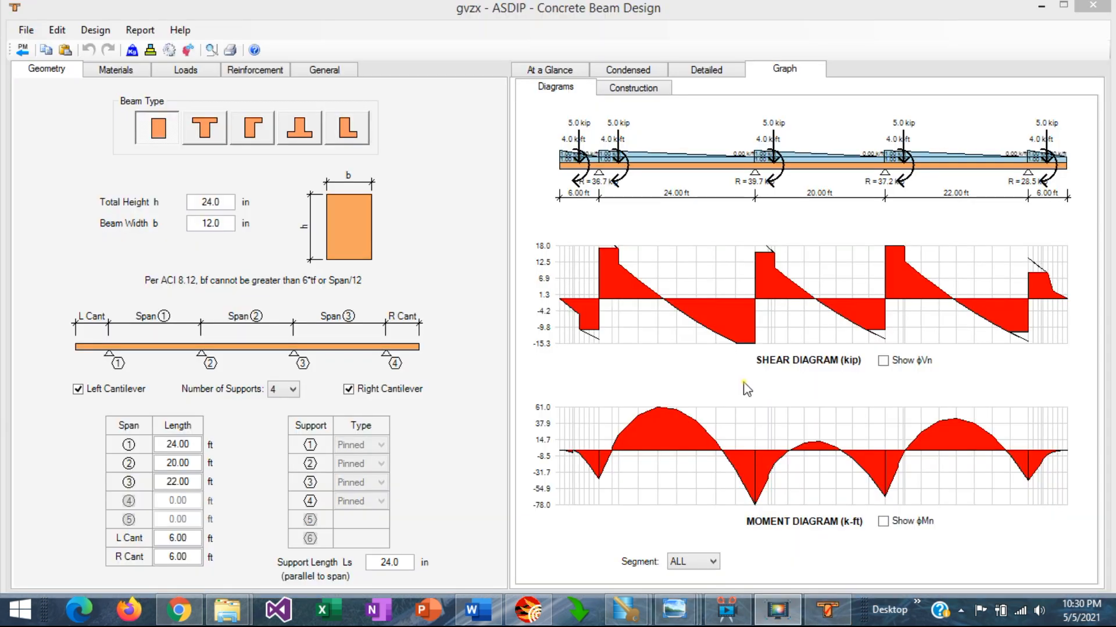
mouse_move(671, 213)
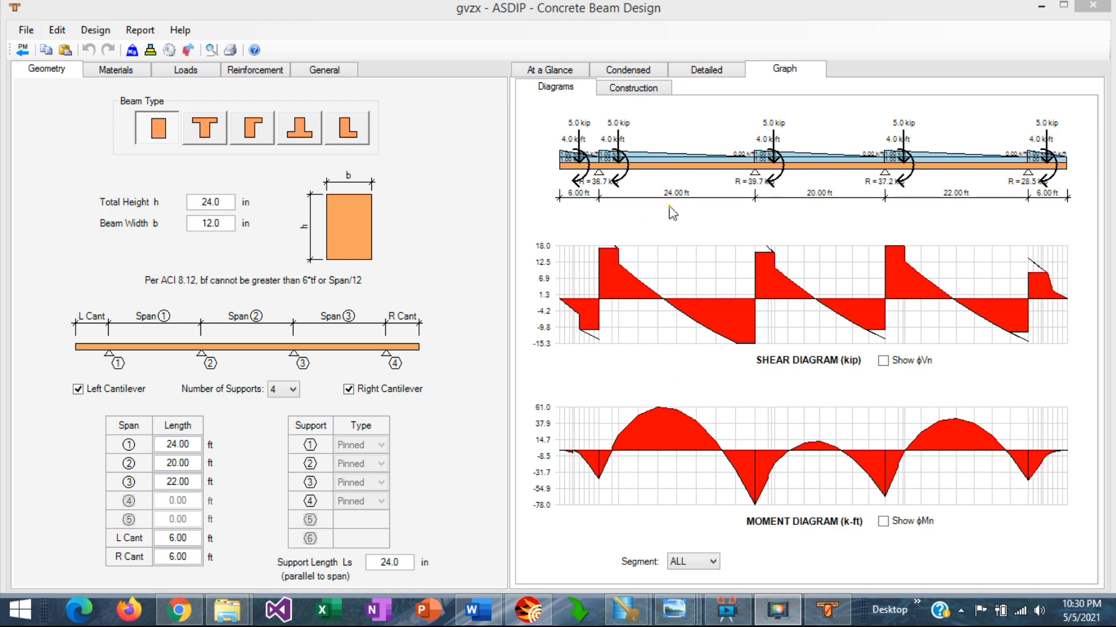
mouse_move(629, 157)
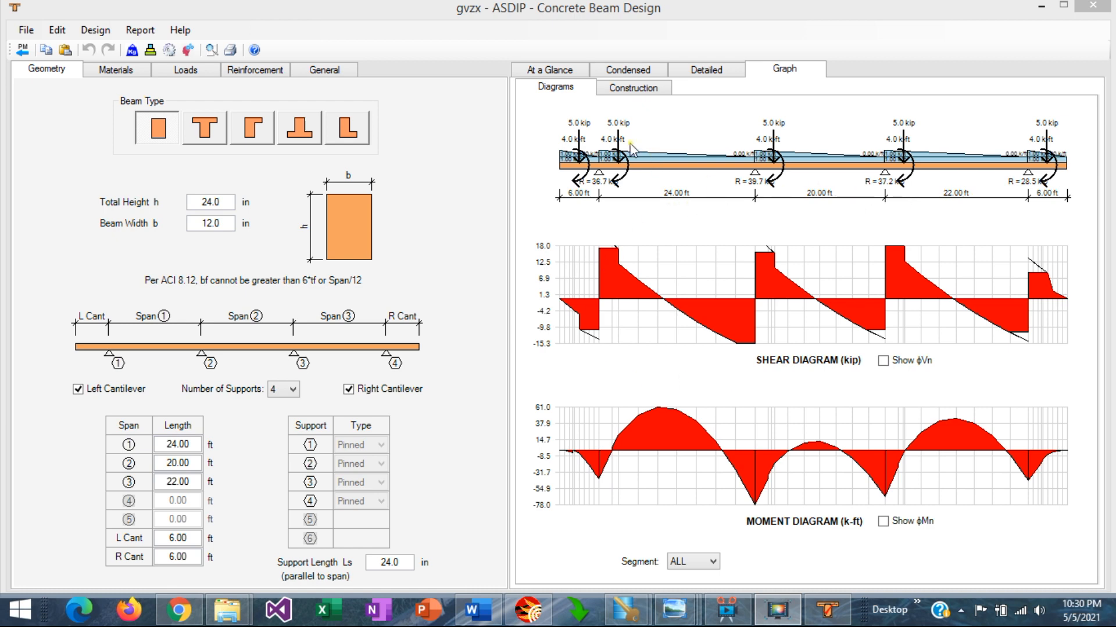
mouse_move(927, 180)
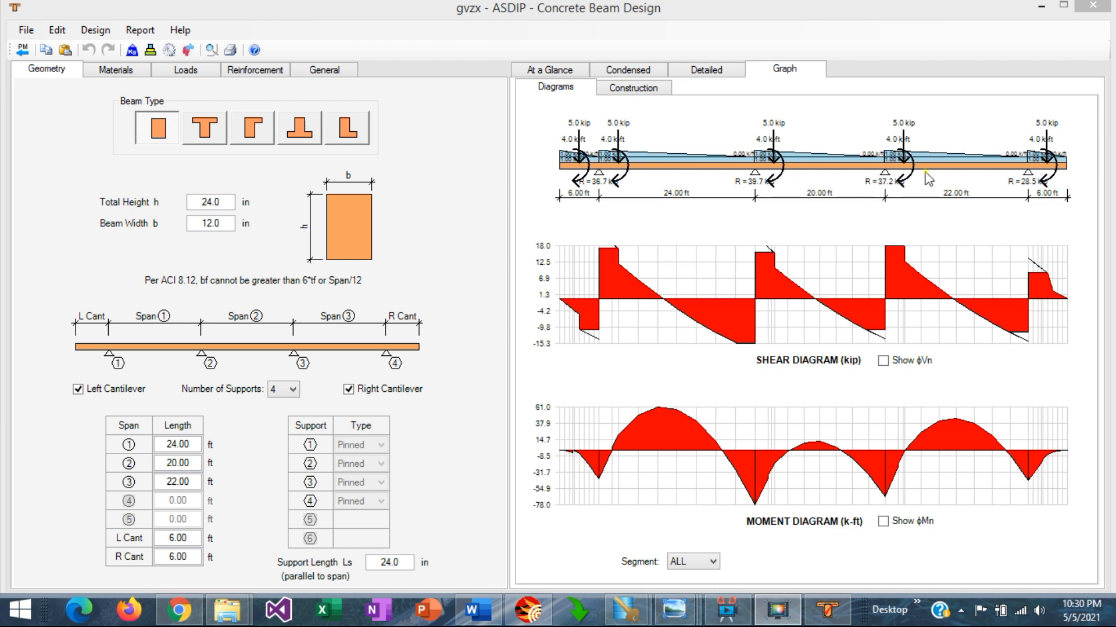
mouse_move(773, 169)
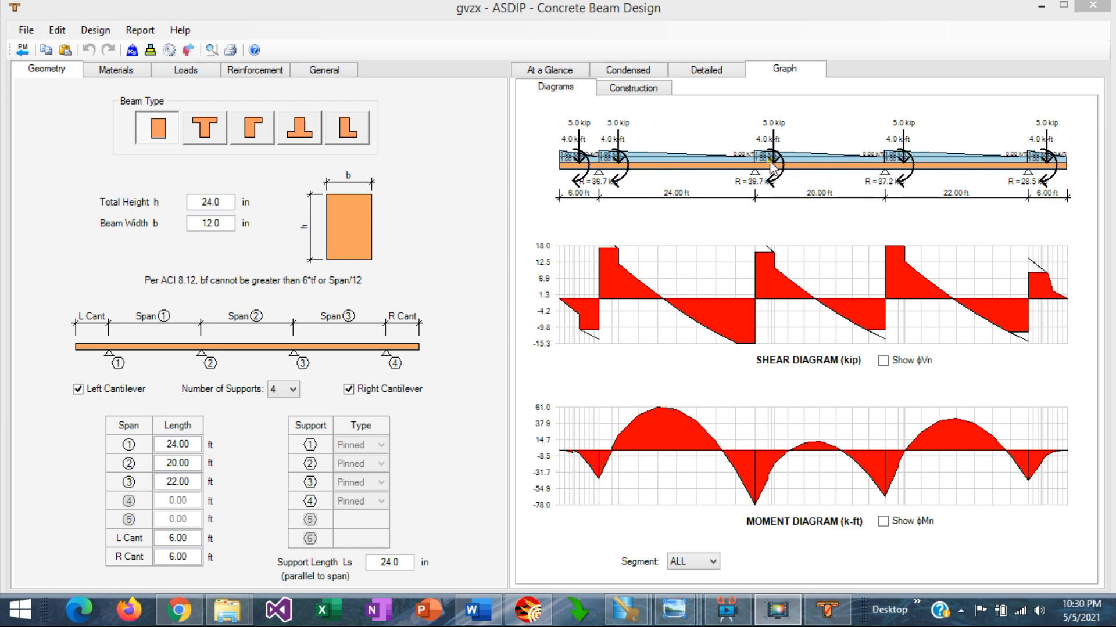
mouse_move(632, 275)
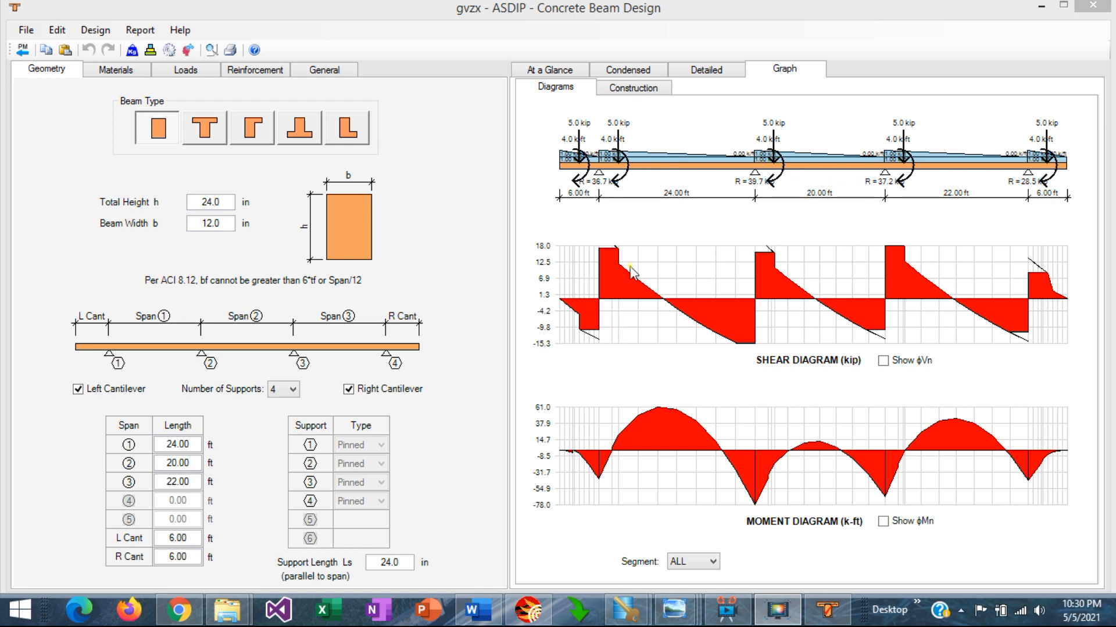
mouse_move(740, 324)
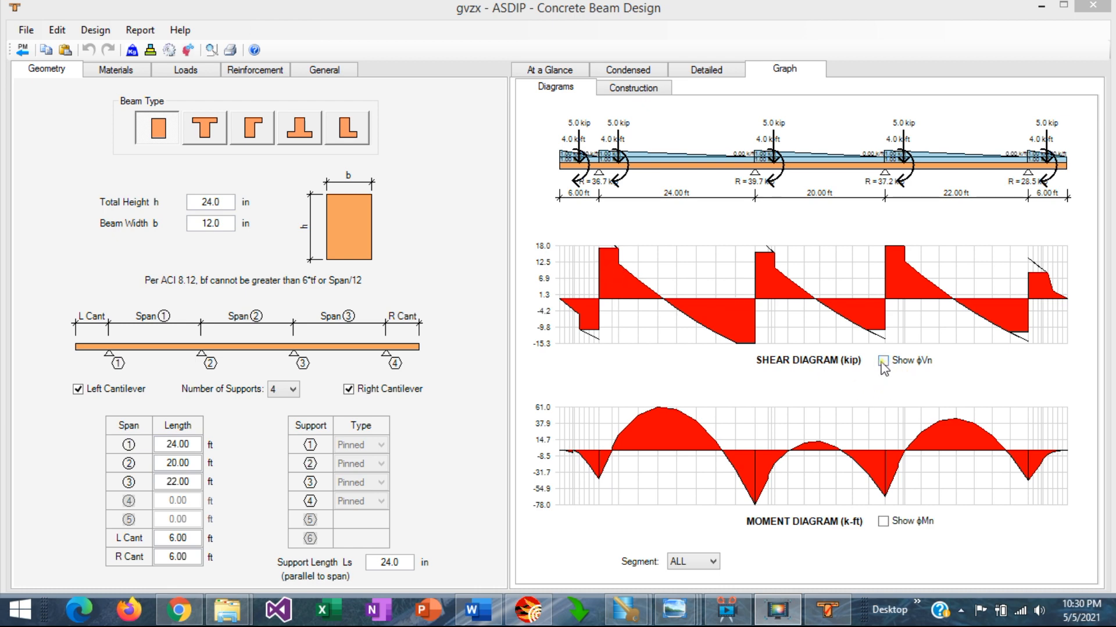
- Enable 'Show φVn' for φVc/φVs bands and reconfirm ACI 318-14 in Design Criteria
click(879, 362)
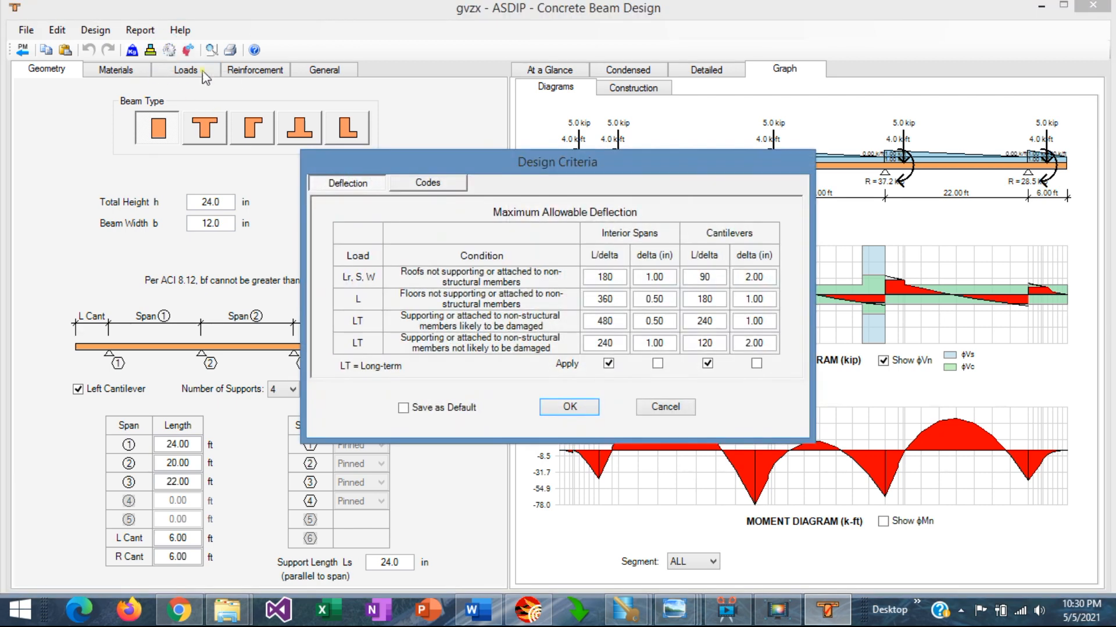
click(428, 183)
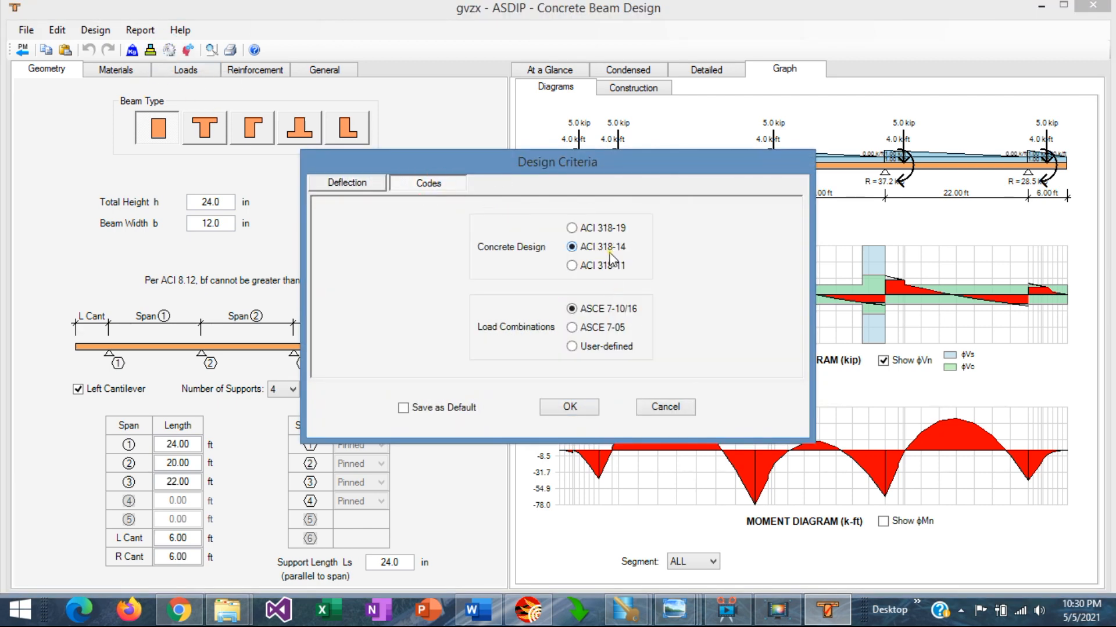
mouse_move(615, 255)
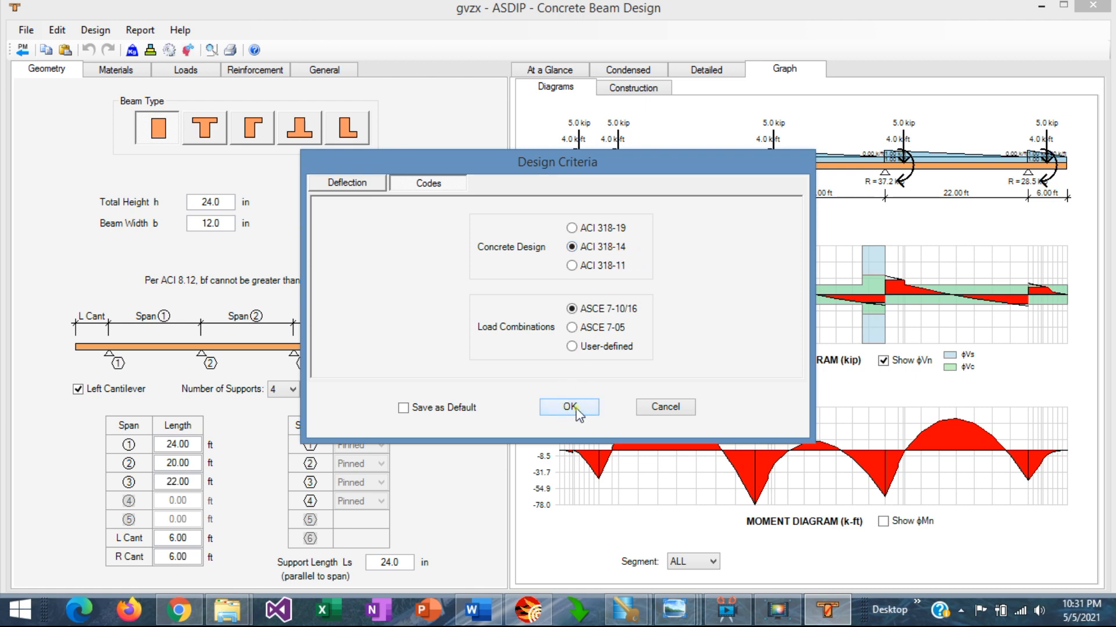
mouse_move(562, 424)
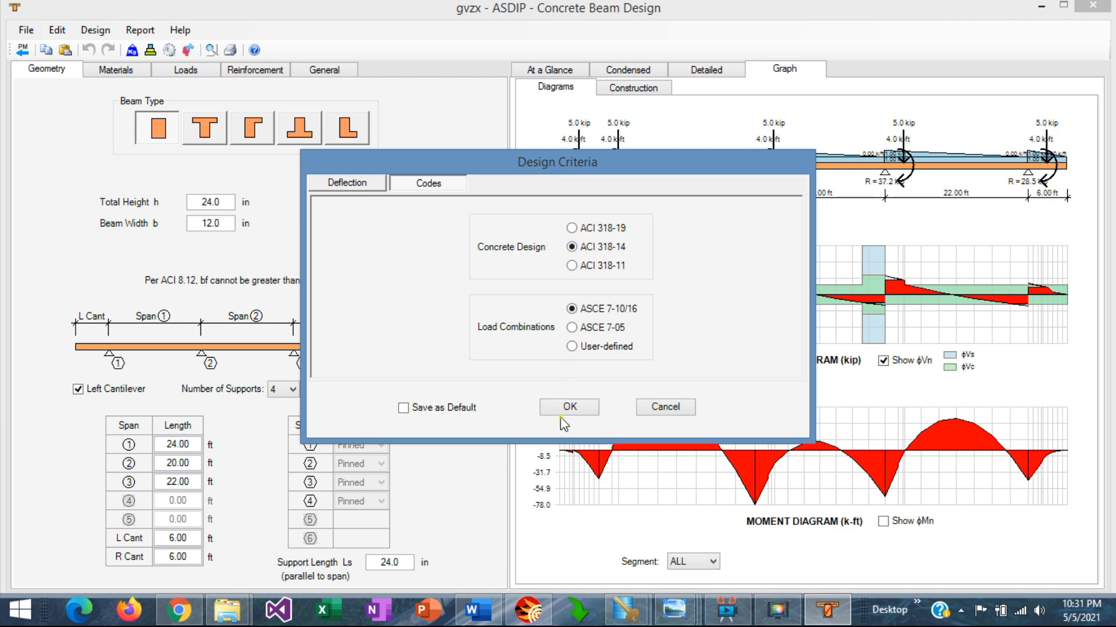
mouse_move(579, 397)
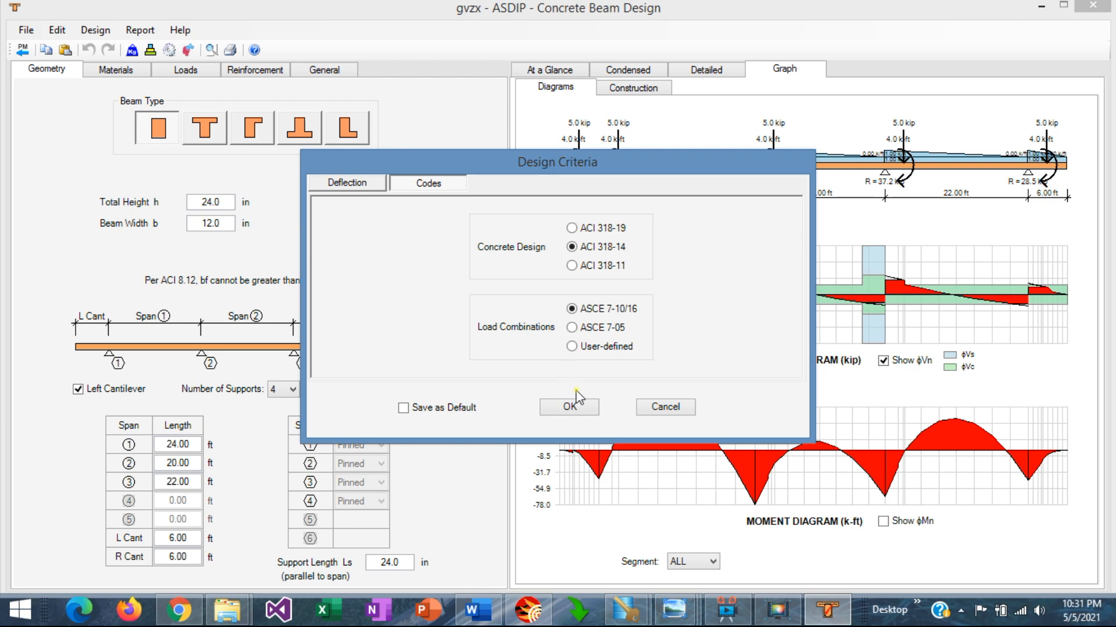
click(569, 407)
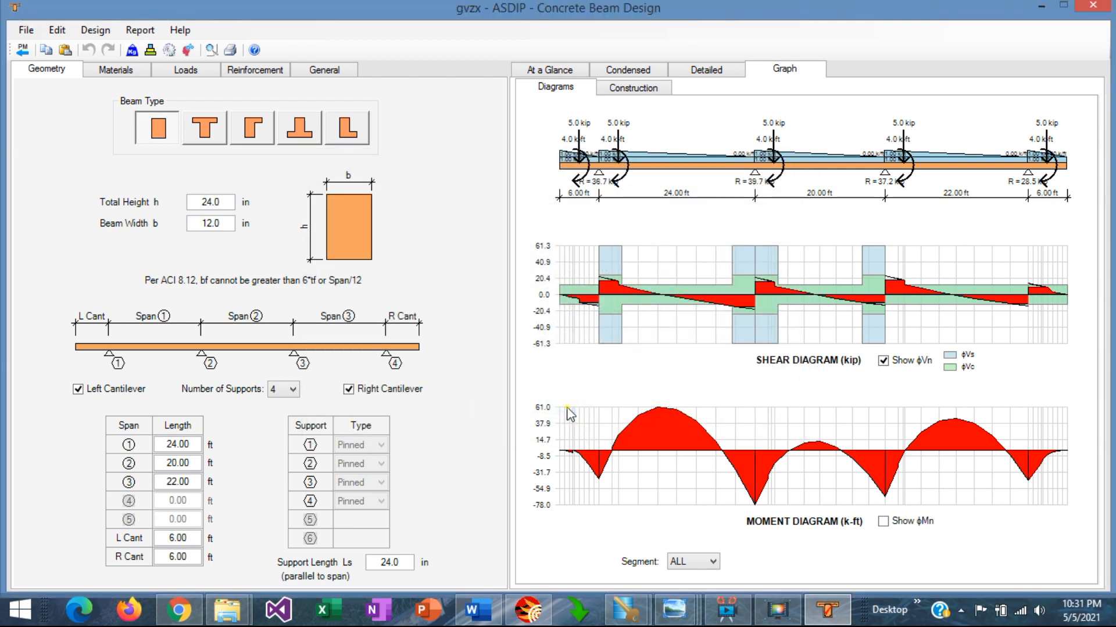
- Run the Design Manager's automatic reinforcement design with #5 and #3 bars
click(255, 70)
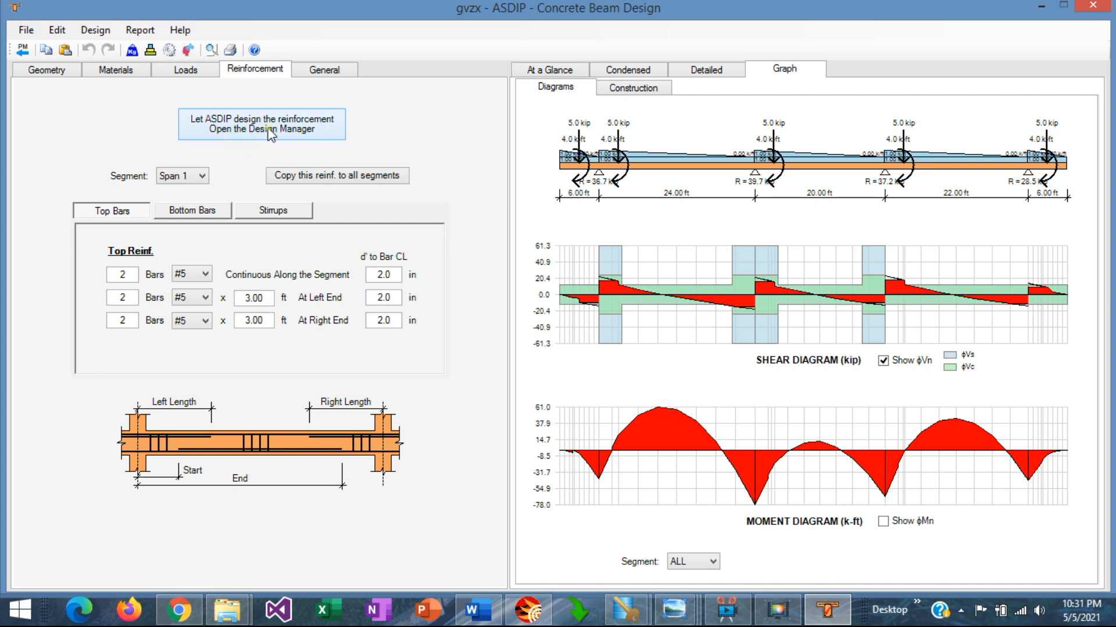
mouse_move(253, 157)
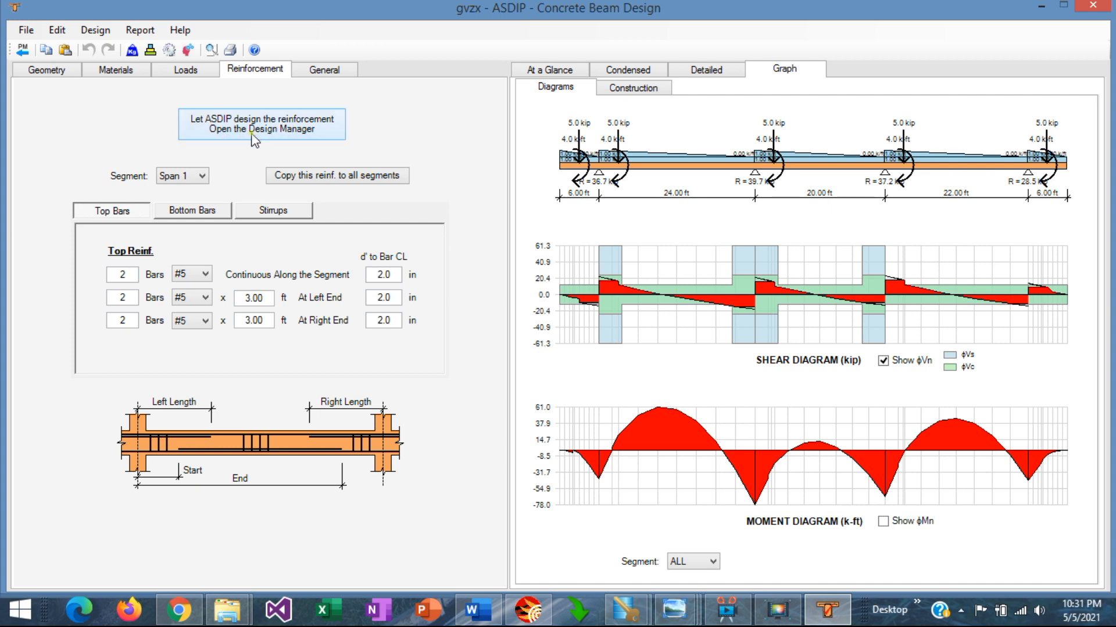
click(261, 124)
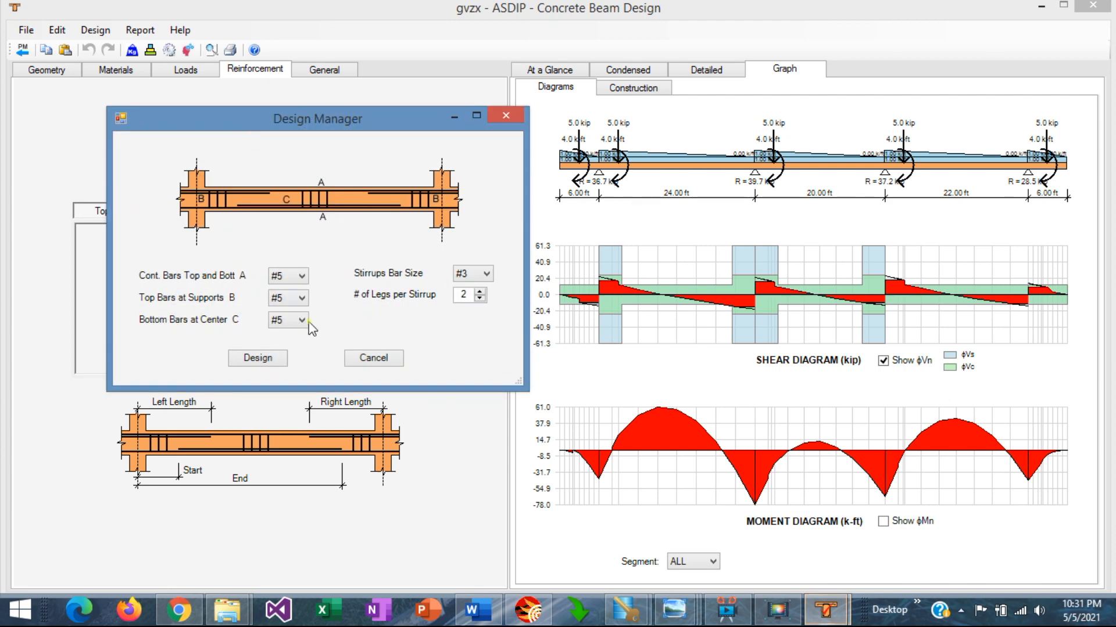
click(257, 358)
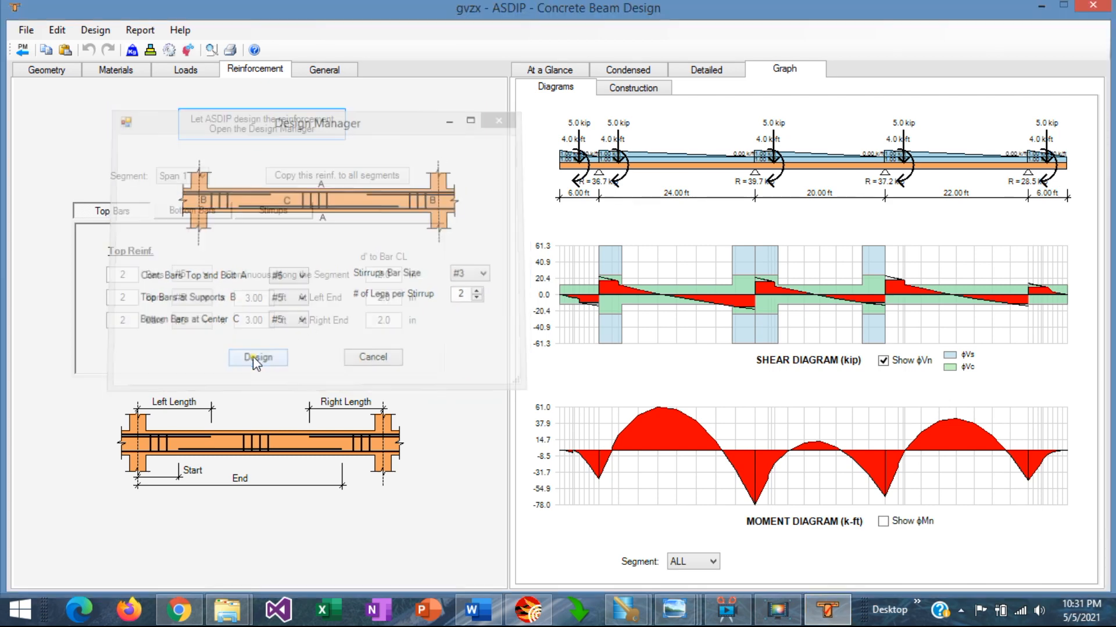
click(258, 358)
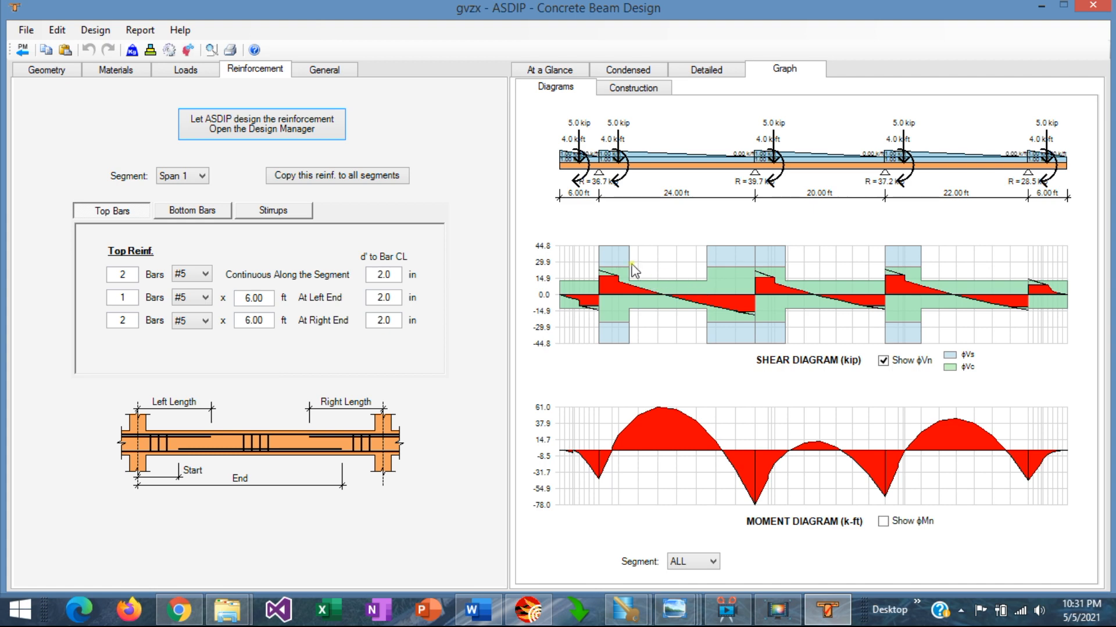
mouse_move(675, 301)
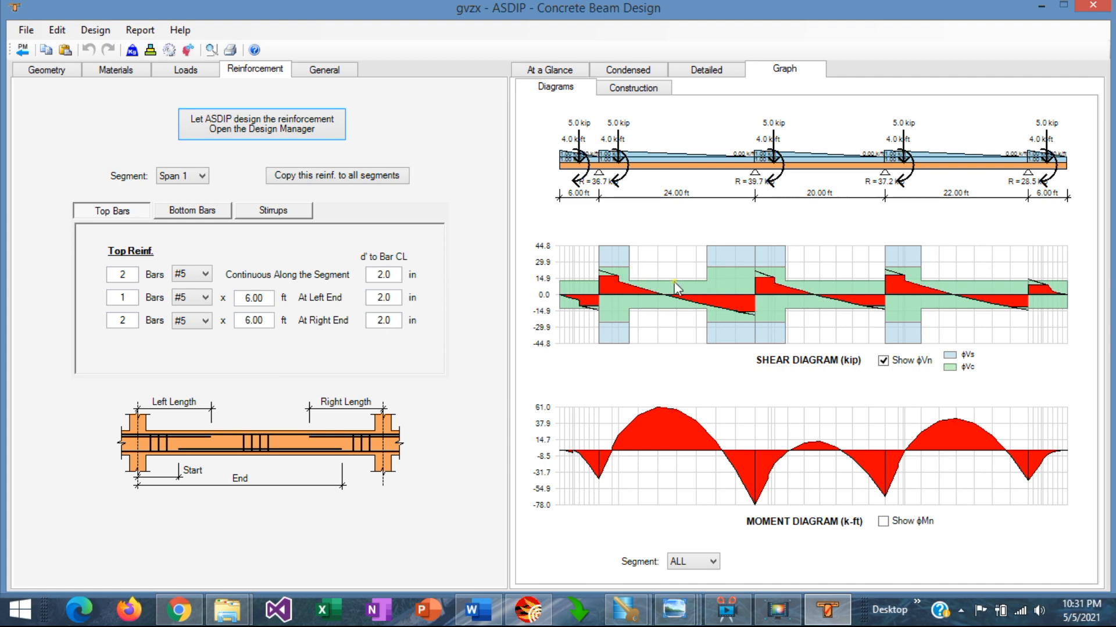
mouse_move(624, 309)
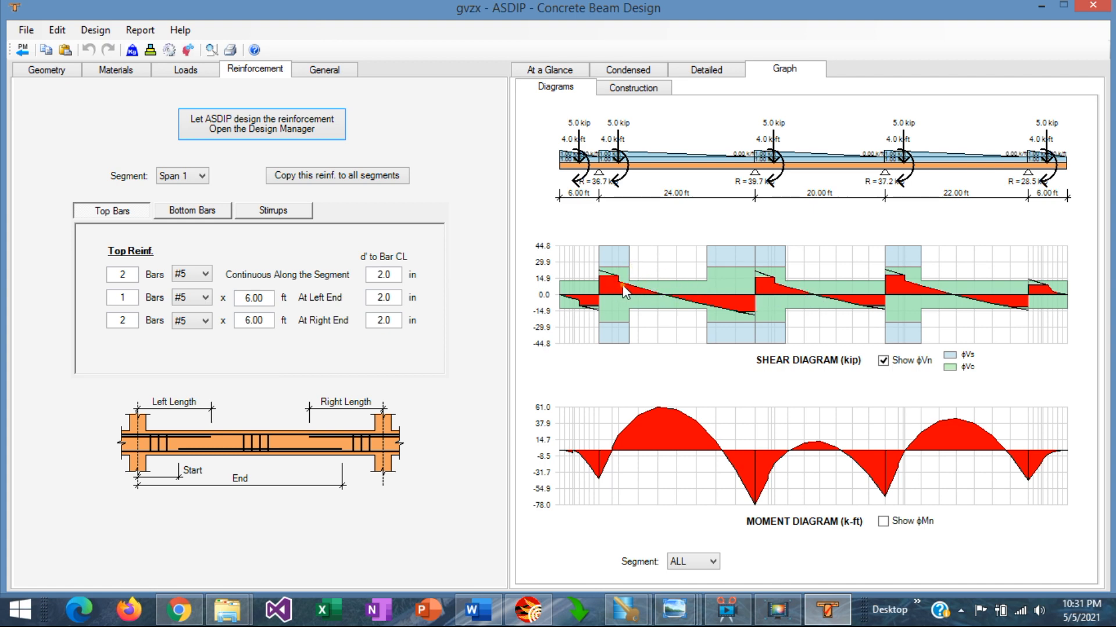
mouse_move(707, 319)
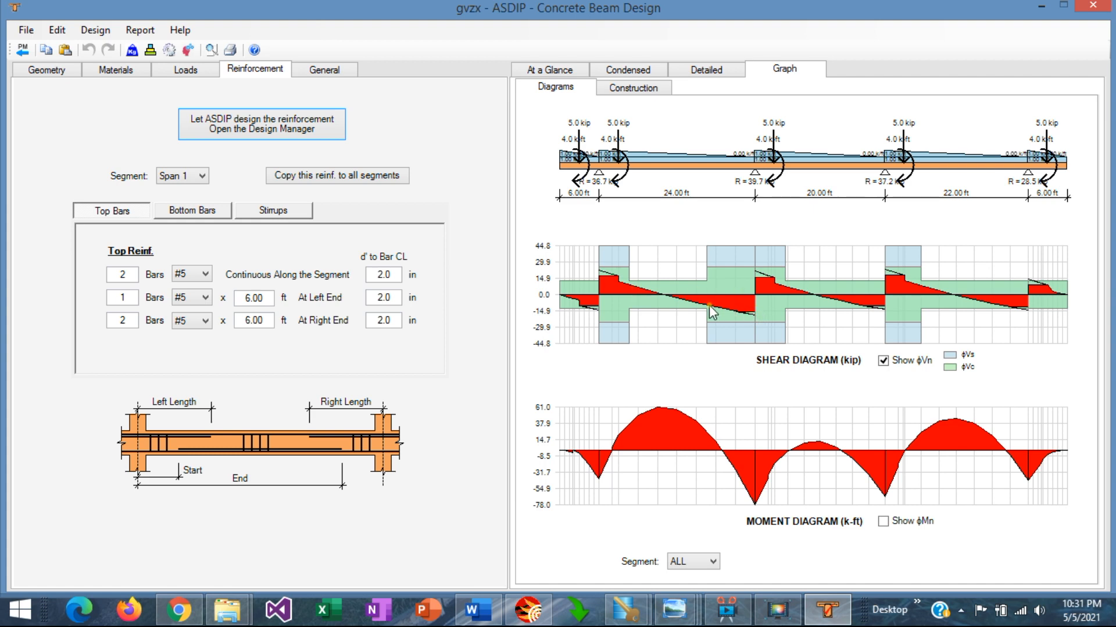
mouse_move(775, 305)
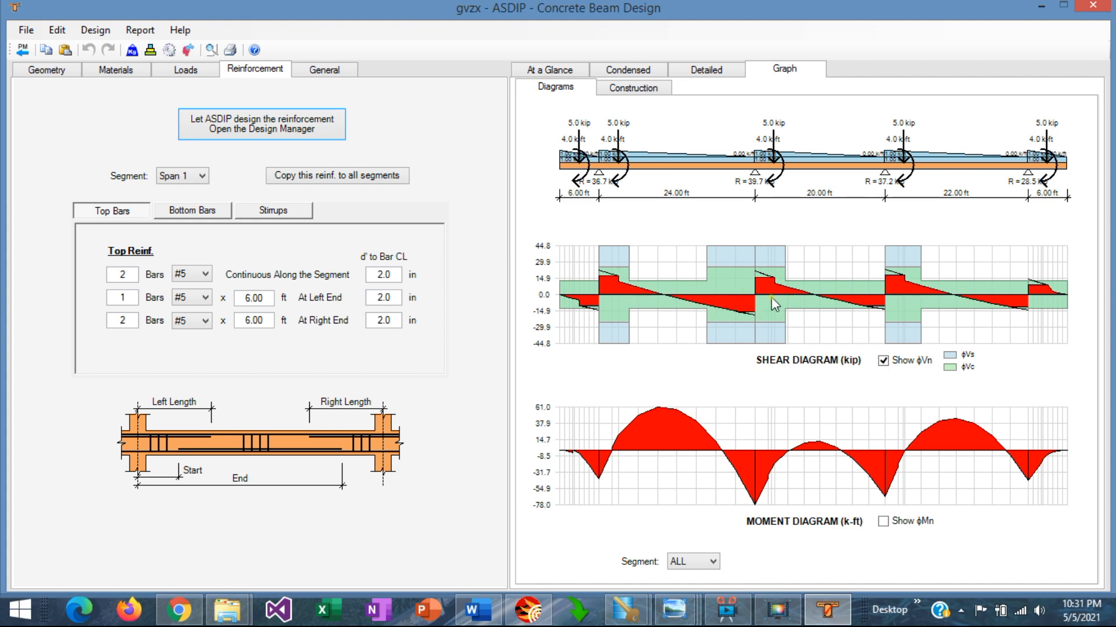
mouse_move(621, 286)
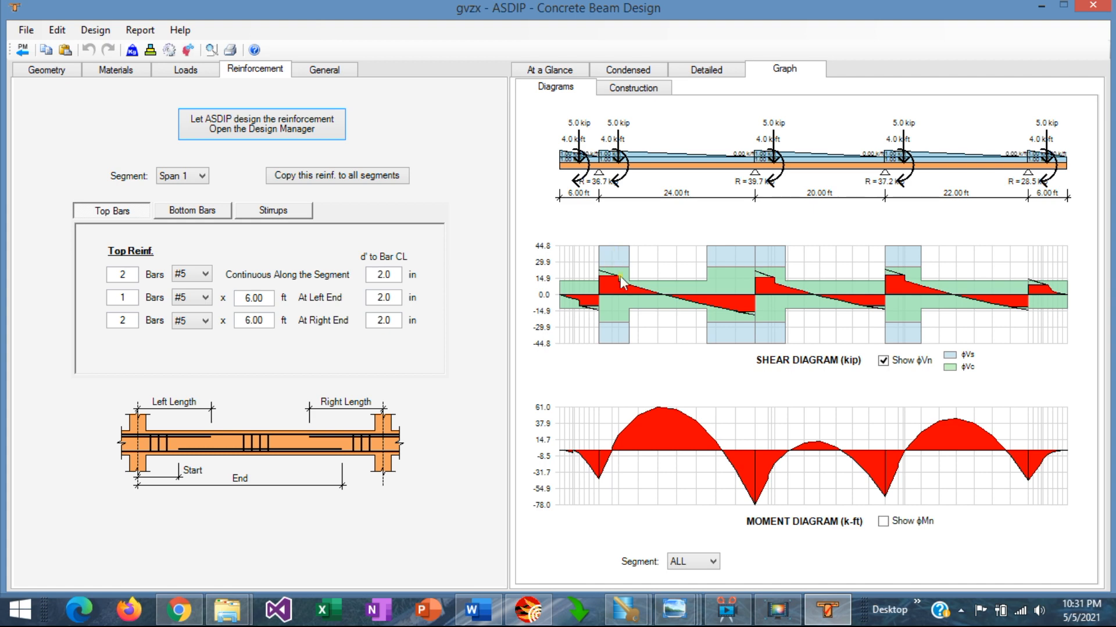
mouse_move(761, 274)
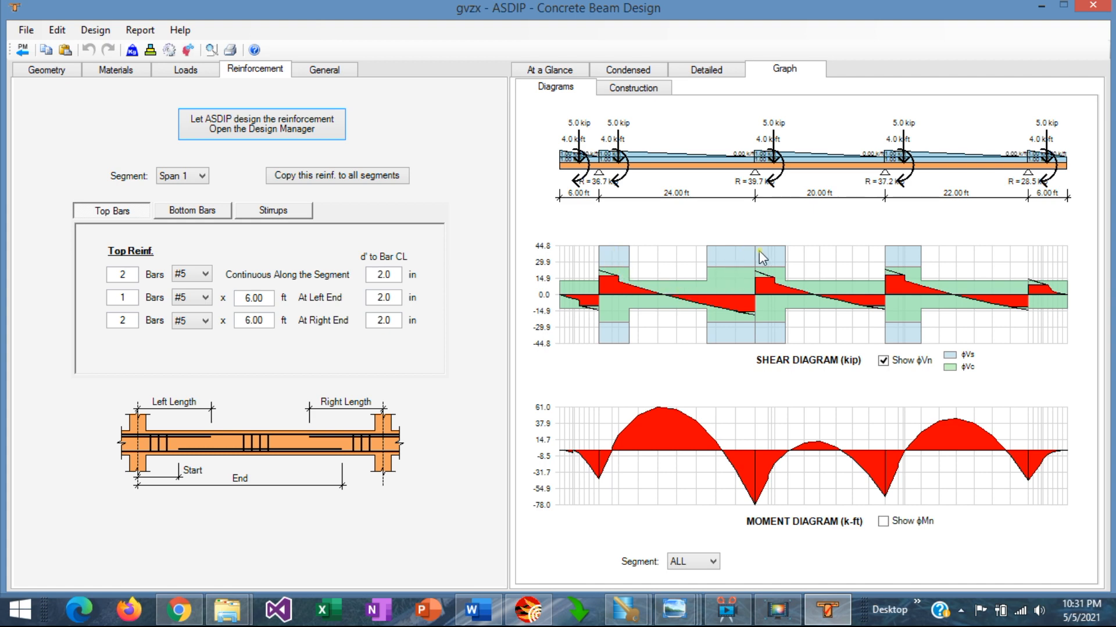
mouse_move(939, 383)
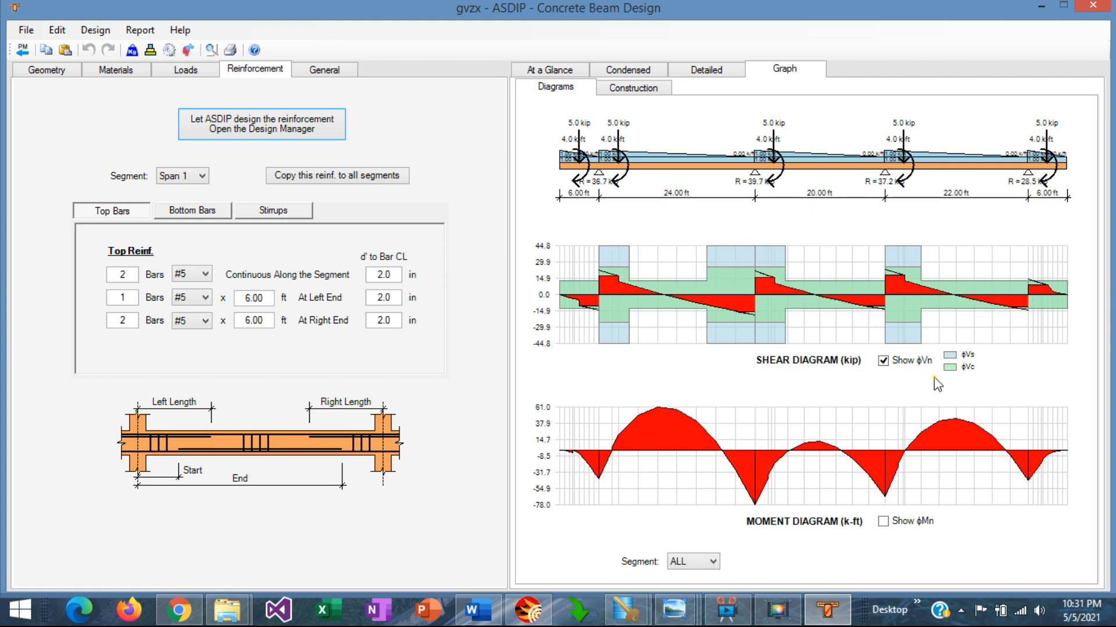
mouse_move(950, 377)
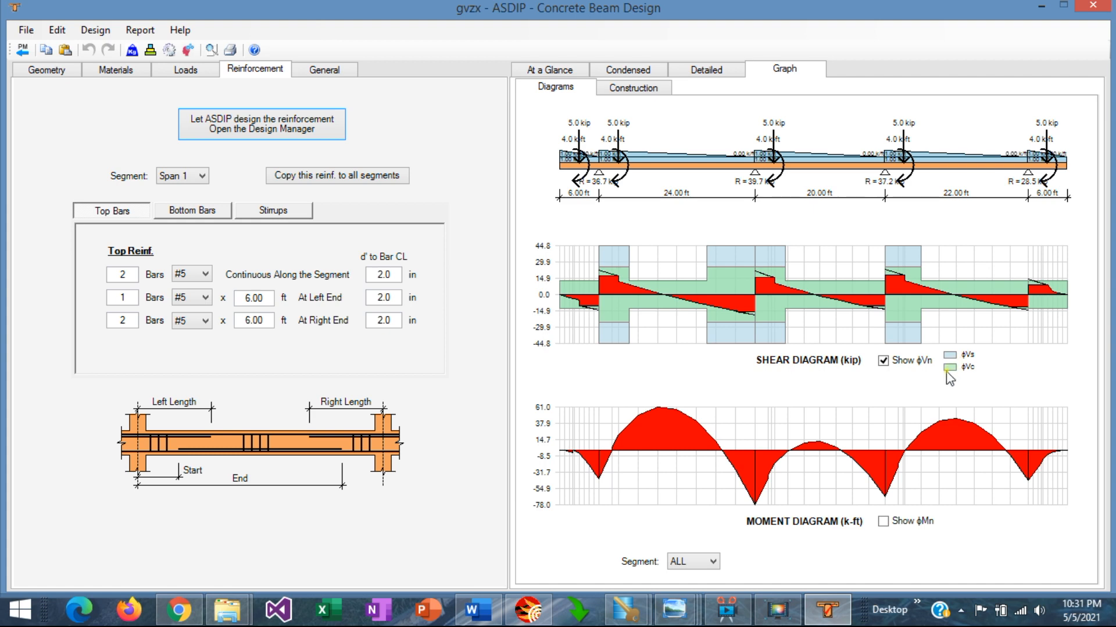
mouse_move(966, 375)
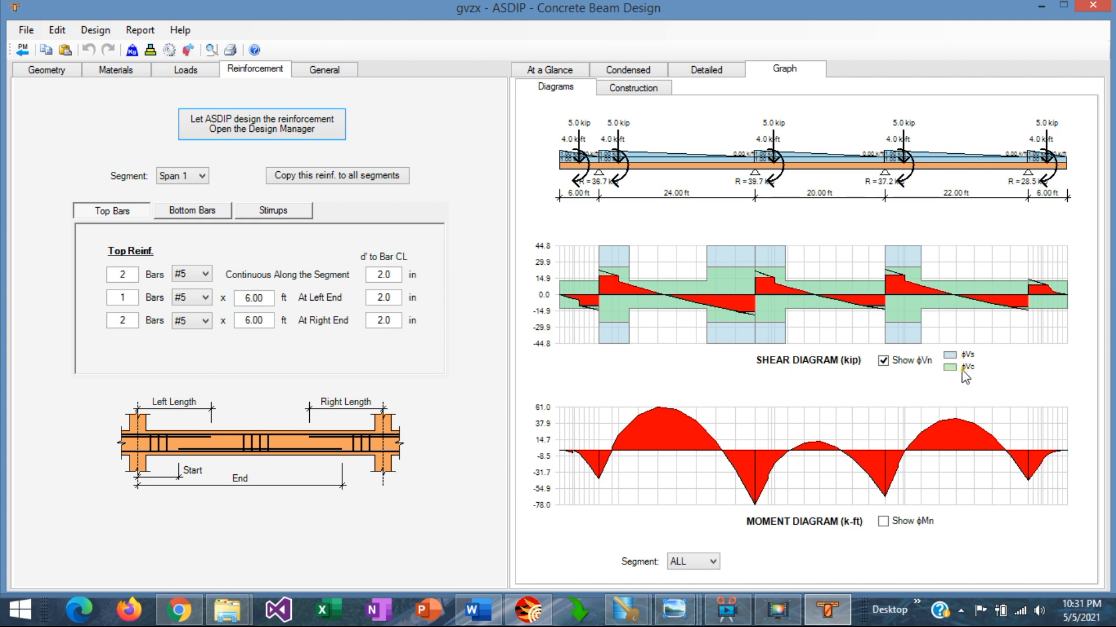
mouse_move(733, 268)
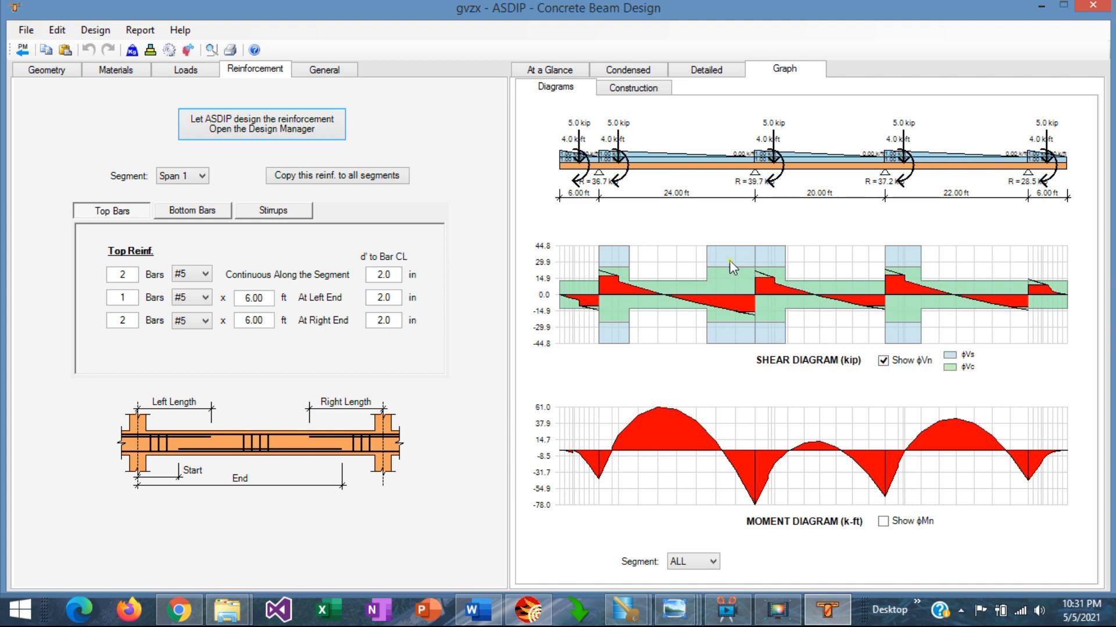
mouse_move(884, 362)
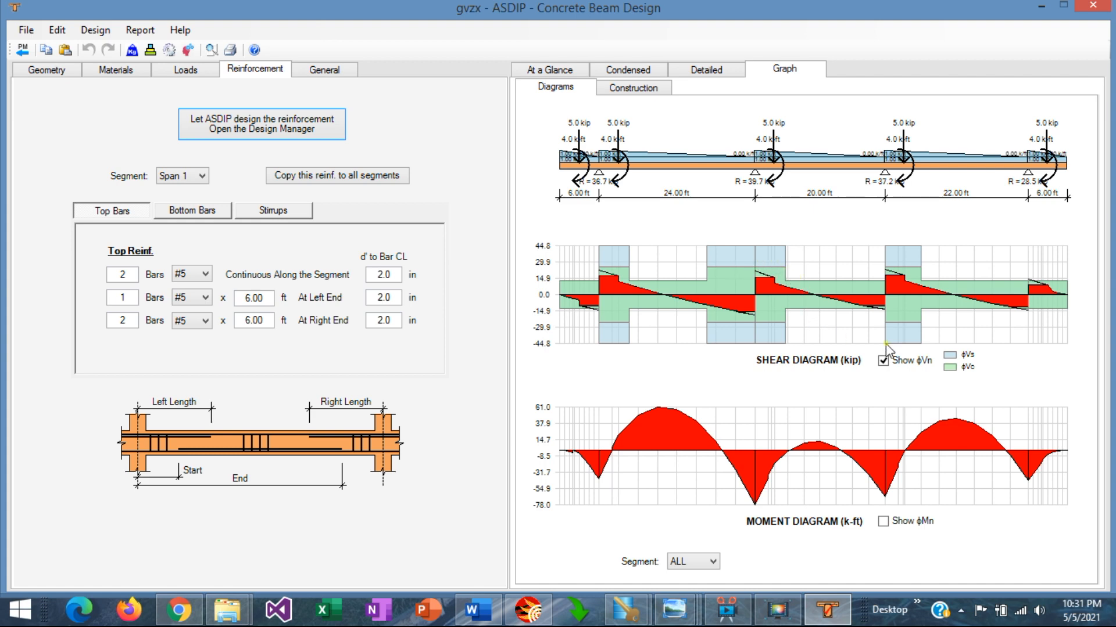
mouse_move(640, 321)
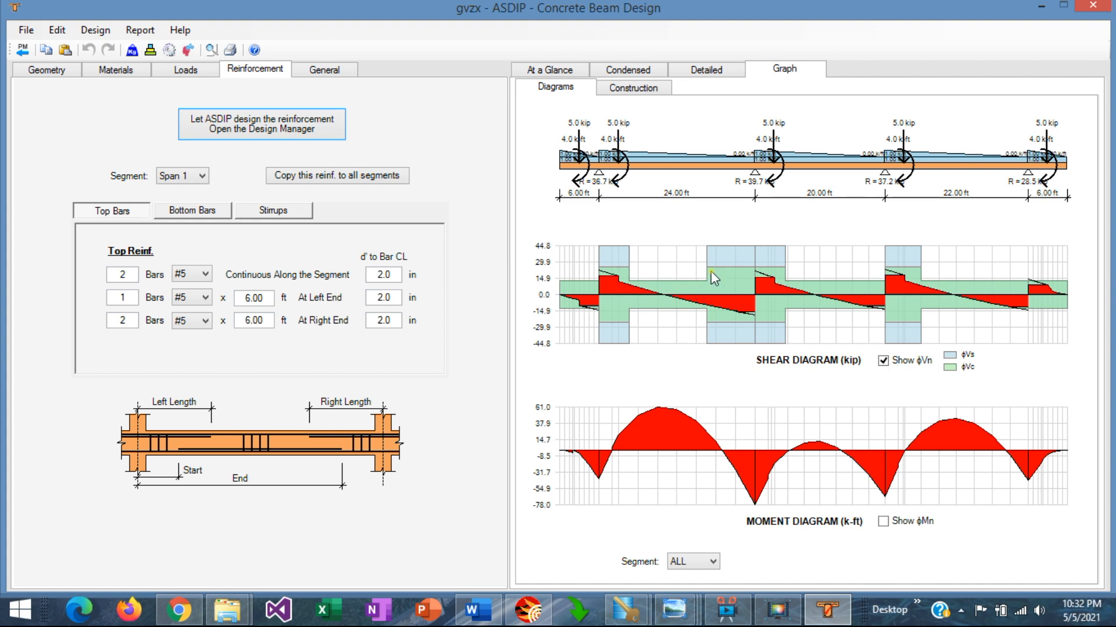
mouse_move(664, 301)
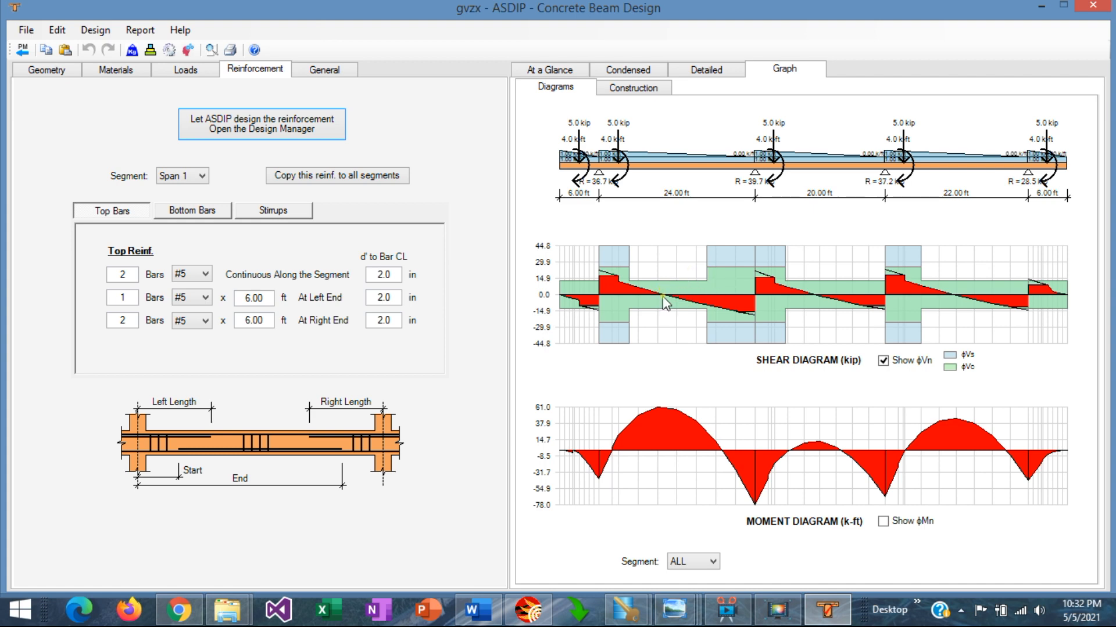
mouse_move(666, 301)
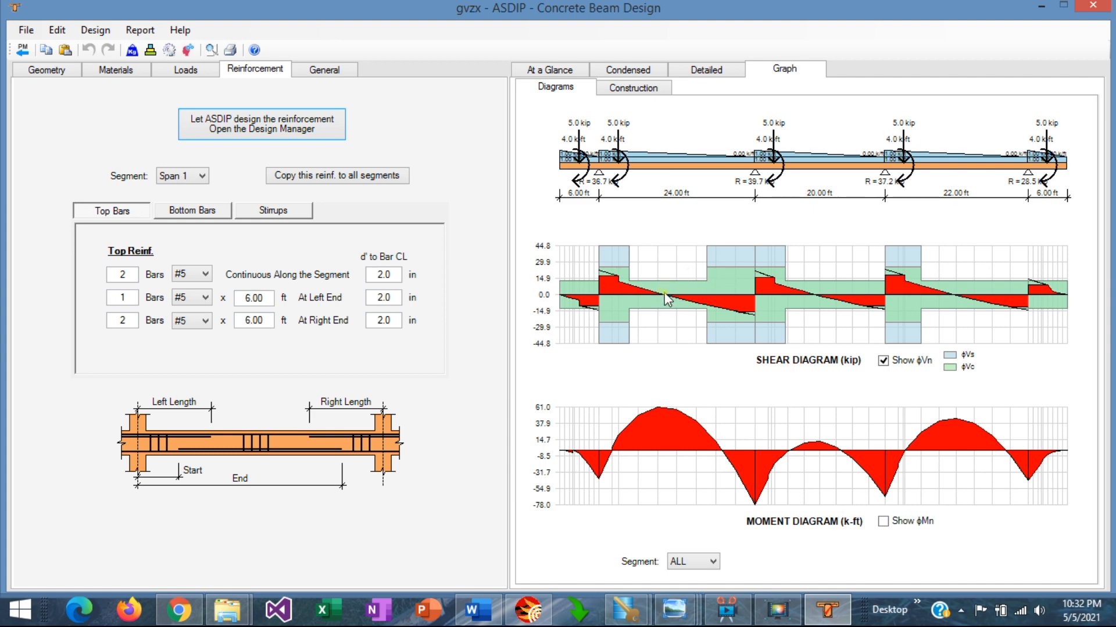
mouse_move(680, 296)
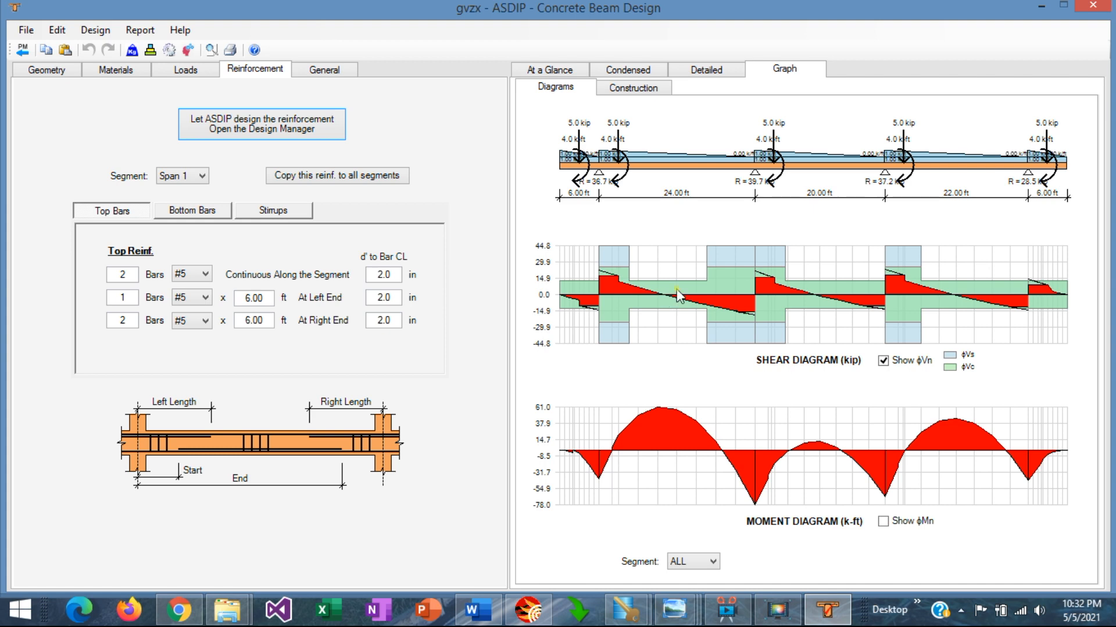
mouse_move(167, 52)
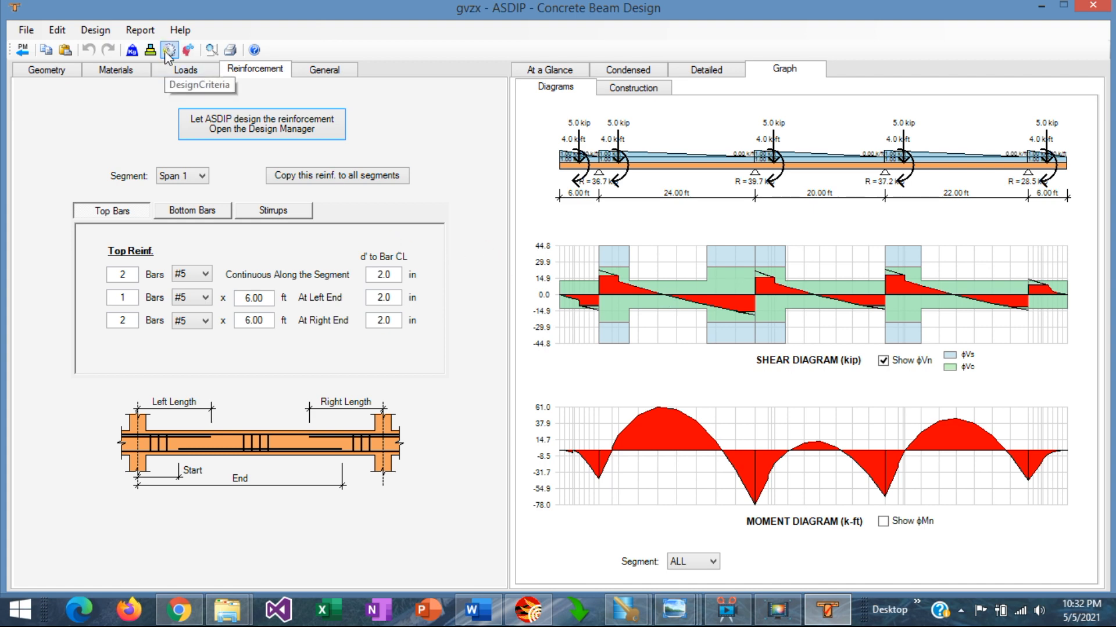
- Switch the concrete design code to ACI 318-19 in Design Criteria
click(168, 50)
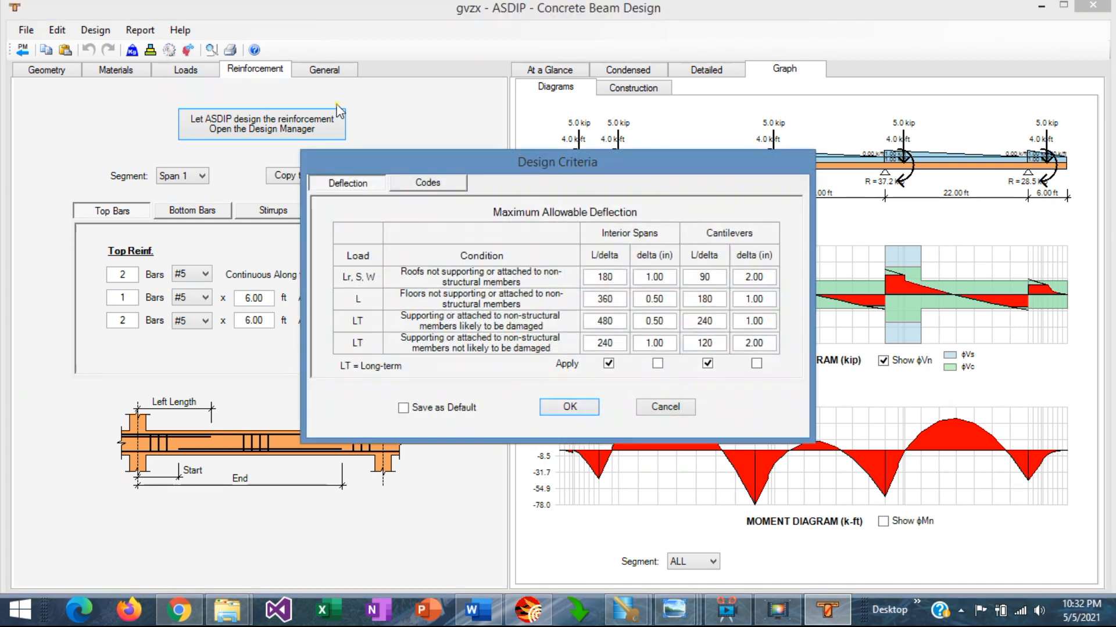
click(427, 182)
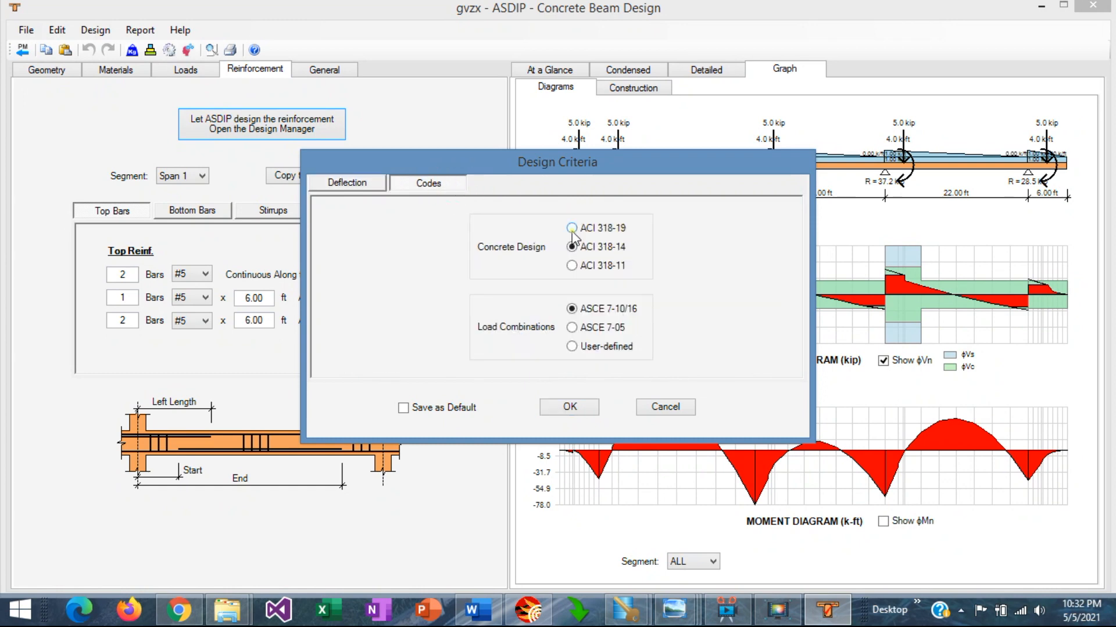
click(569, 228)
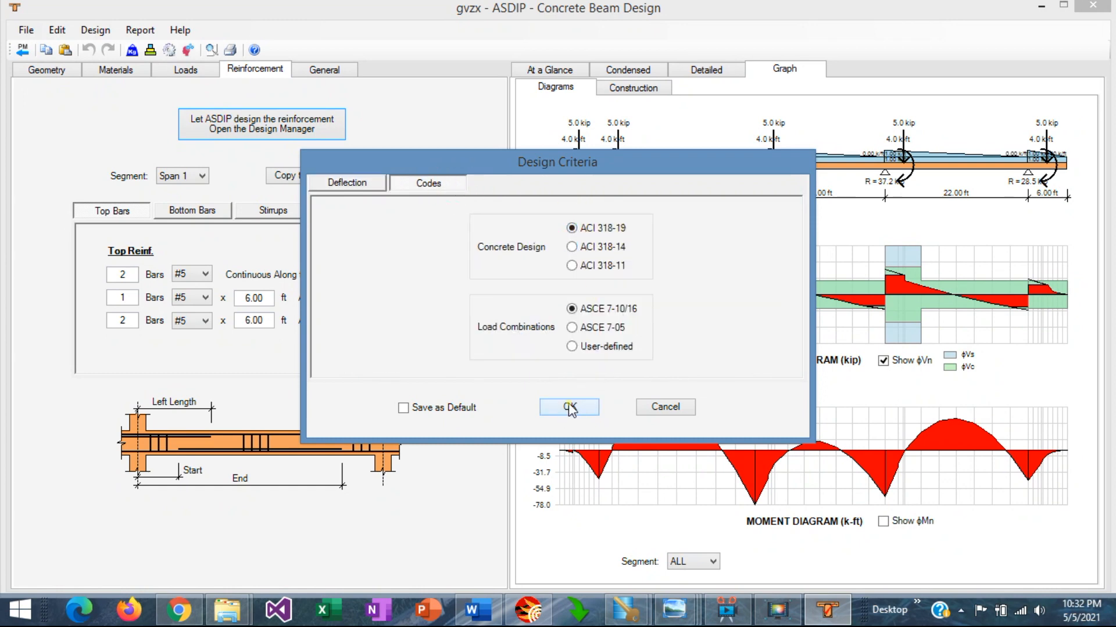
click(568, 407)
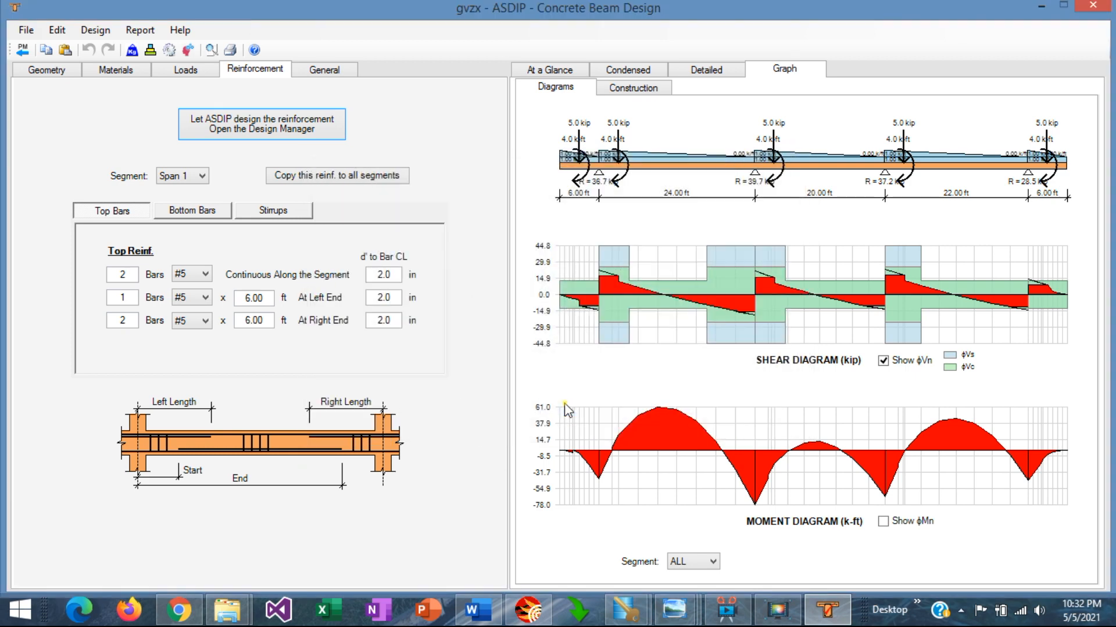
- Redesign the beam reinforcement through the Design Manager under ACI 318-19
click(262, 124)
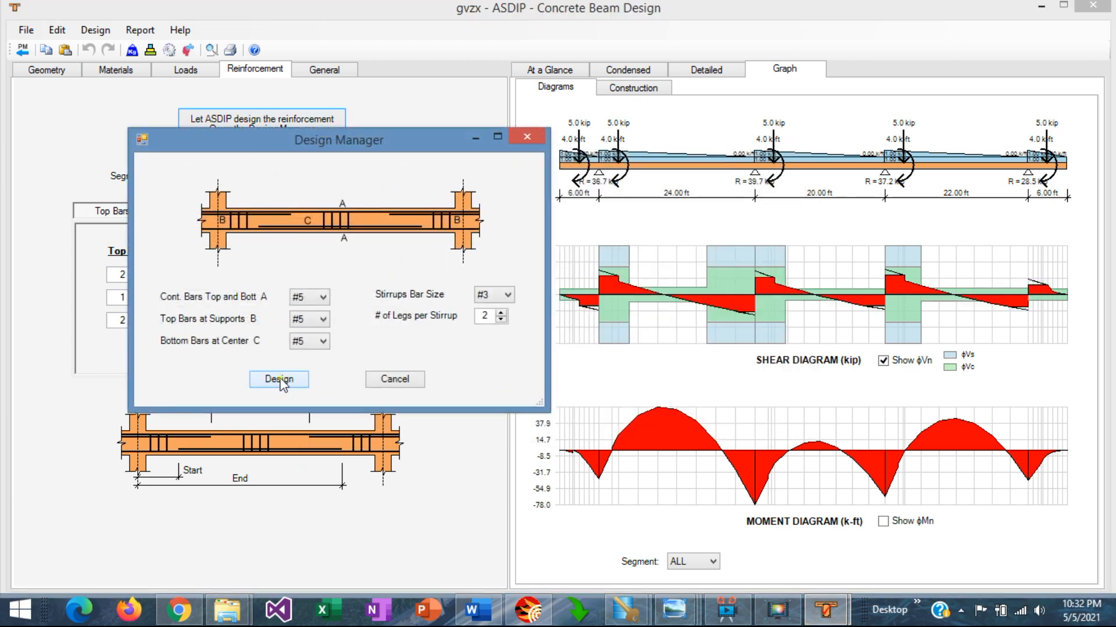
click(279, 379)
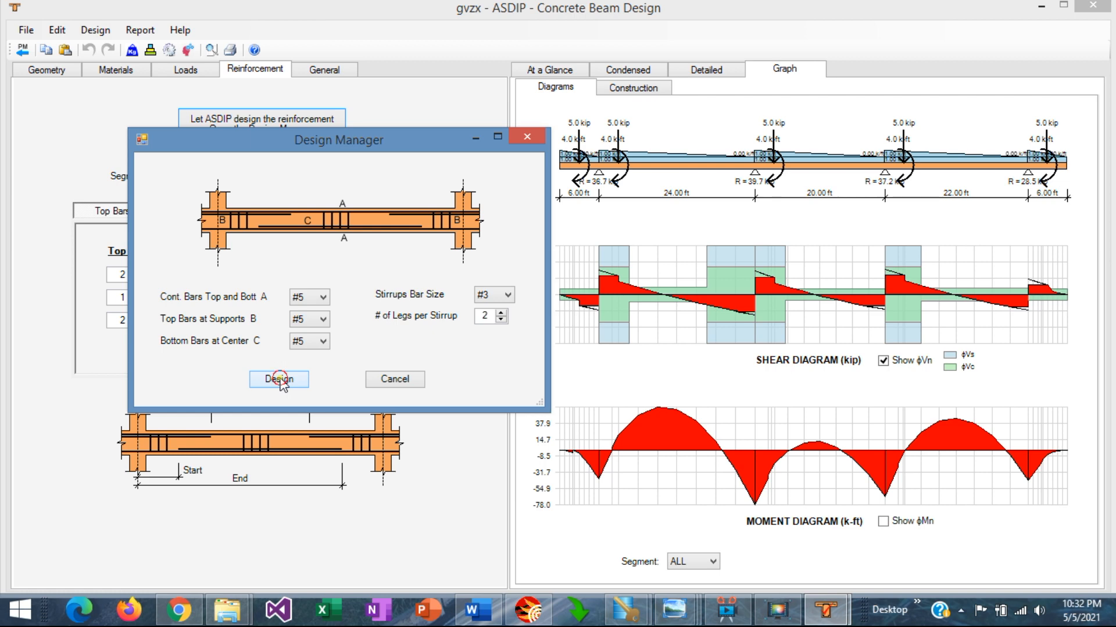
click(279, 380)
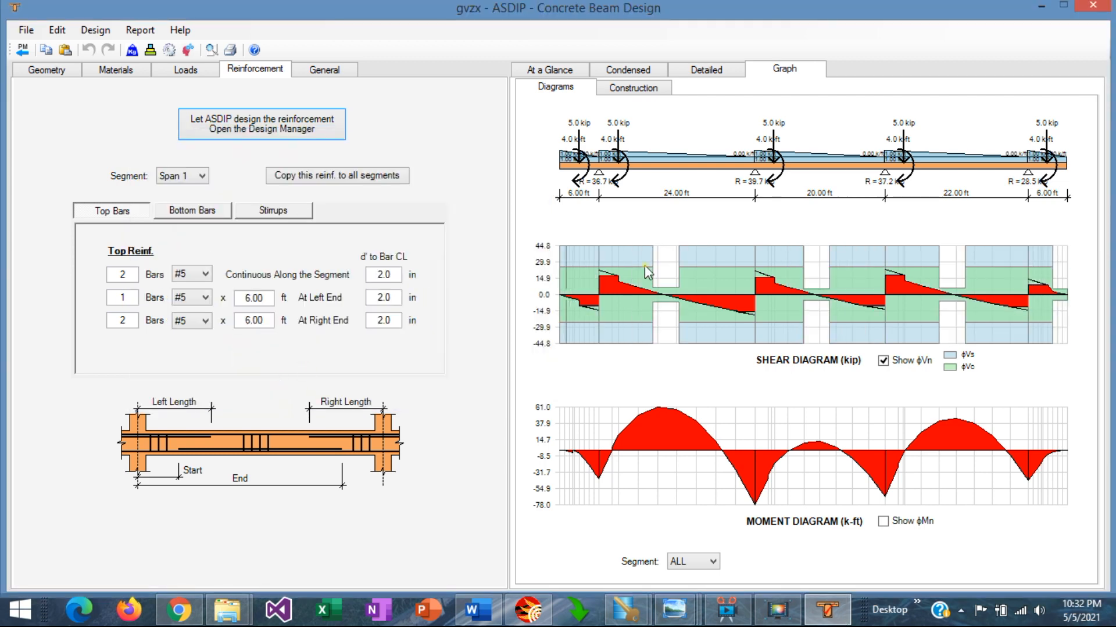
mouse_move(675, 329)
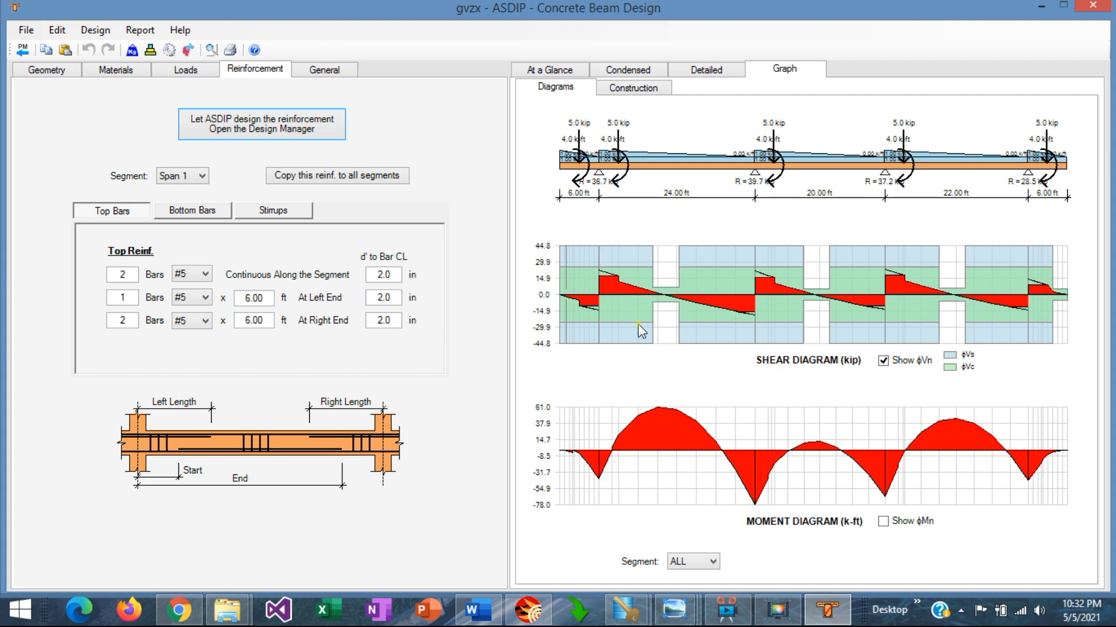
mouse_move(663, 291)
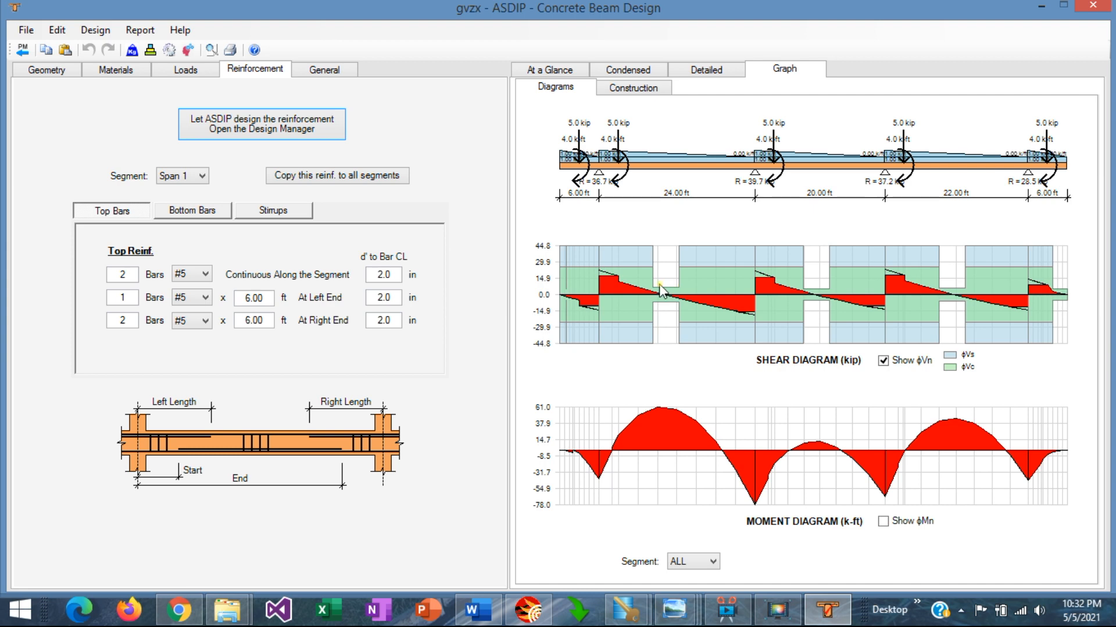
mouse_move(674, 323)
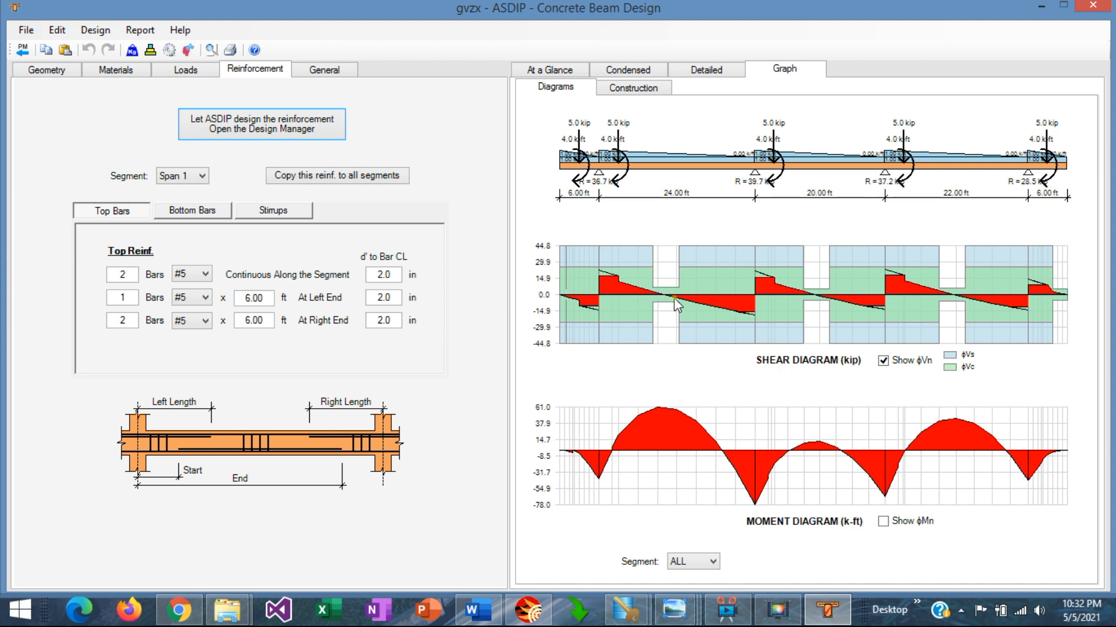
mouse_move(668, 309)
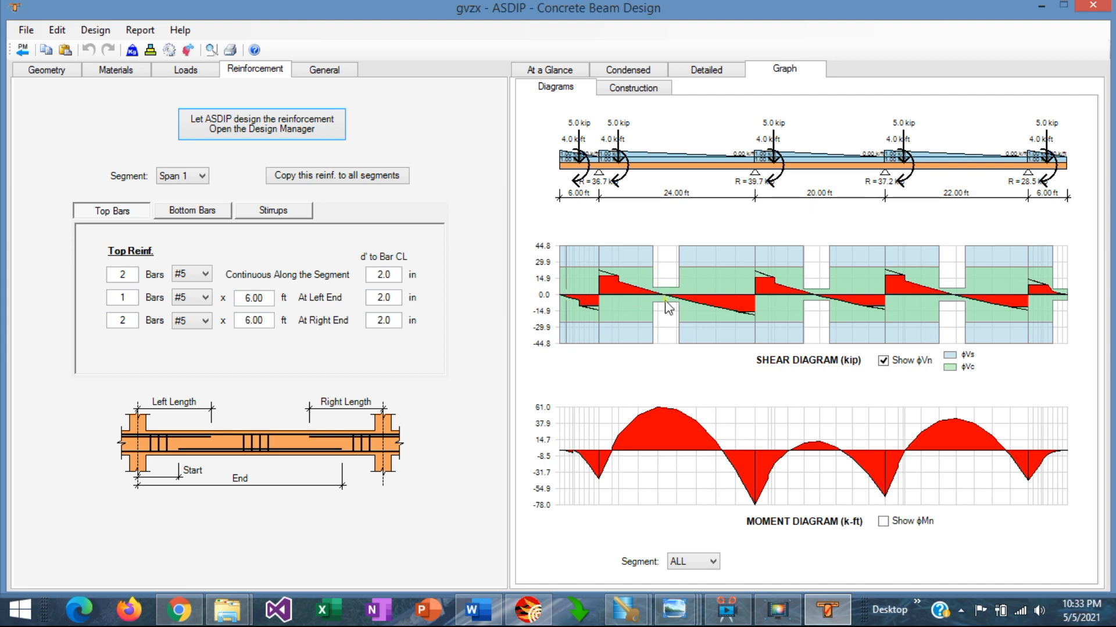
mouse_move(664, 302)
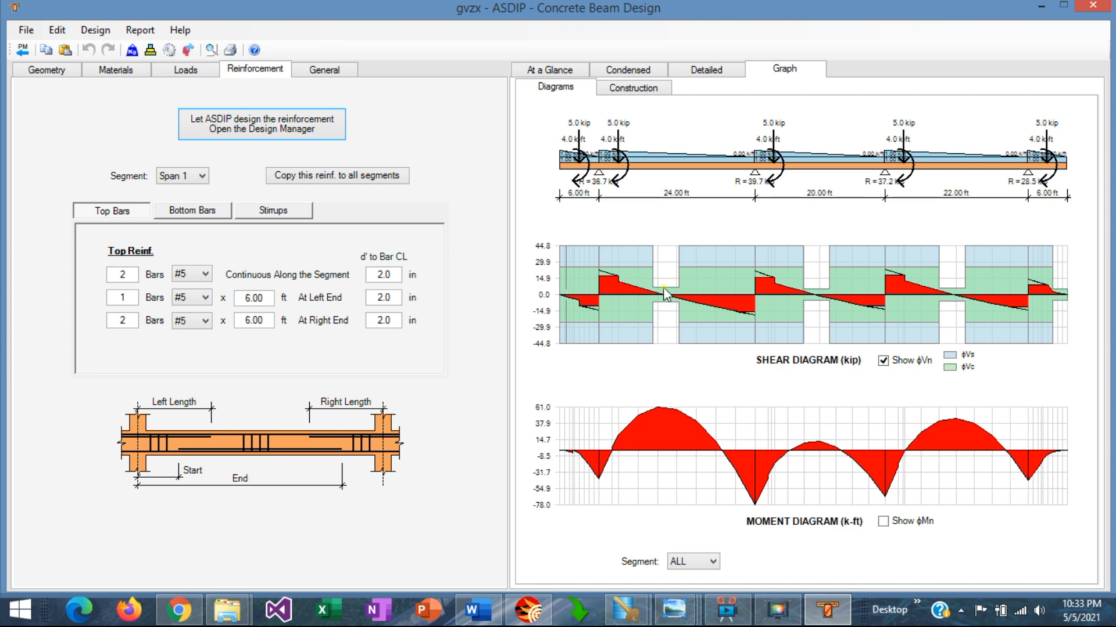
mouse_move(667, 322)
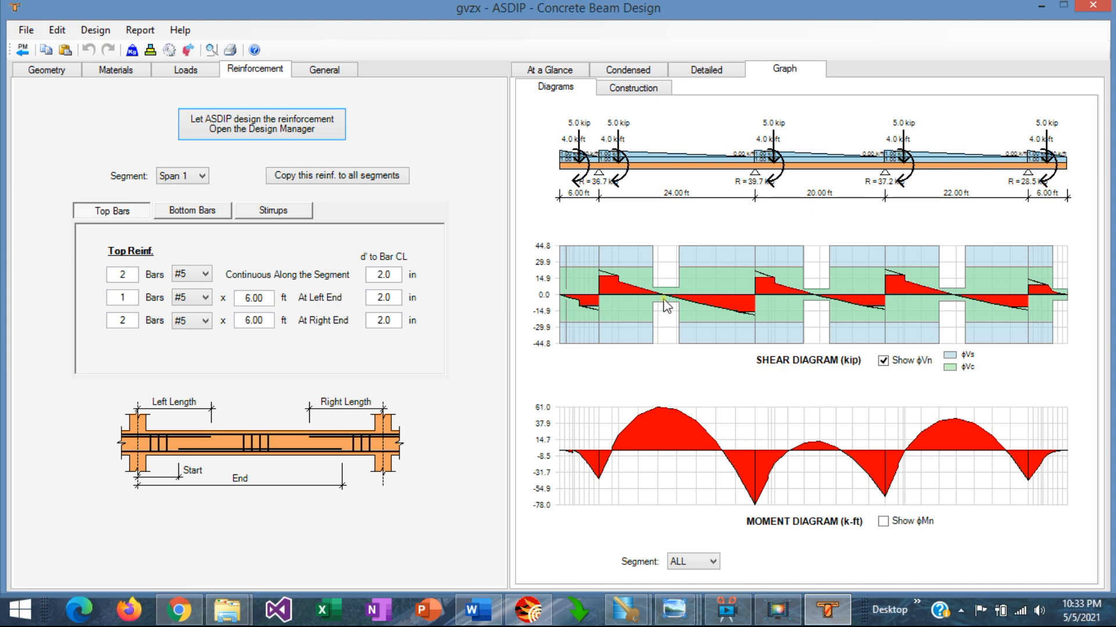
mouse_move(670, 318)
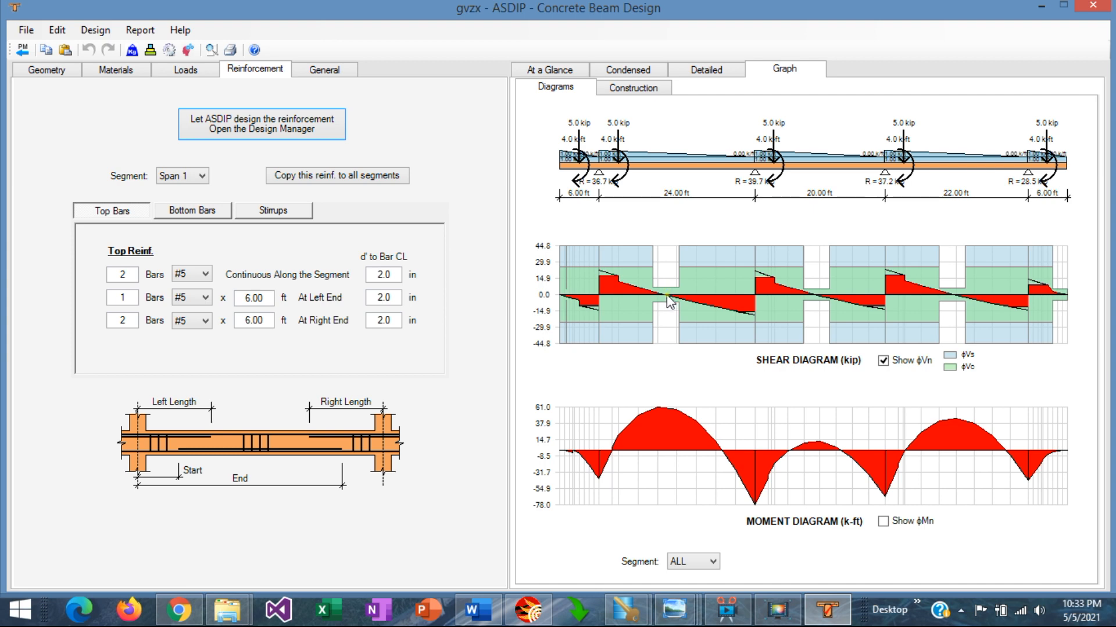
mouse_move(653, 280)
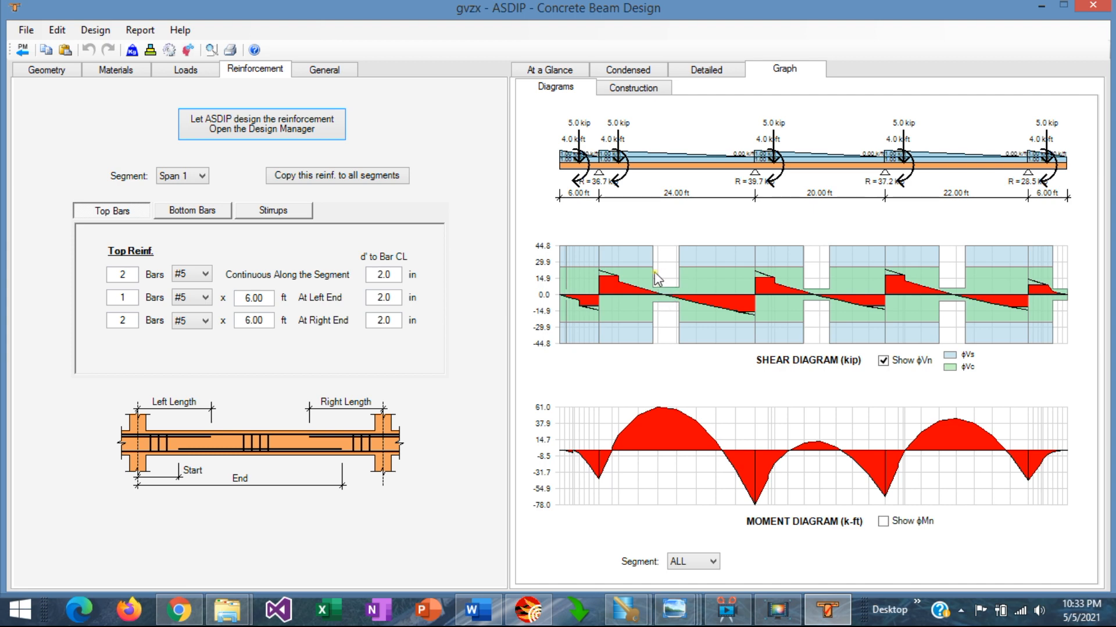
mouse_move(612, 290)
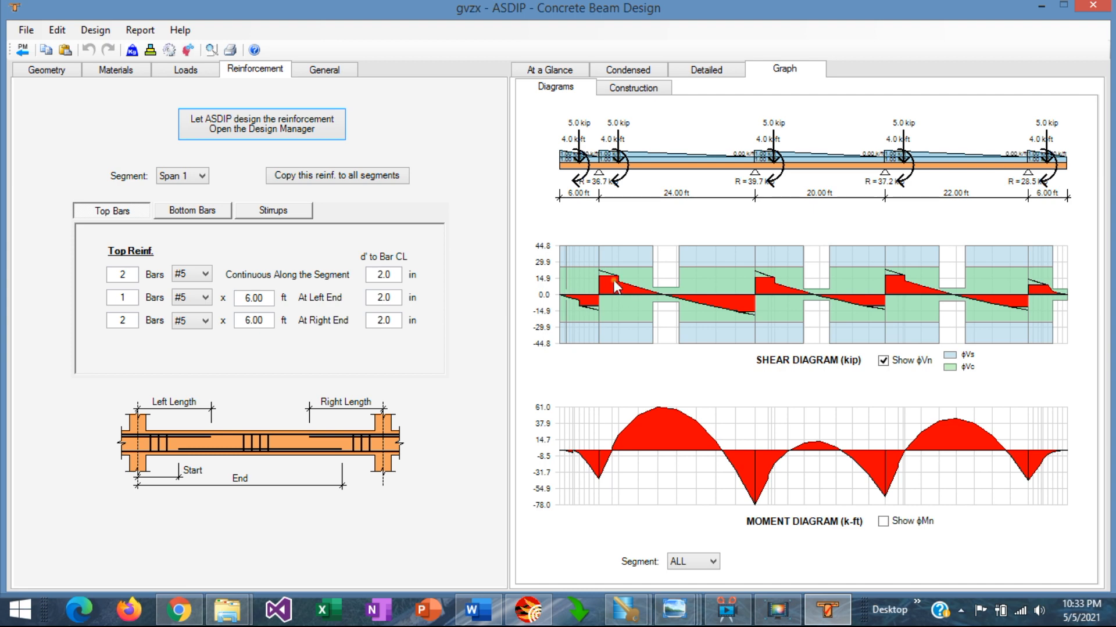
mouse_move(709, 312)
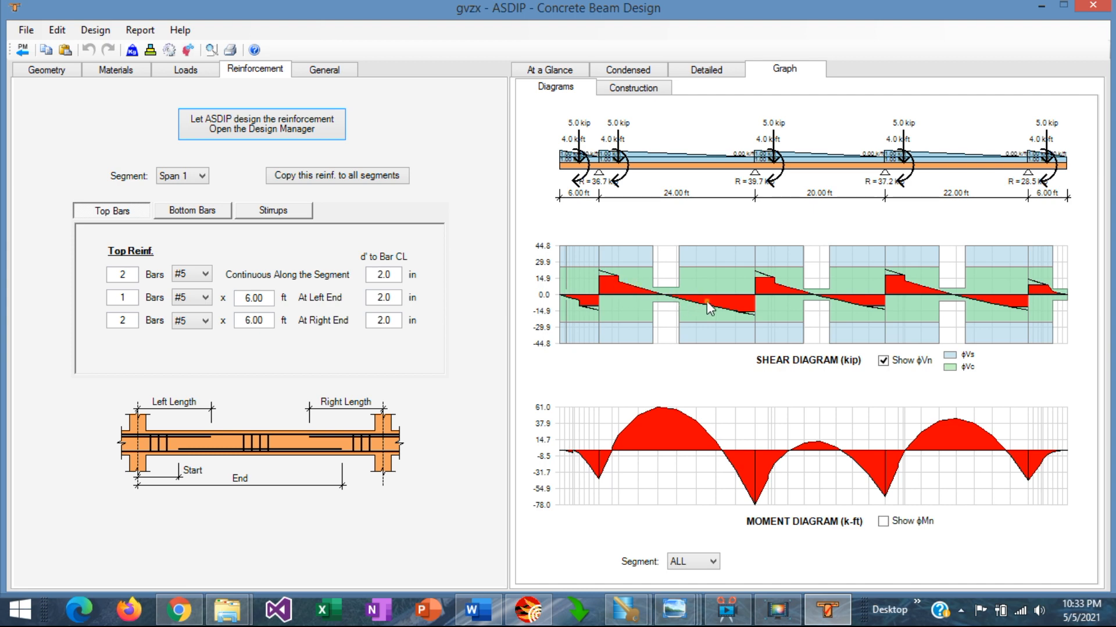
mouse_move(721, 315)
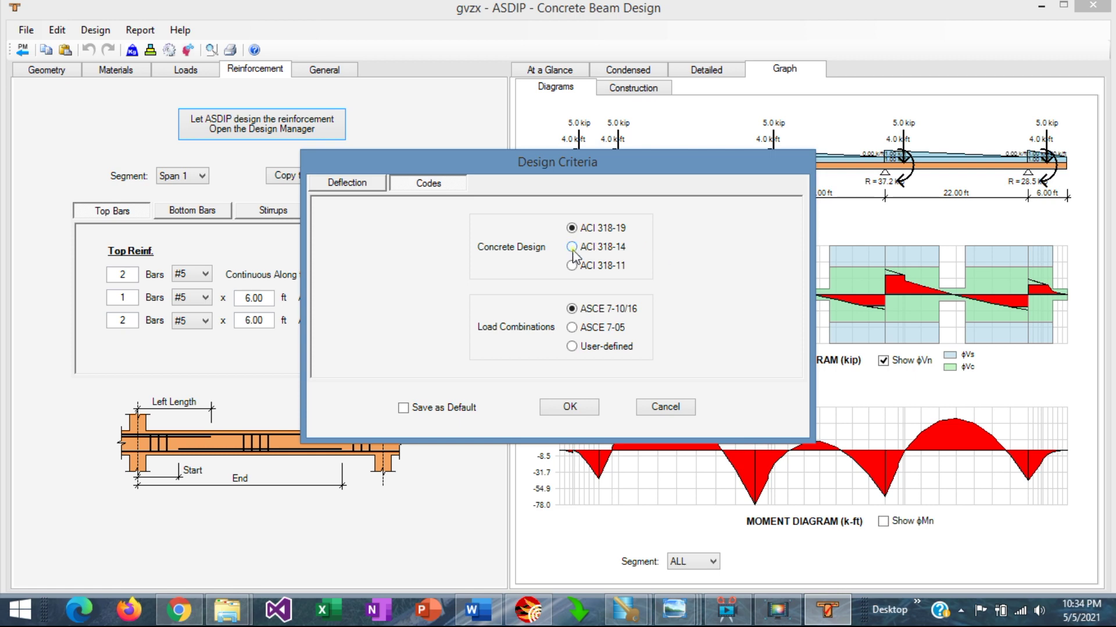
- Apply ACI 318-14 and rerun the automatic reinforcement design
click(568, 407)
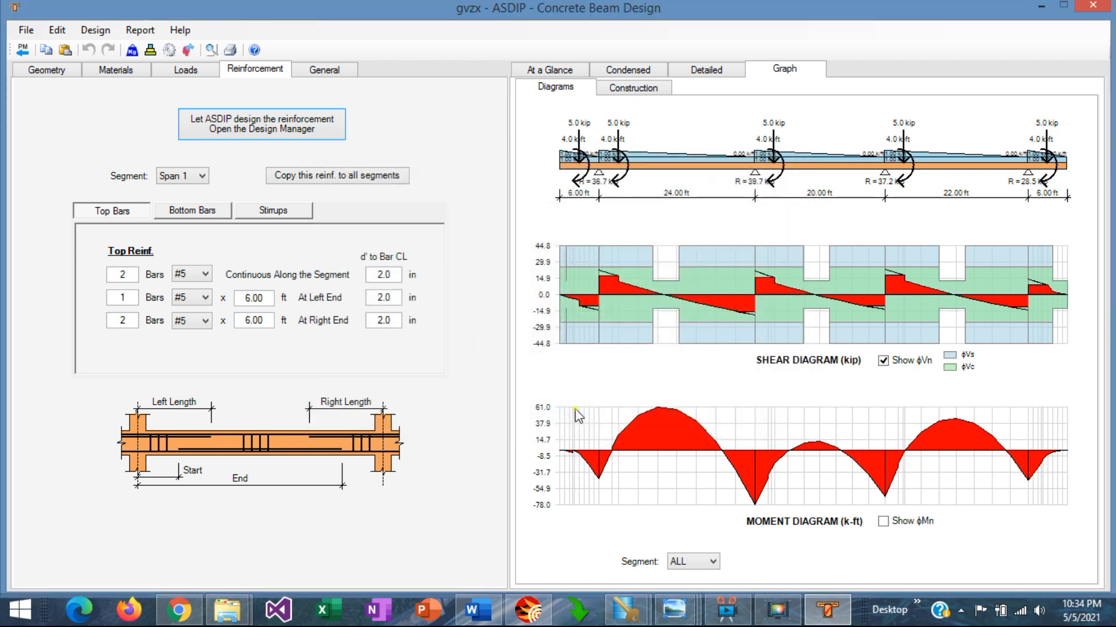
click(261, 124)
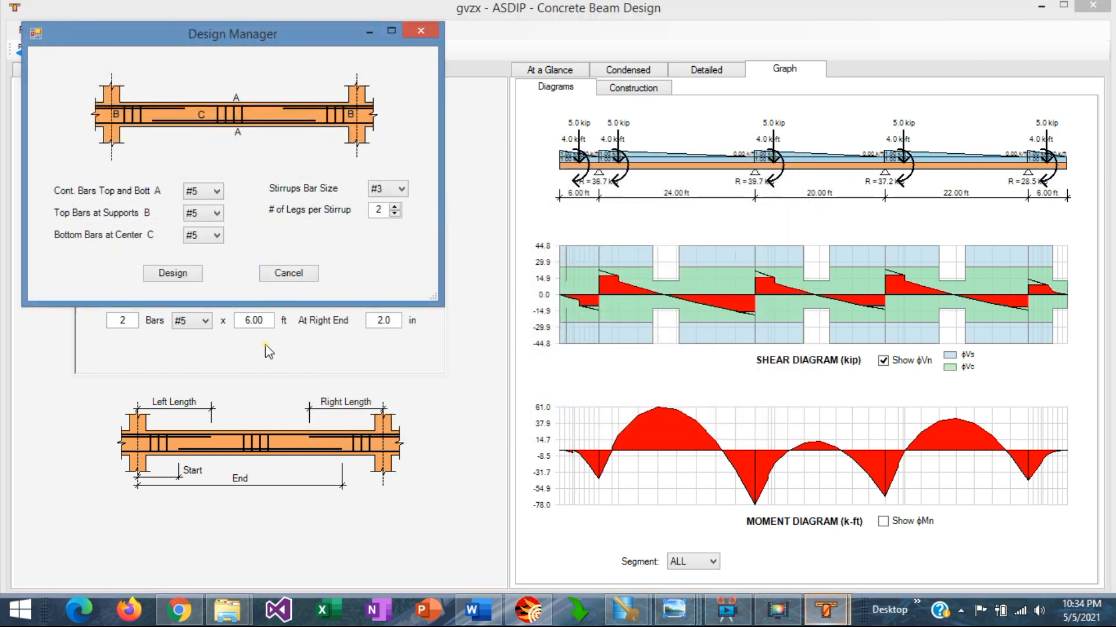
click(288, 274)
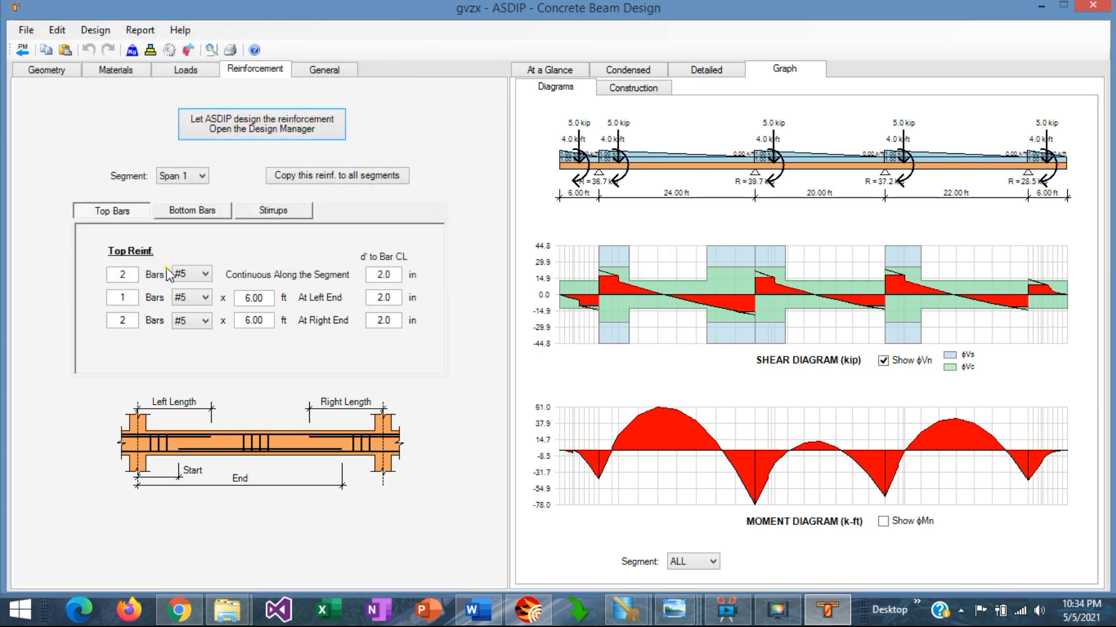
mouse_move(642, 280)
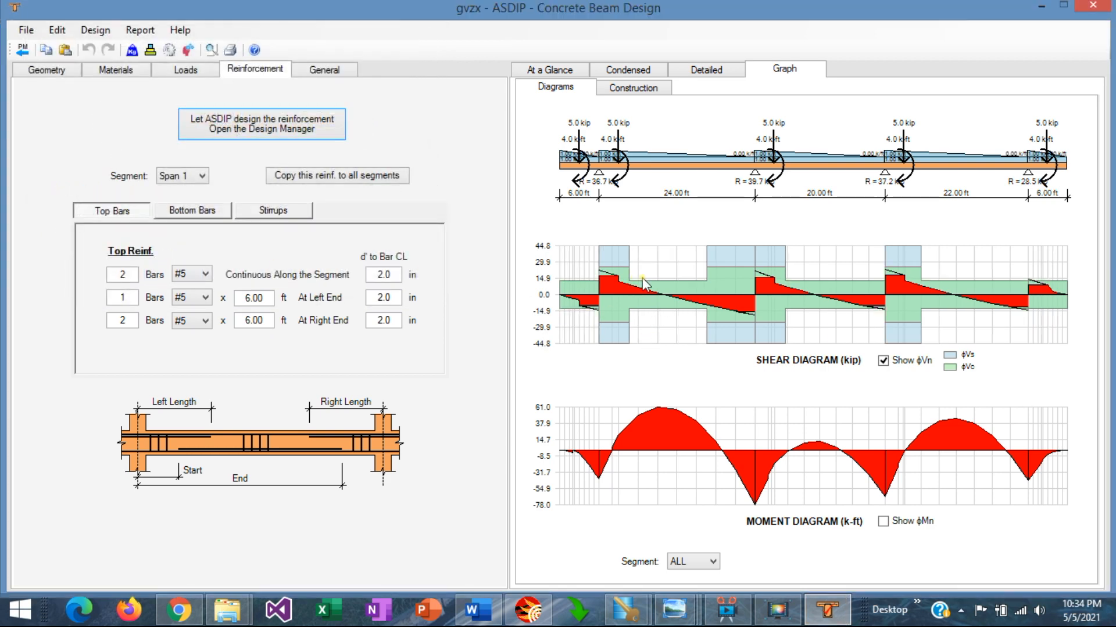
mouse_move(690, 280)
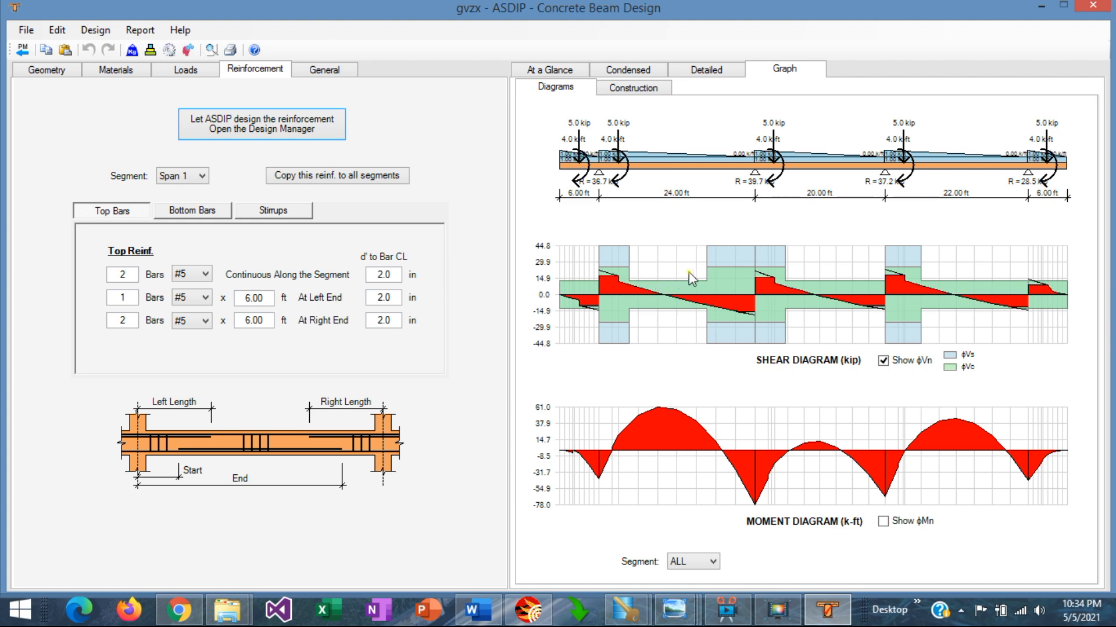
mouse_move(667, 306)
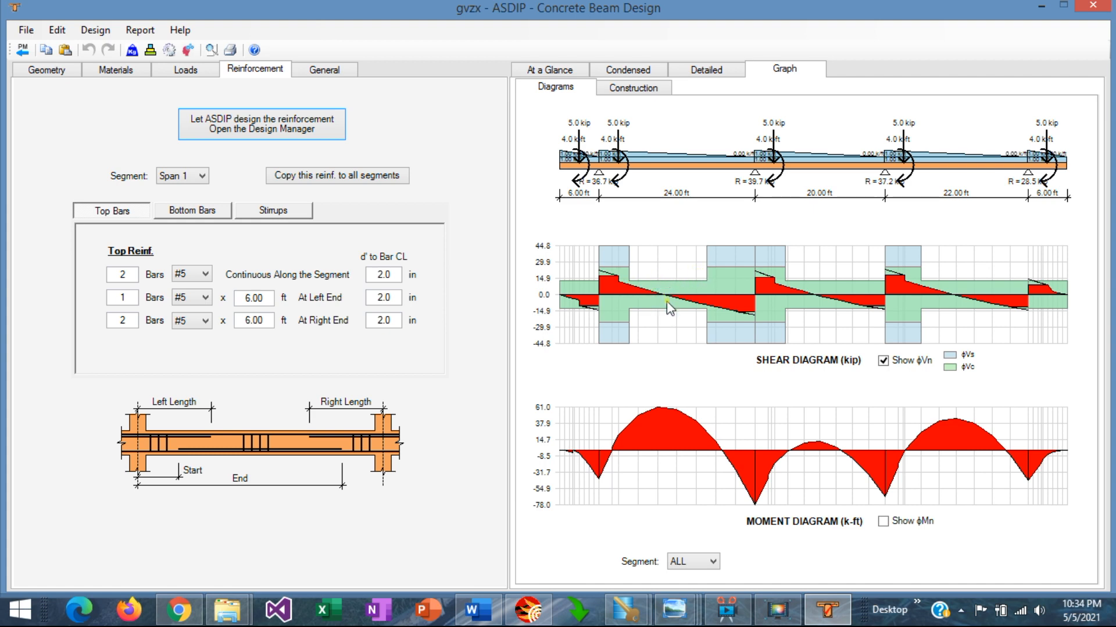
mouse_move(665, 300)
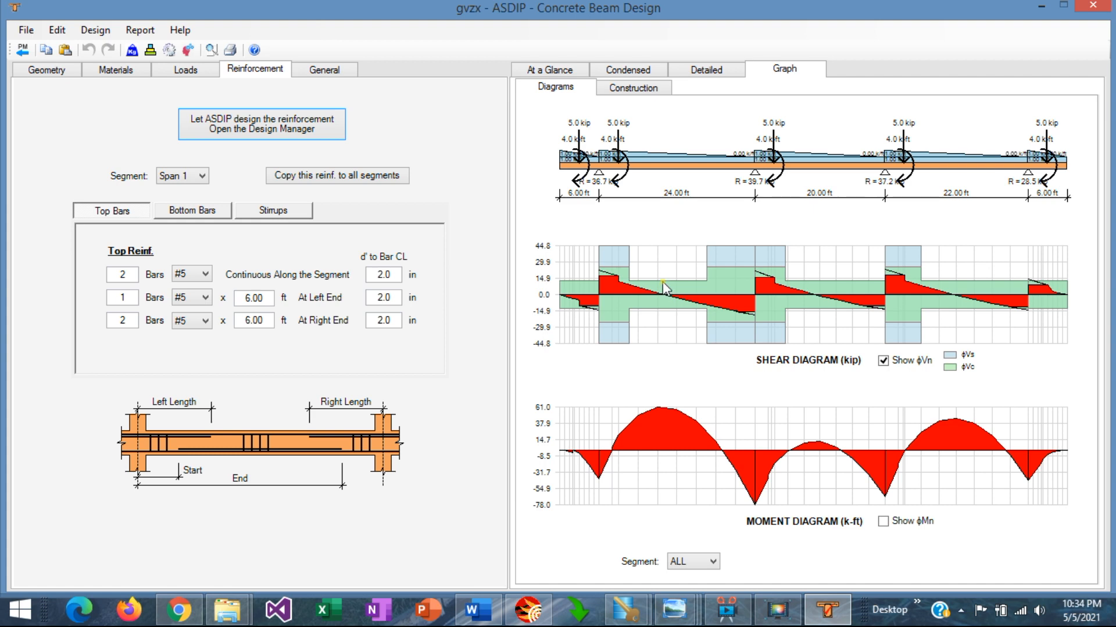
mouse_move(667, 313)
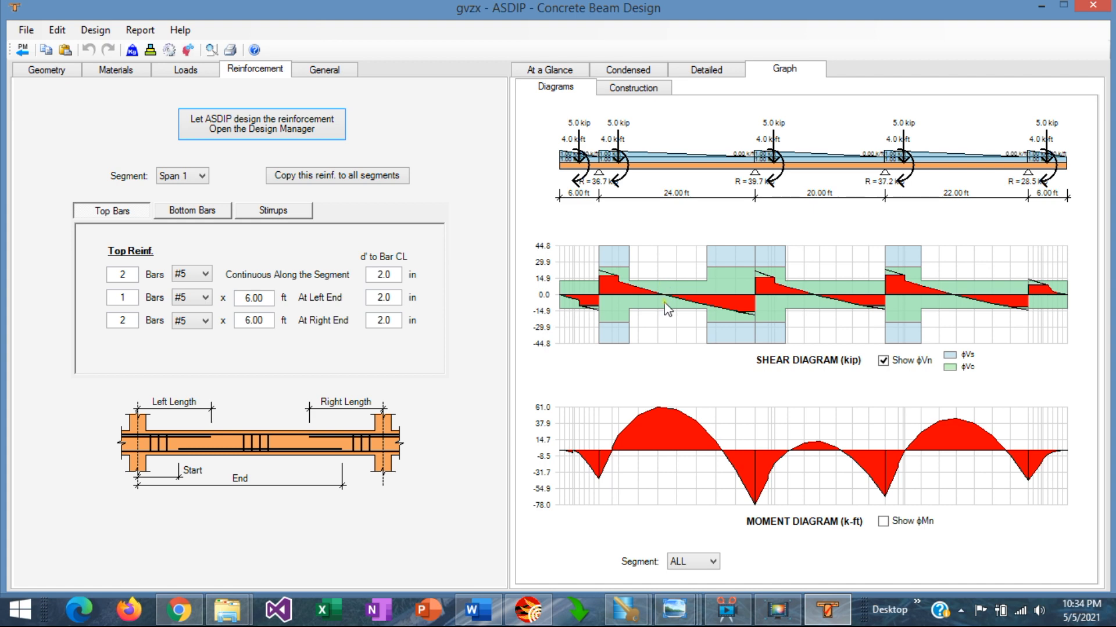
mouse_move(699, 276)
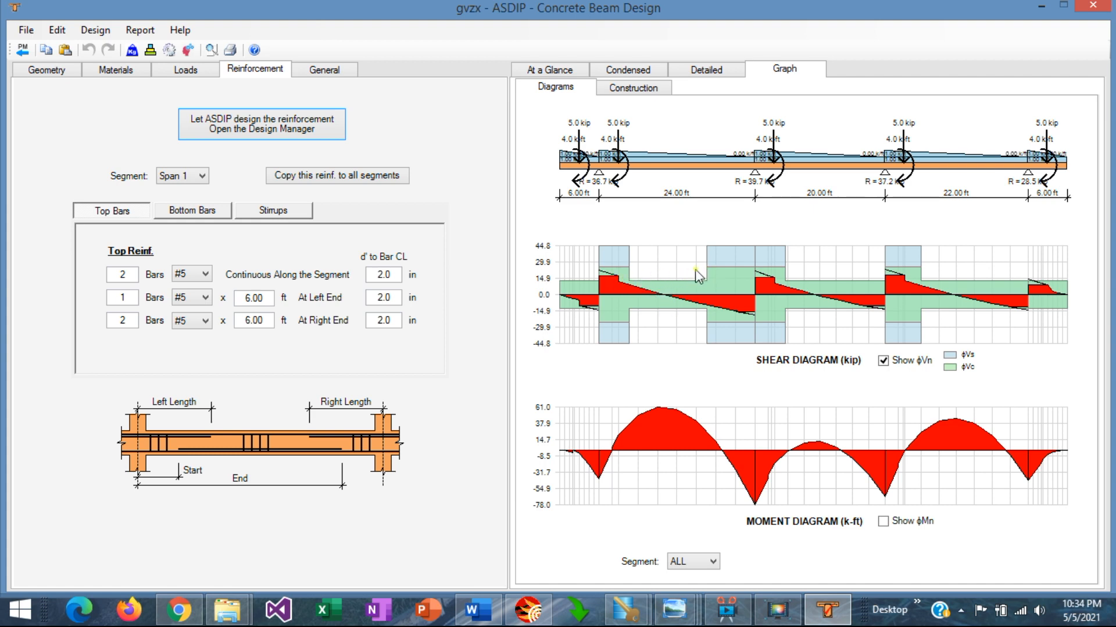
mouse_move(876, 285)
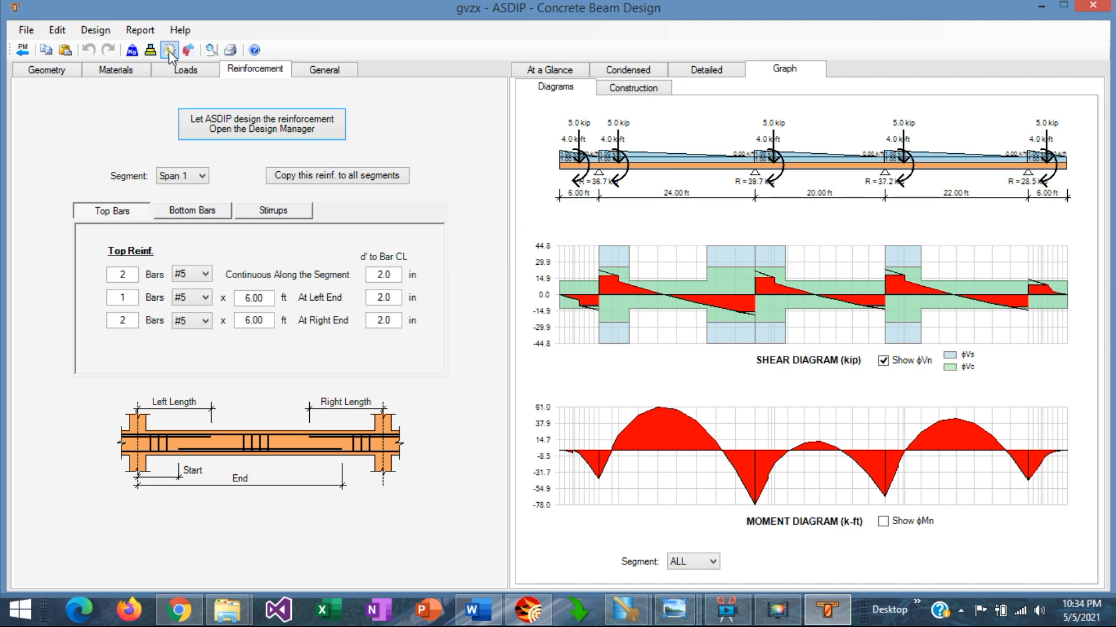
- Select ACI 318-19 in Design Criteria and start the automatic reinforcement redesign
click(168, 48)
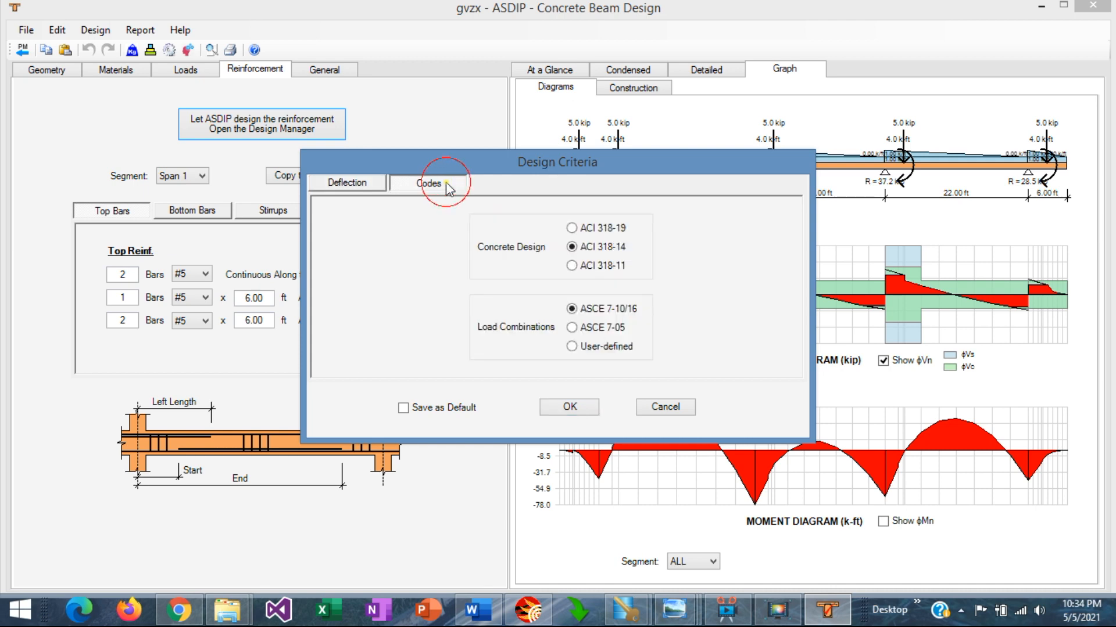
click(572, 227)
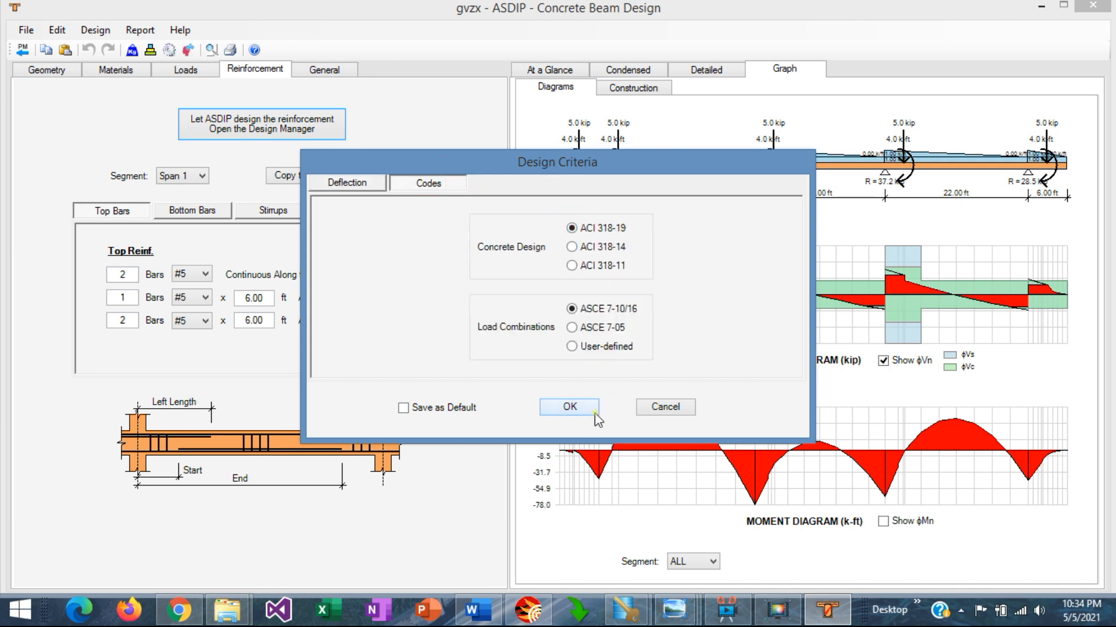
click(570, 407)
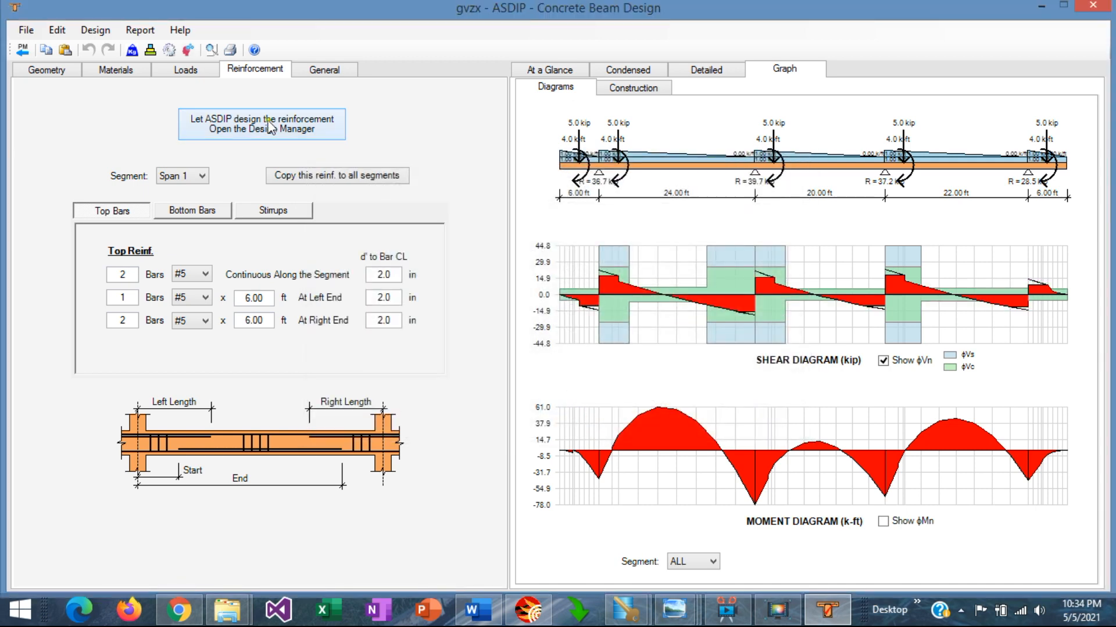
click(261, 124)
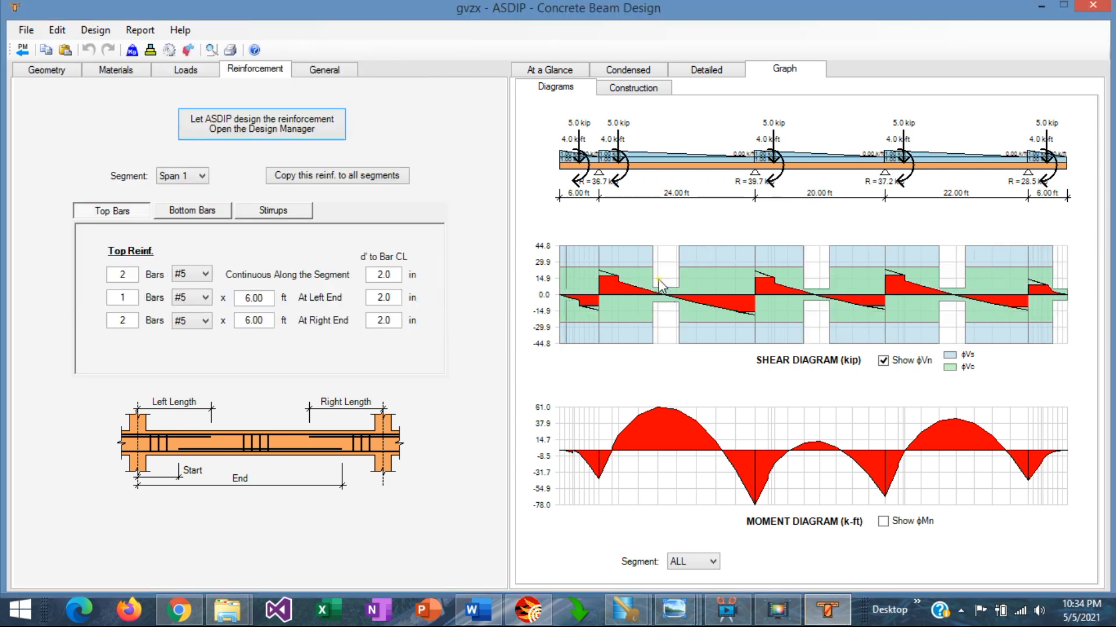
mouse_move(669, 309)
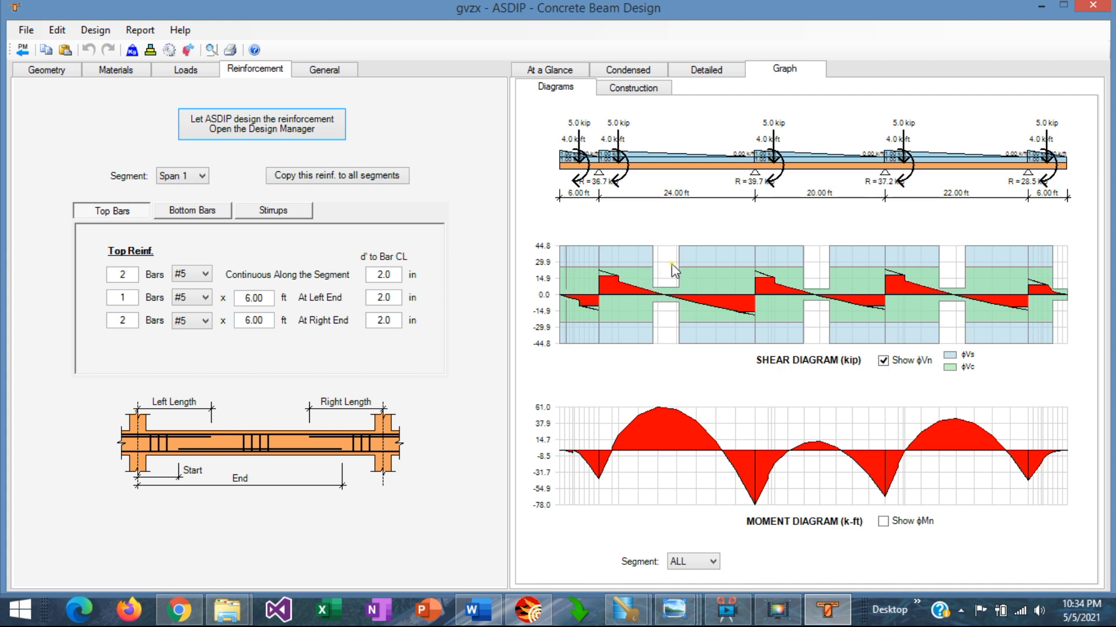
mouse_move(664, 271)
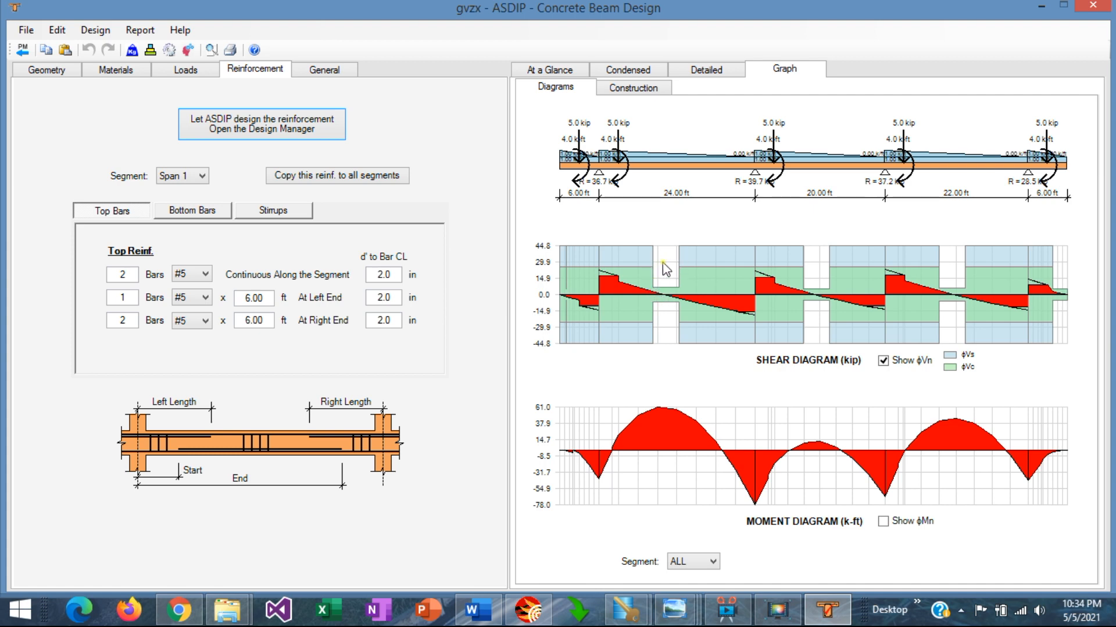
mouse_move(617, 376)
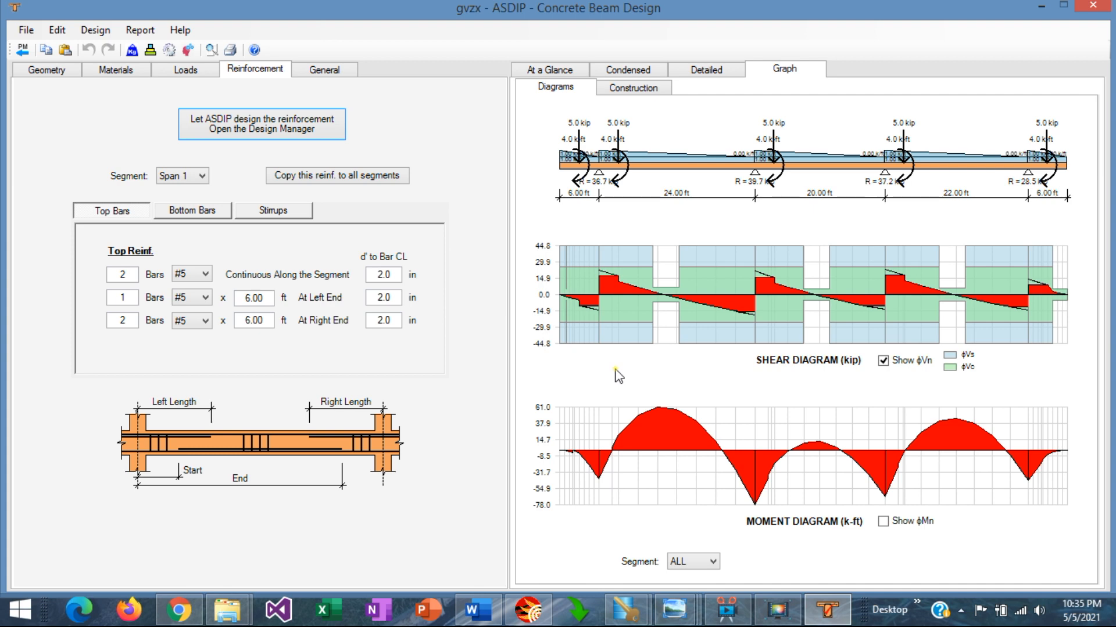